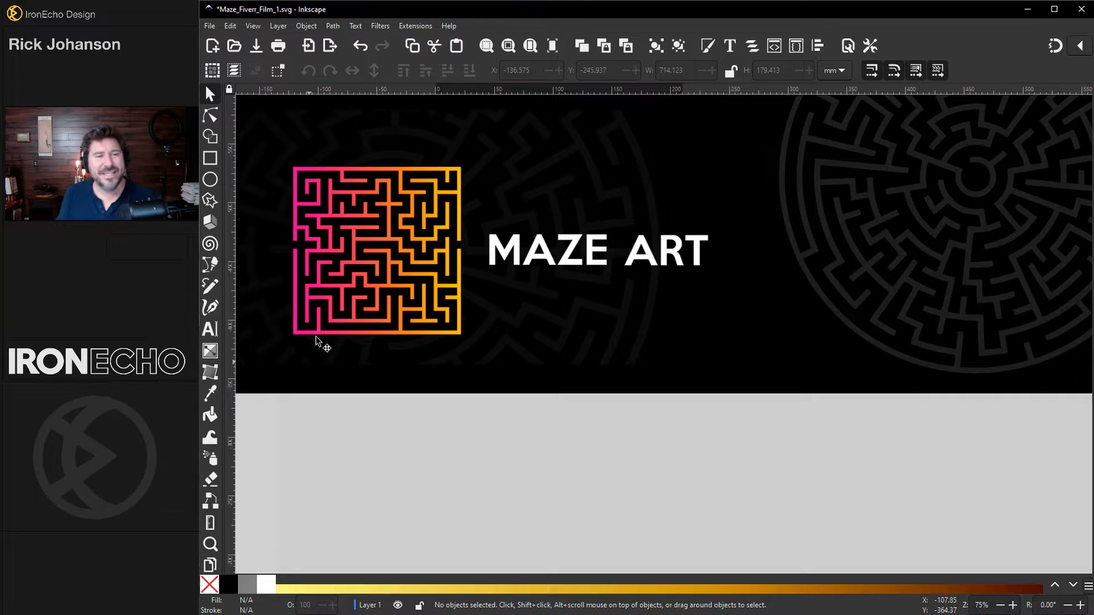
{"action": "mouse_move", "coordinate": [333, 272]}
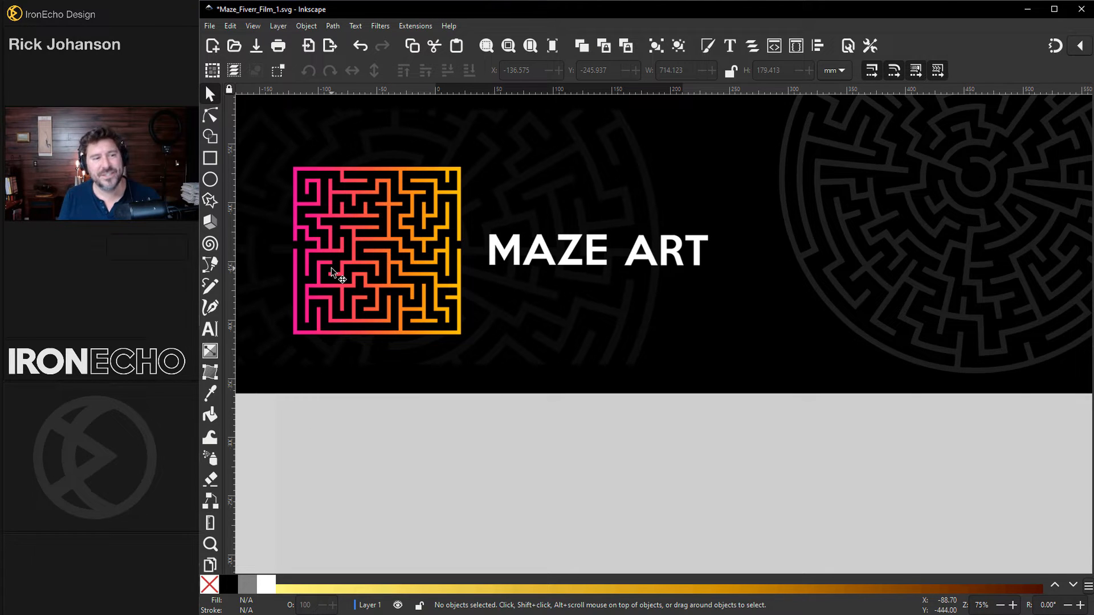
{"action": "mouse_move", "coordinate": [312, 364]}
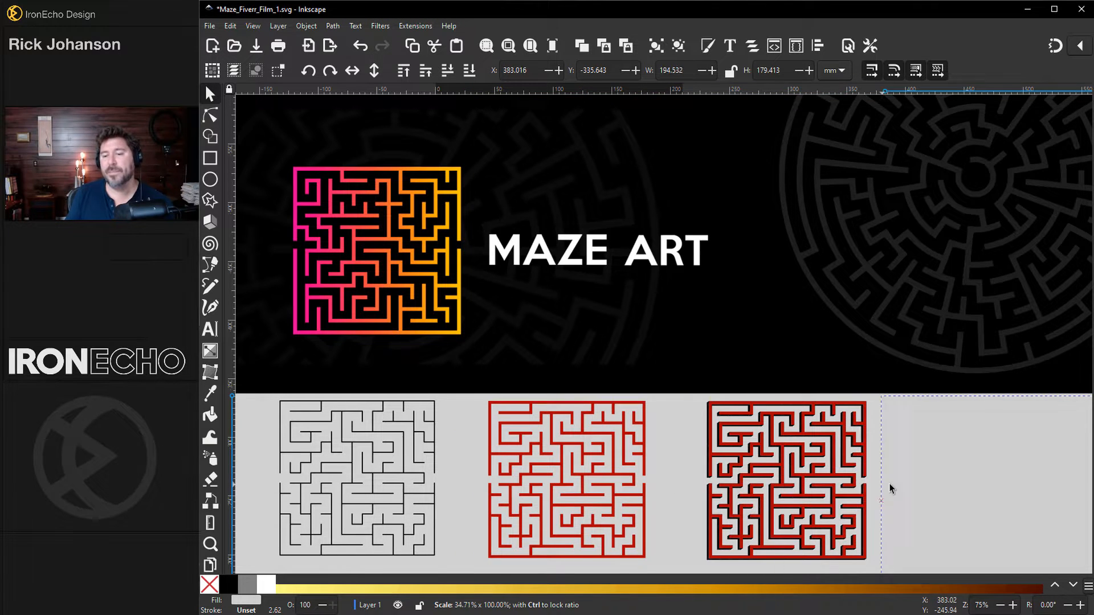
Step: Select the fourth, white-based square maze in the row below the banner
{"action": "left_click", "coordinate": [987, 482]}
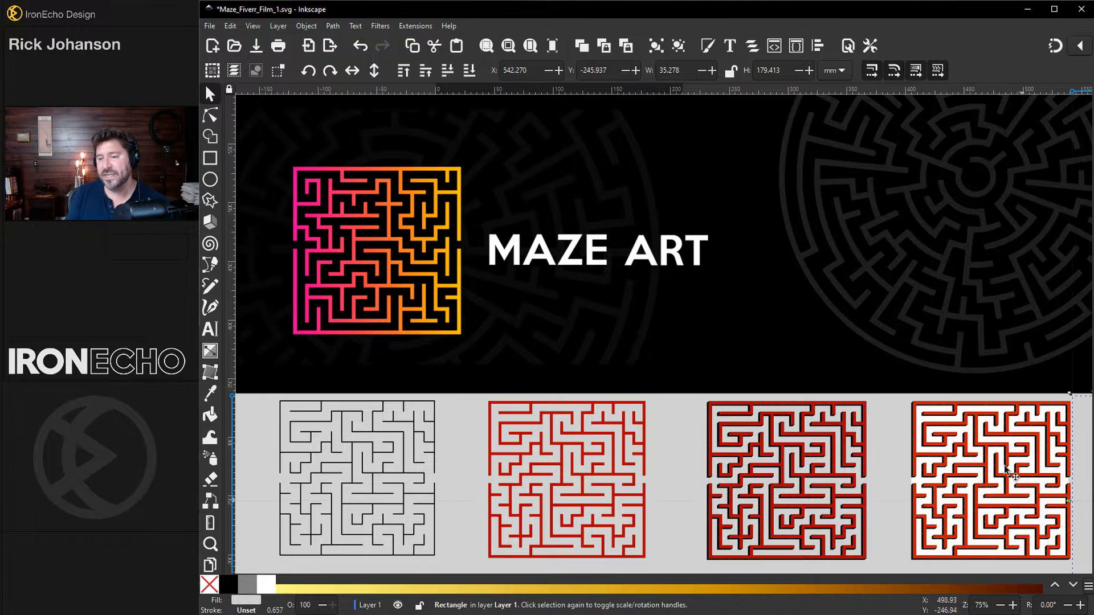
{"action": "mouse_move", "coordinate": [370, 254]}
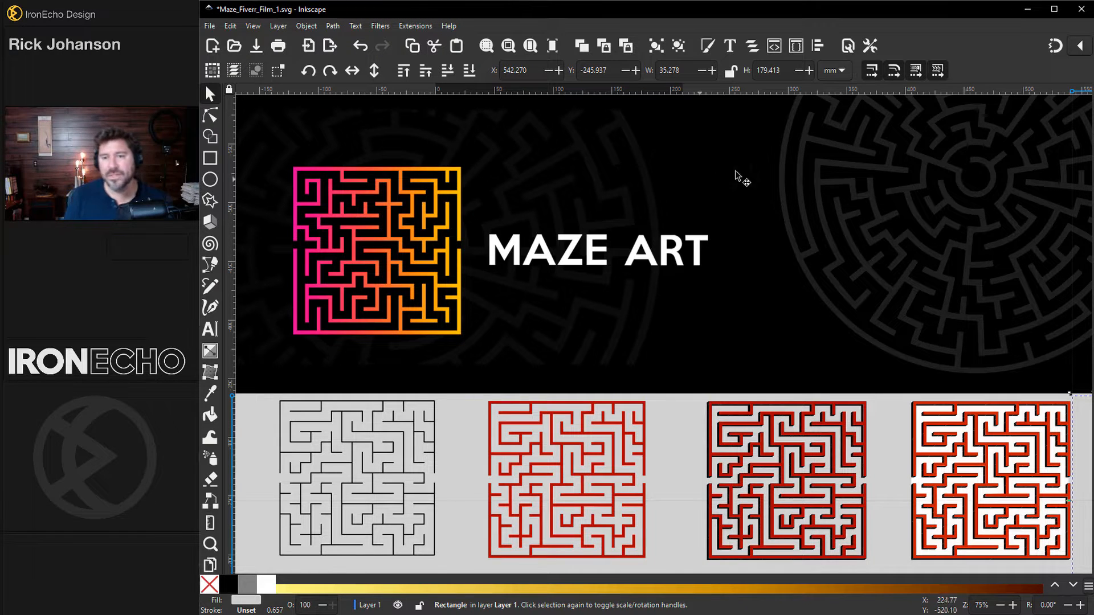
{"action": "mouse_move", "coordinate": [928, 232]}
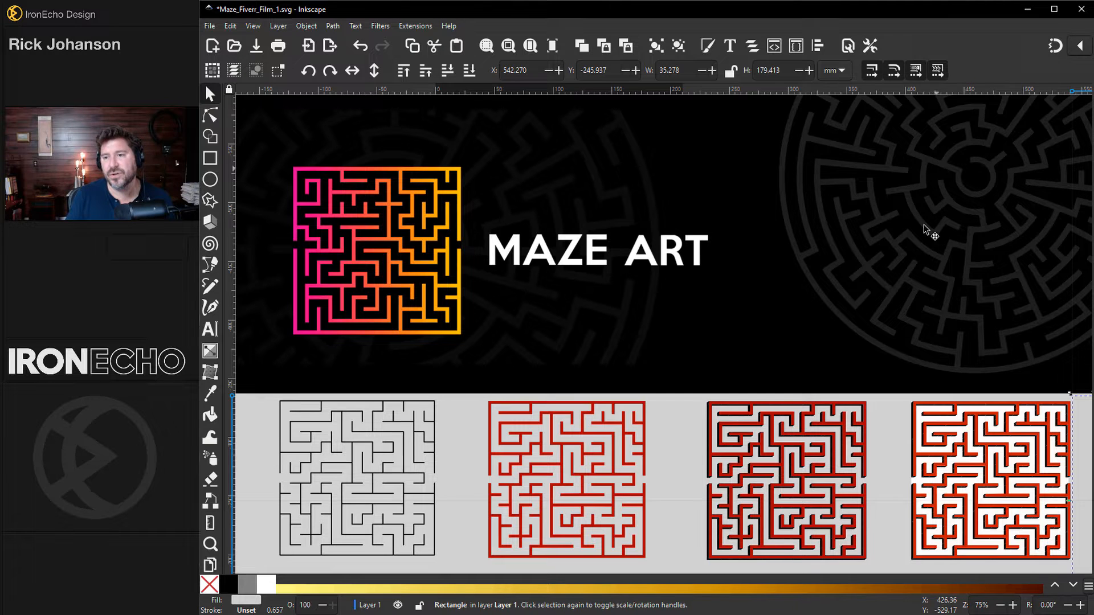
{"action": "mouse_move", "coordinate": [997, 192]}
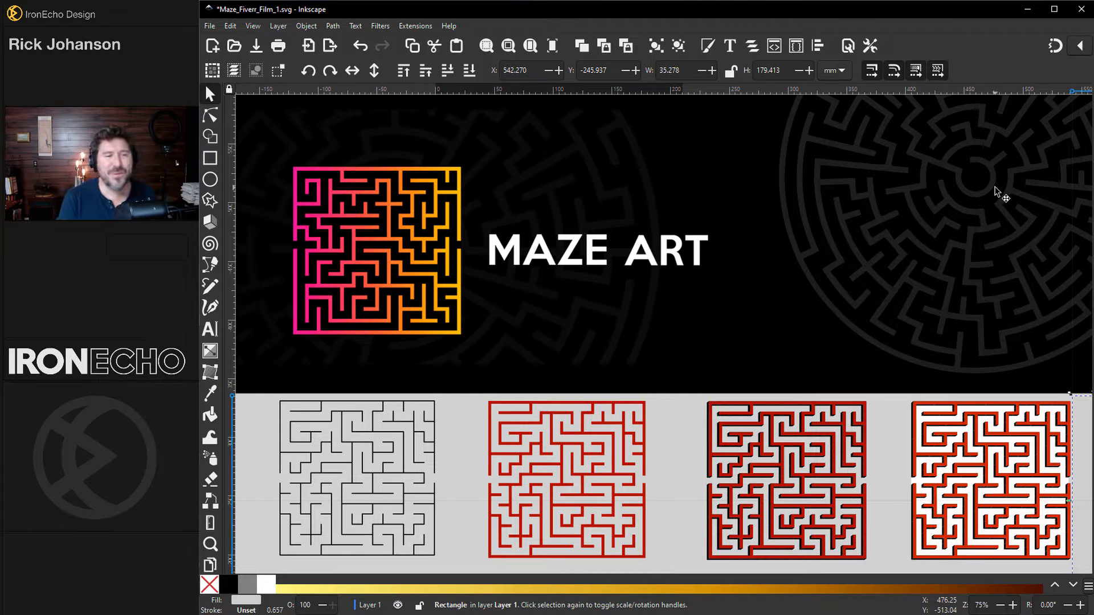
{"action": "mouse_move", "coordinate": [710, 272]}
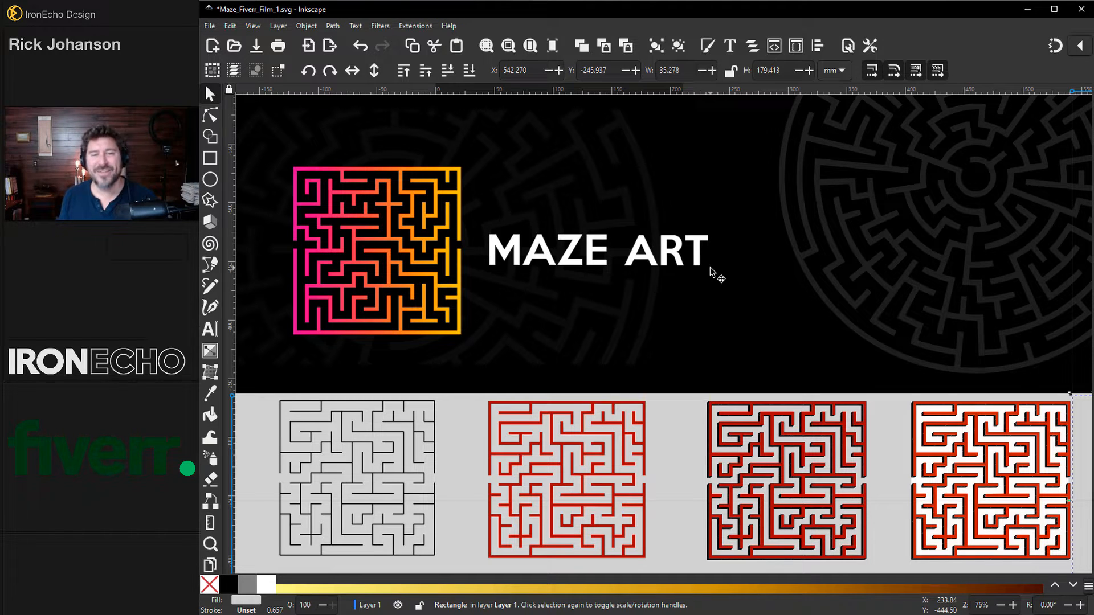
{"action": "mouse_move", "coordinate": [639, 366]}
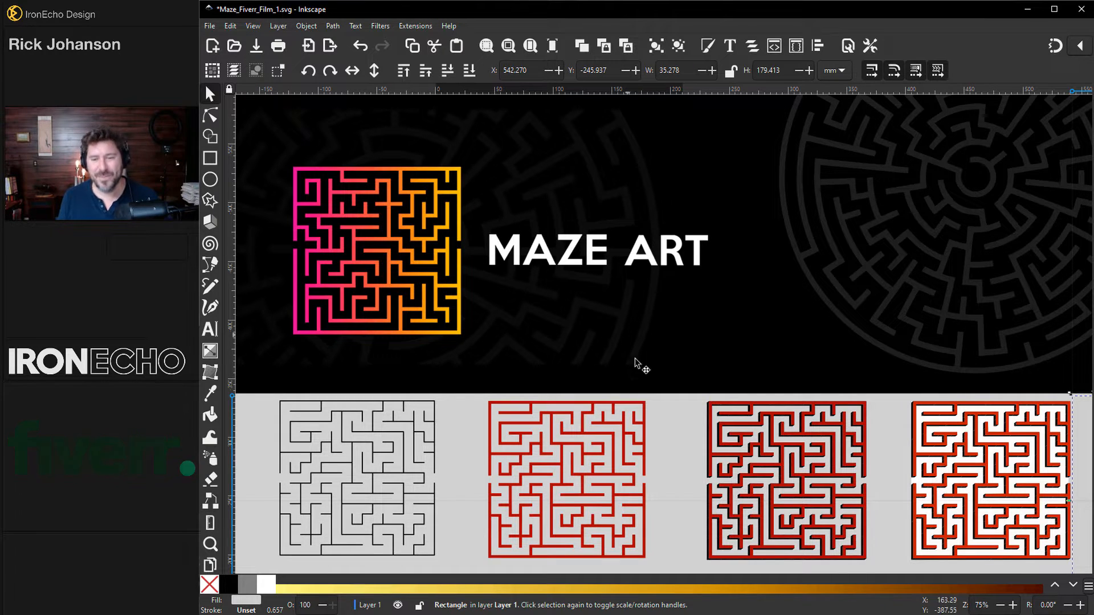
Step: Scroll to the A4 page and show Document Properties' paper format list
{"action": "scroll", "scroll_direction": "down", "scroll_amount": 3}
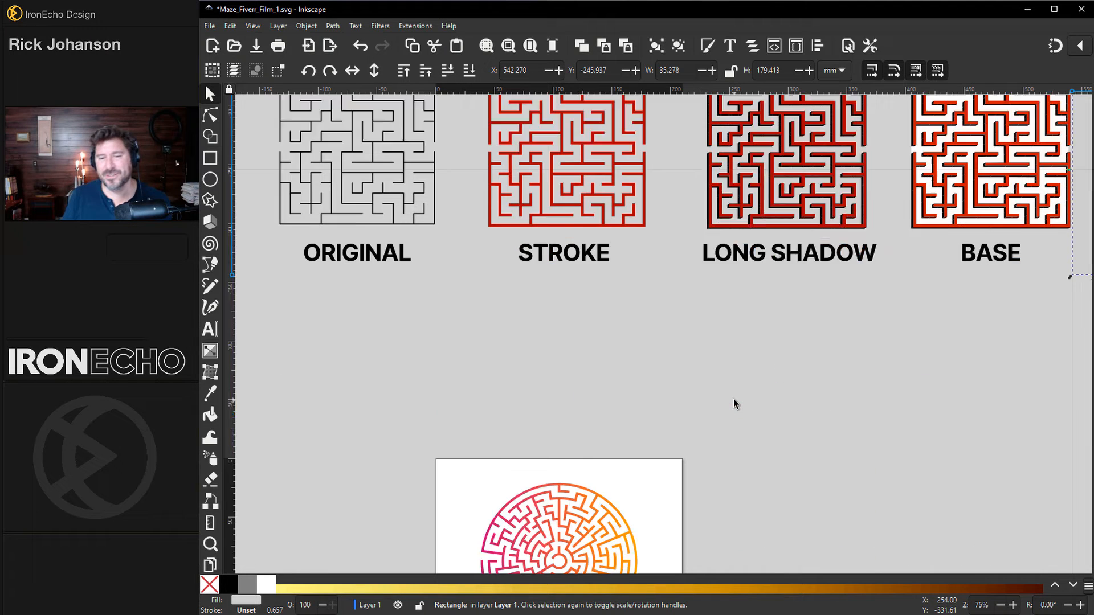
{"action": "scroll", "scroll_direction": "down", "scroll_amount": 3}
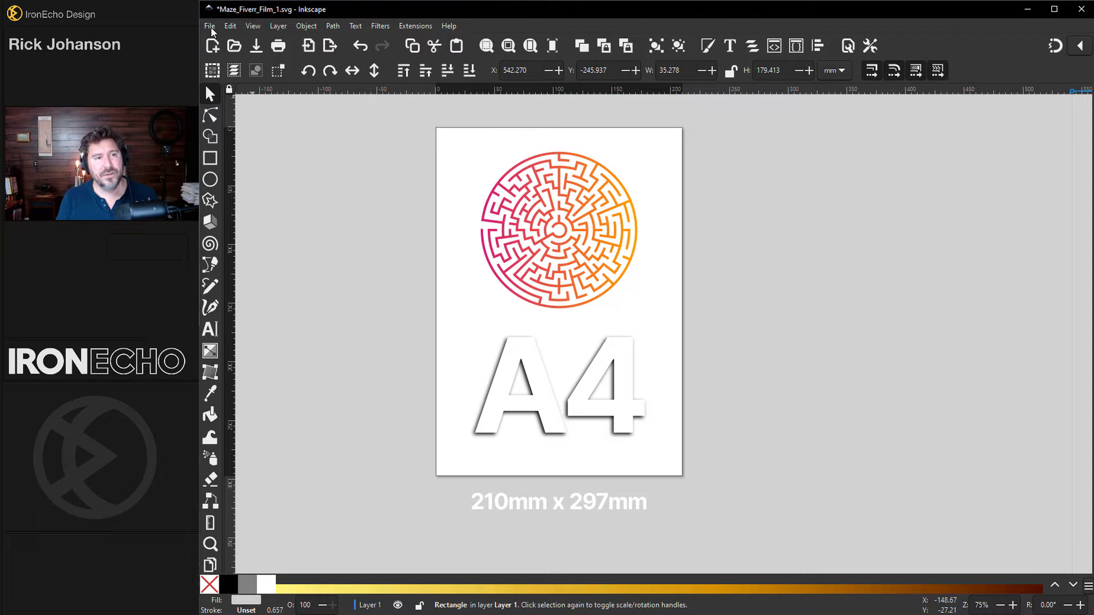
{"action": "left_click", "coordinate": [209, 26]}
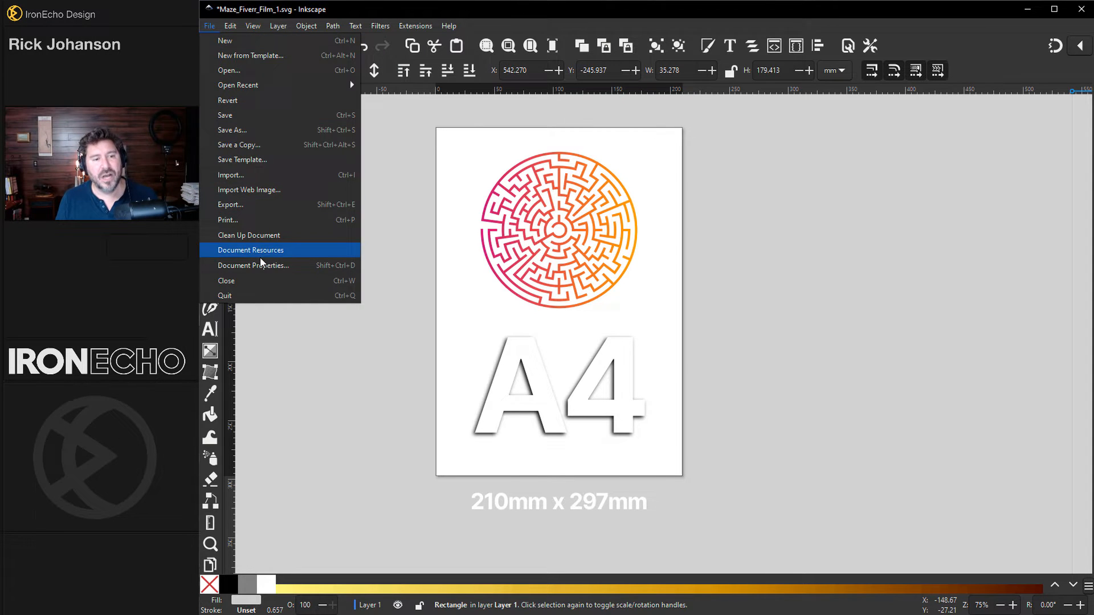
{"action": "left_click", "coordinate": [253, 265]}
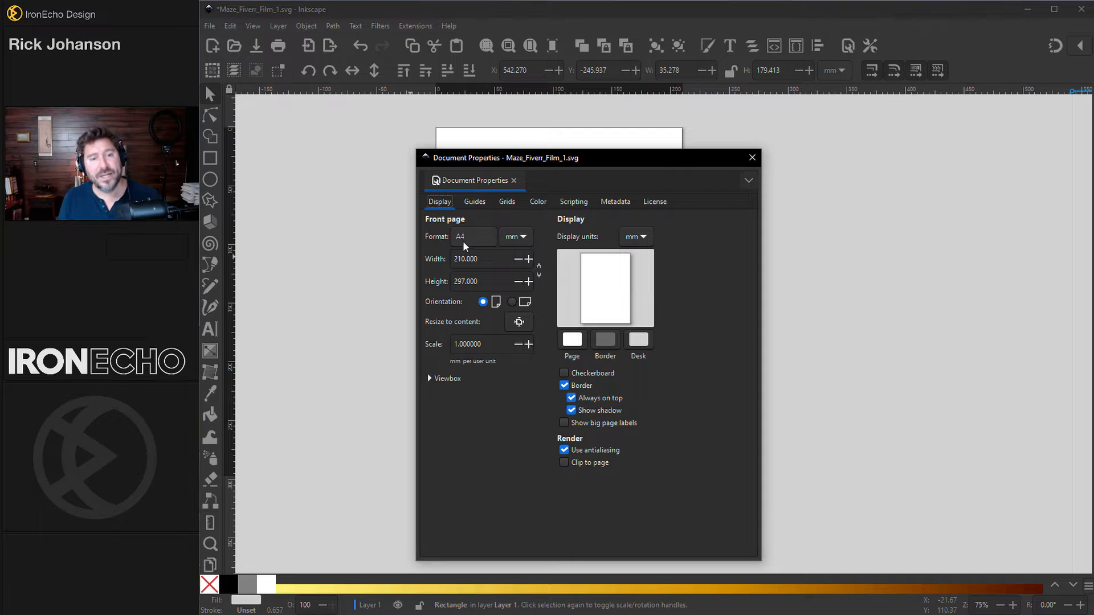
{"action": "left_click", "coordinate": [472, 236]}
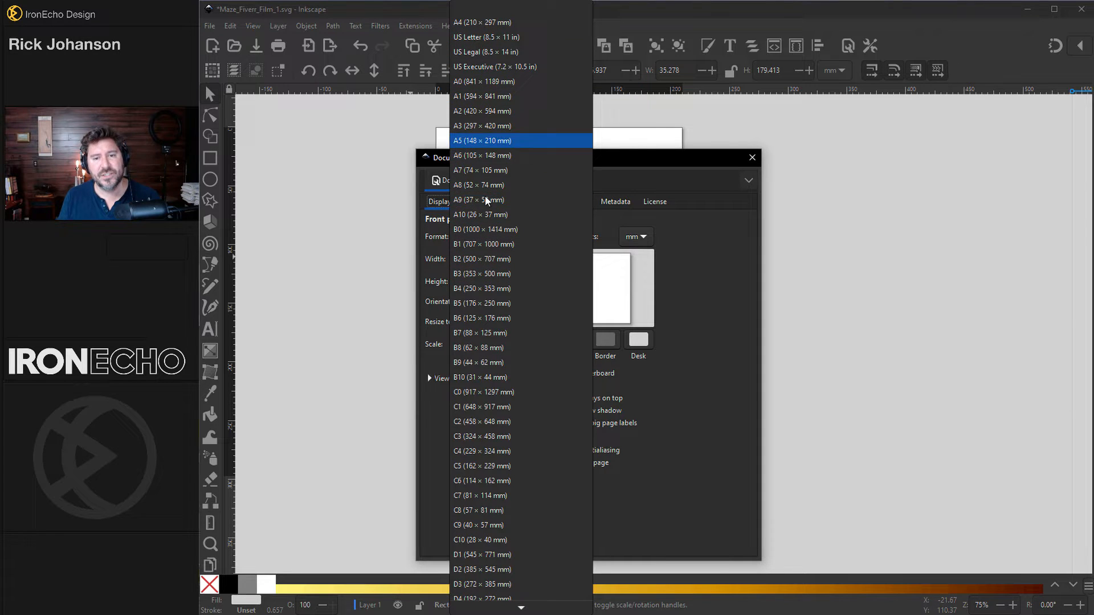
{"action": "left_click", "coordinate": [480, 22]}
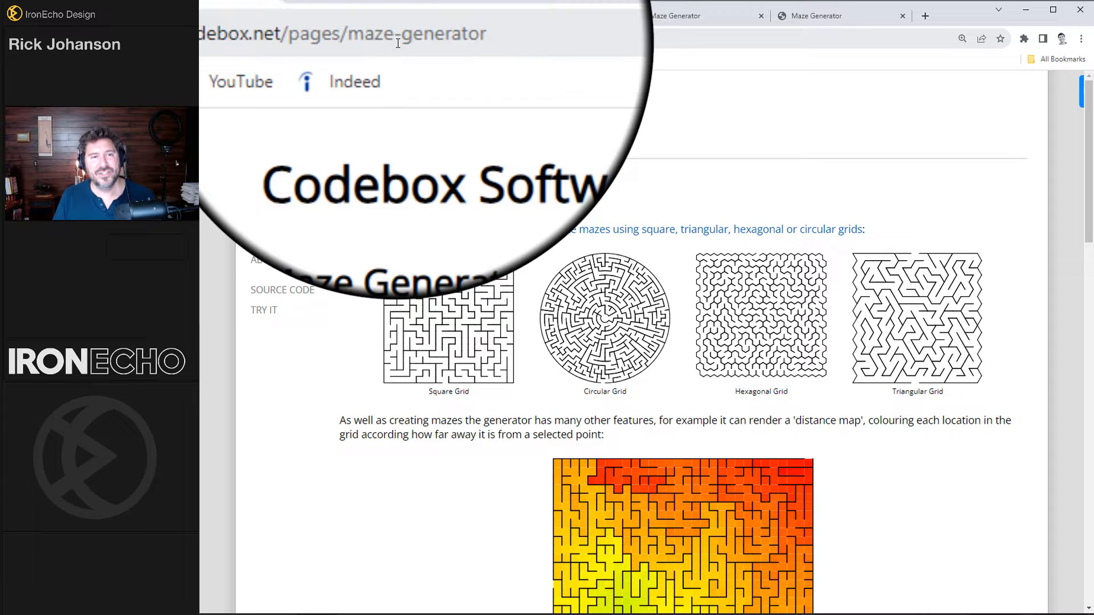
Step: View the About Codebox Software page, then return to the Maze Generator project page
{"action": "left_click", "coordinate": [271, 258]}
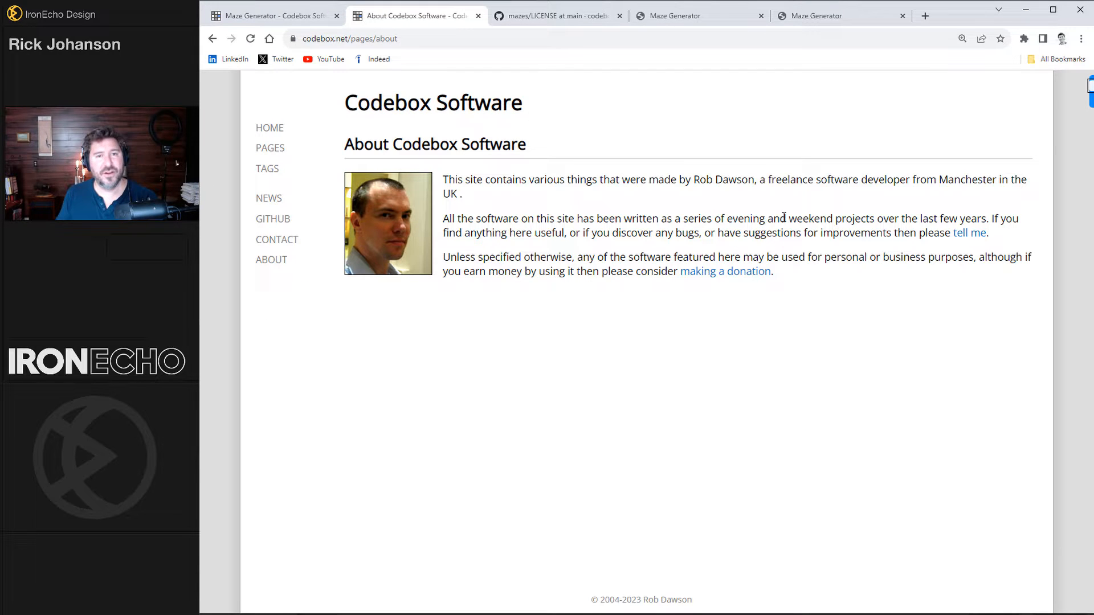
{"action": "left_click", "coordinate": [554, 15]}
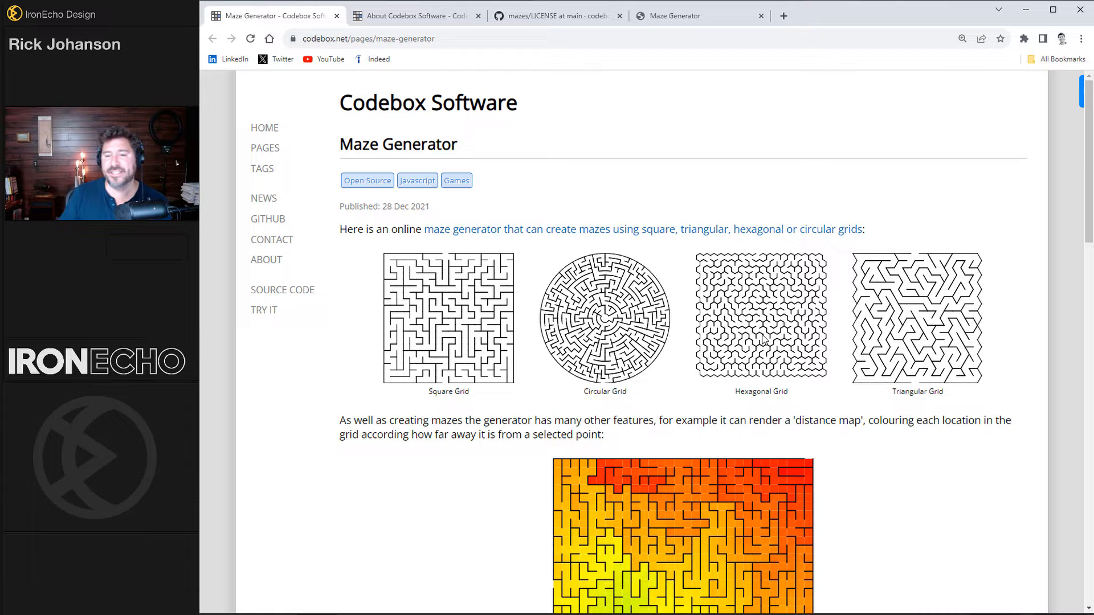
{"action": "mouse_move", "coordinate": [945, 279]}
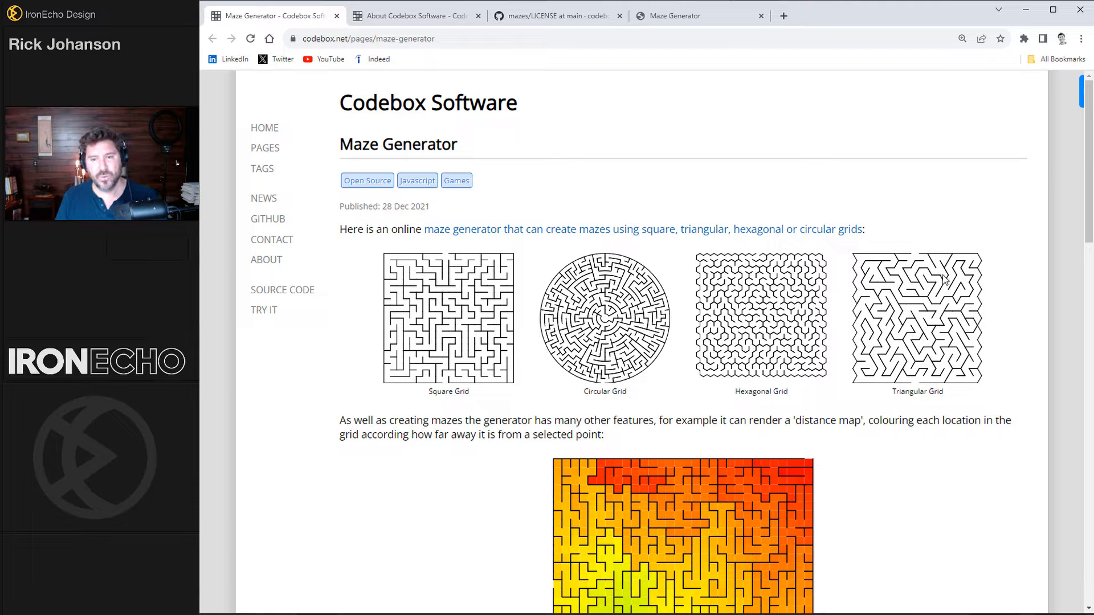
Step: Keep Square 15x15 and set entrance/exit to Left to Right in the generator
{"action": "left_click", "coordinate": [674, 15]}
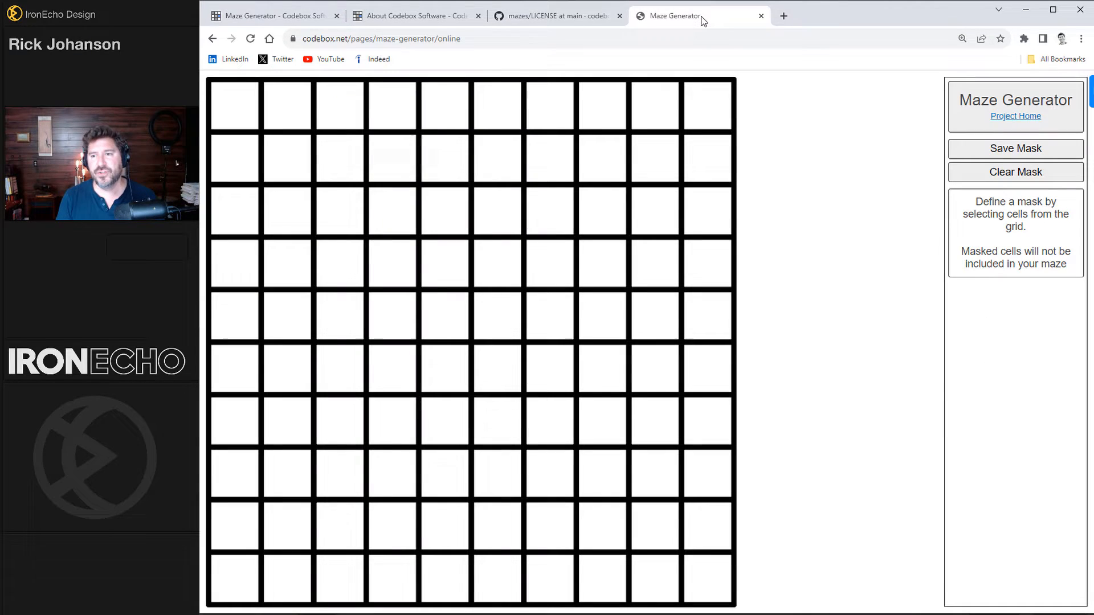
{"action": "left_click", "coordinate": [274, 15]}
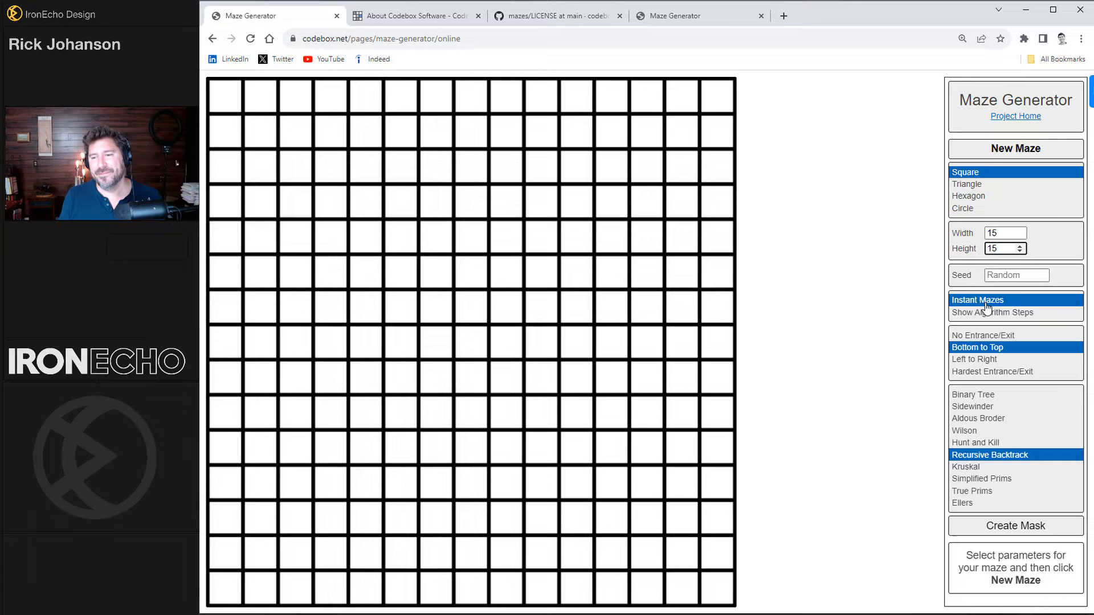
{"action": "mouse_move", "coordinate": [1012, 342]}
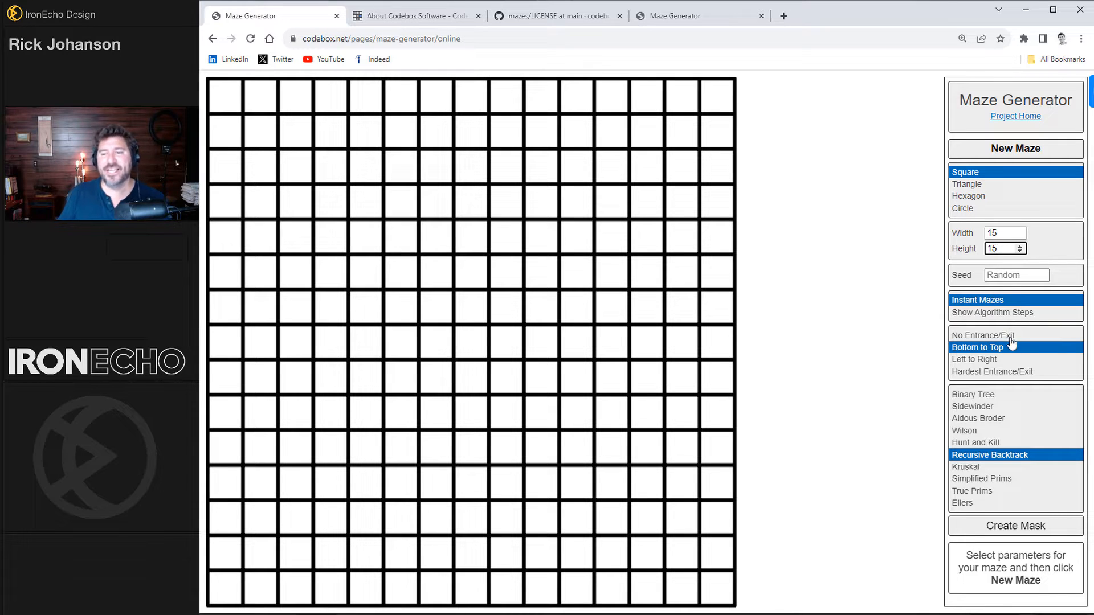
{"action": "left_click", "coordinate": [975, 358]}
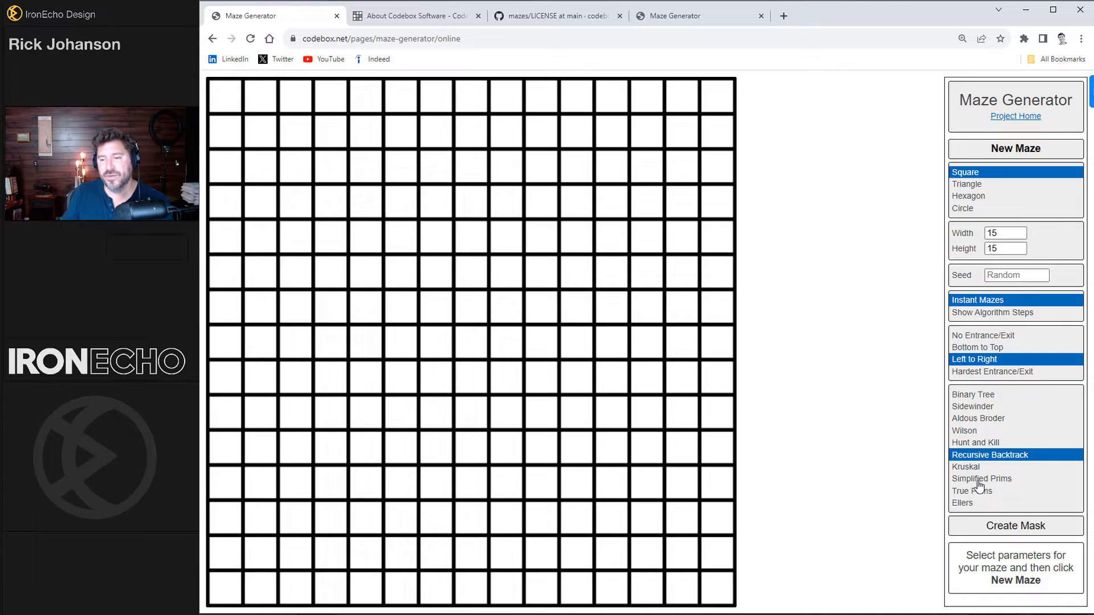
{"action": "mouse_move", "coordinate": [967, 404]}
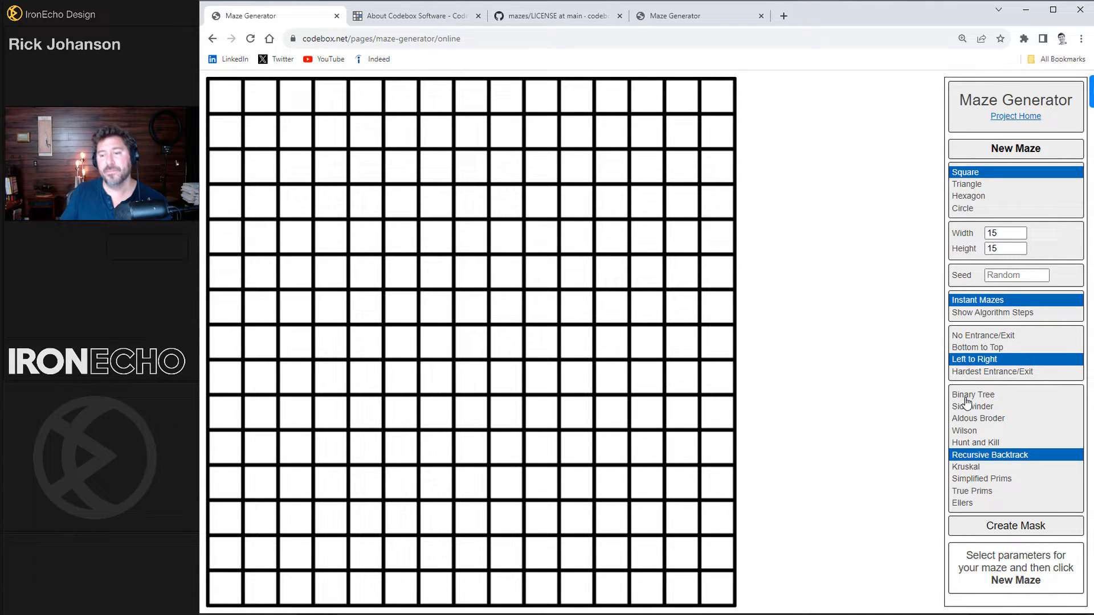
{"action": "mouse_move", "coordinate": [1005, 466]}
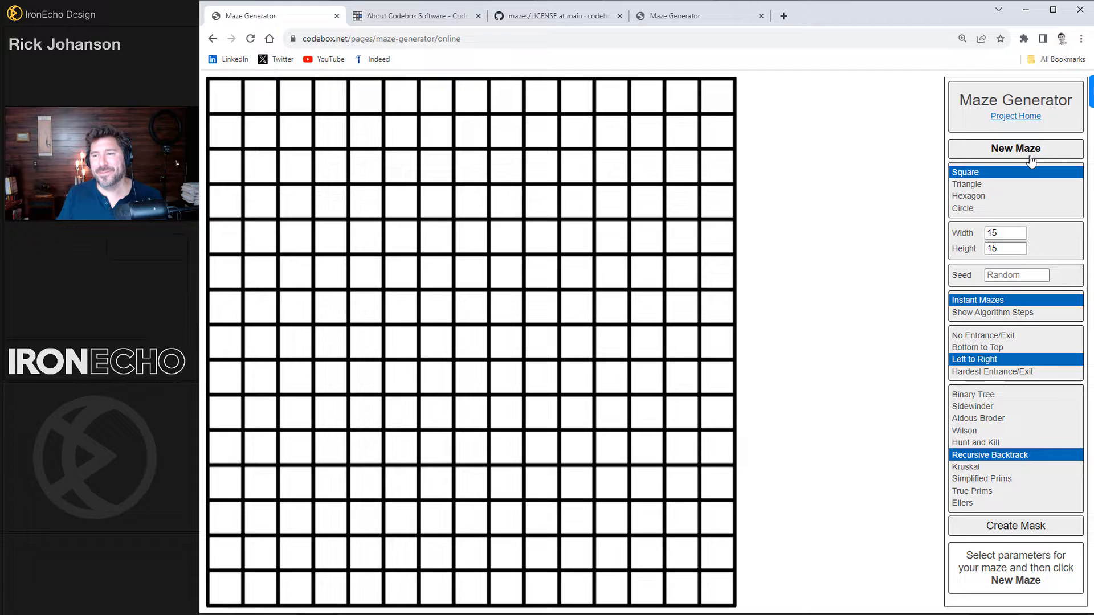
Step: Generate a new random maze and download it as Scalable Vector Graphics
{"action": "left_click", "coordinate": [1014, 148]}
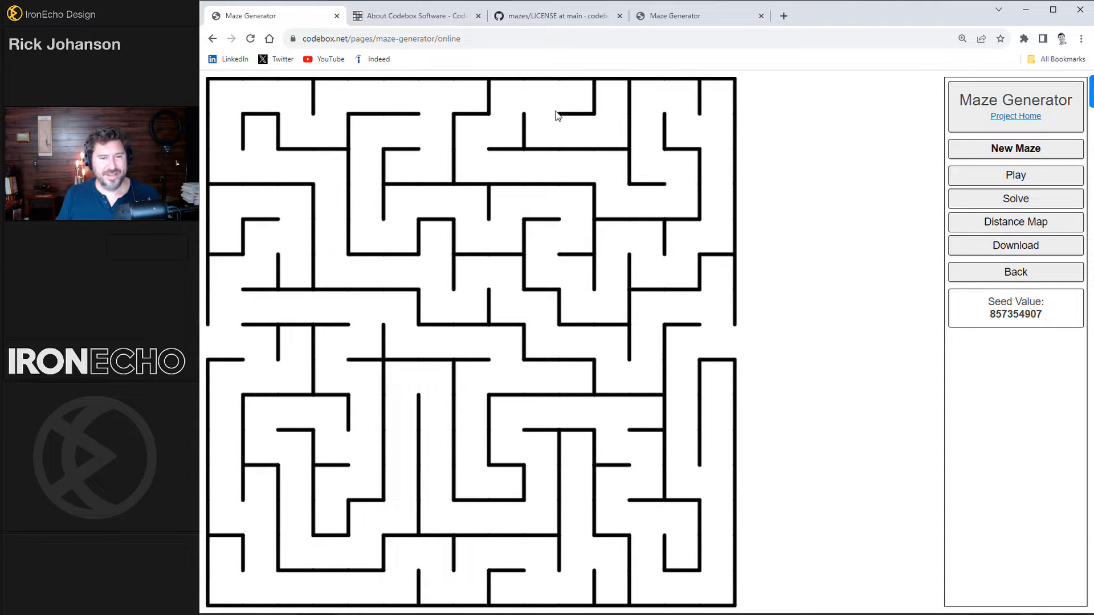
{"action": "mouse_move", "coordinate": [890, 285]}
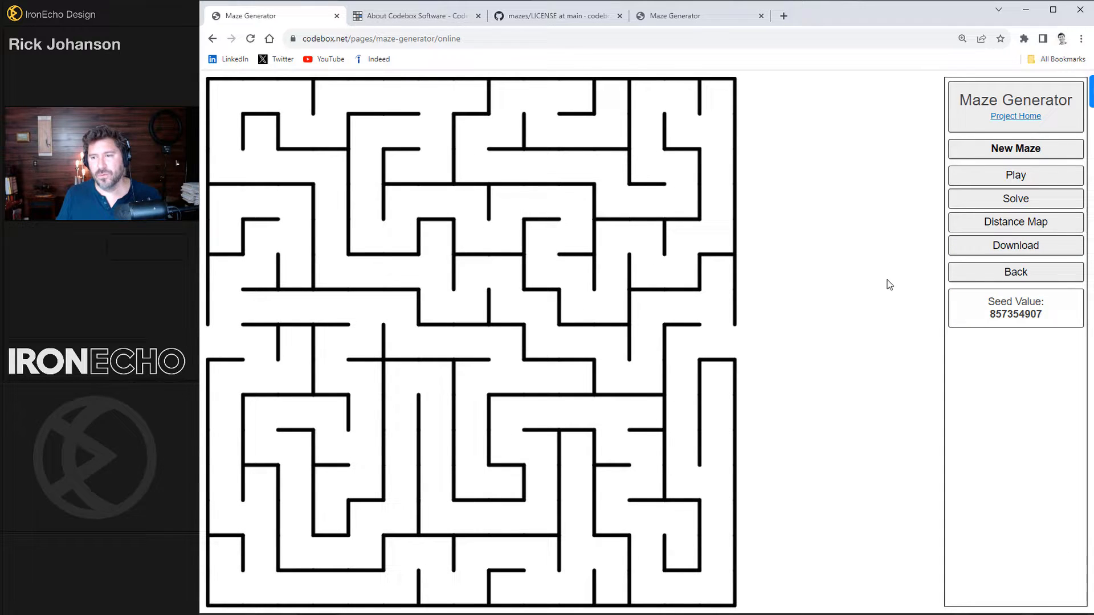
{"action": "left_click", "coordinate": [1015, 149]}
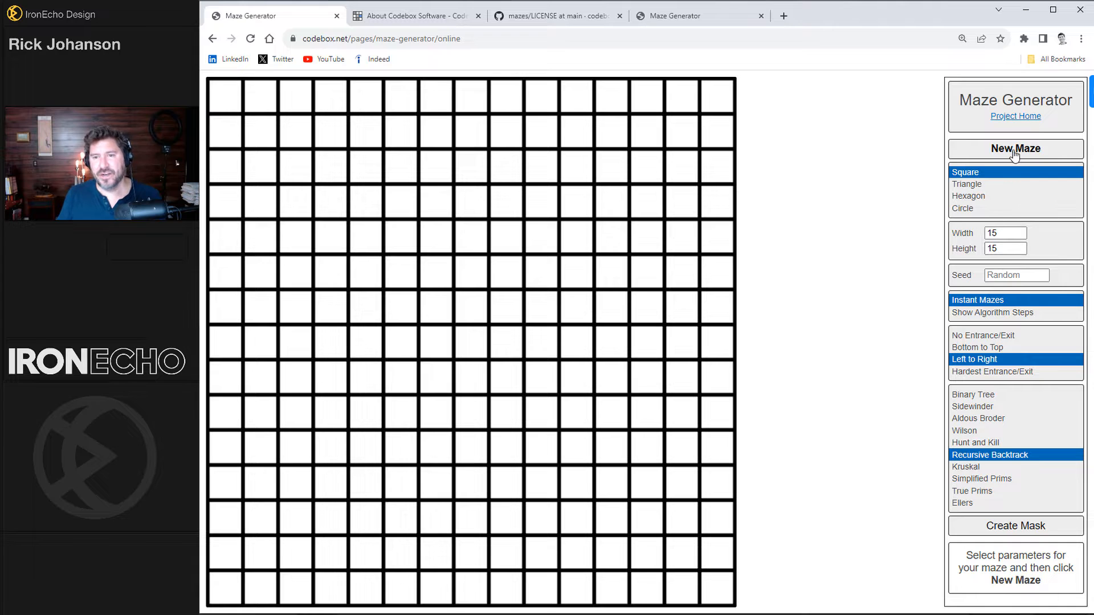
{"action": "left_click", "coordinate": [1016, 148]}
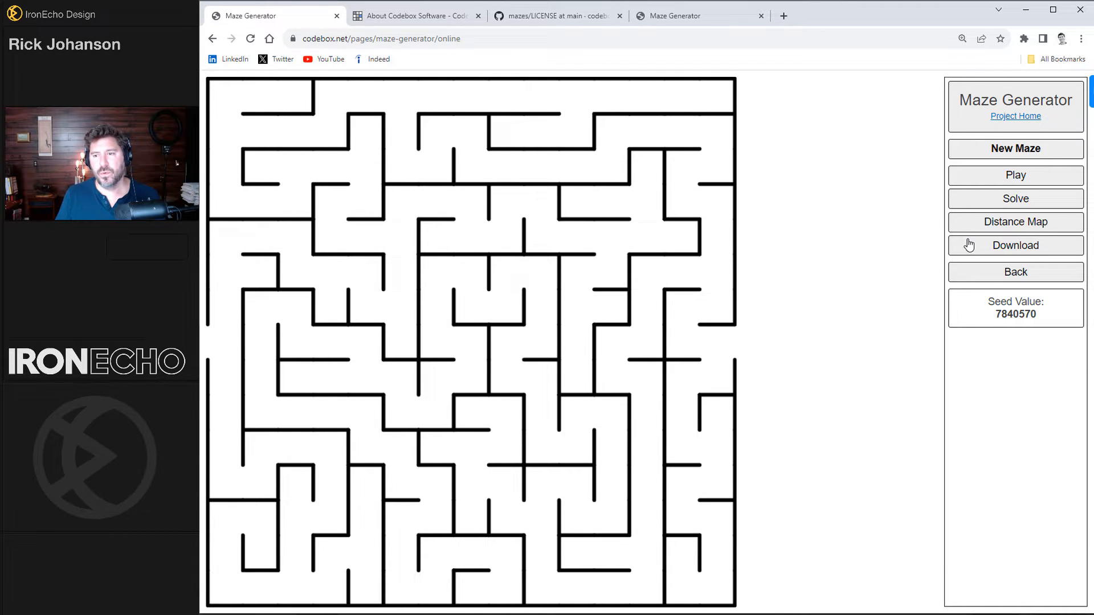
{"action": "left_click", "coordinate": [1016, 245]}
{"action": "type", "text": "live_film_maze"}
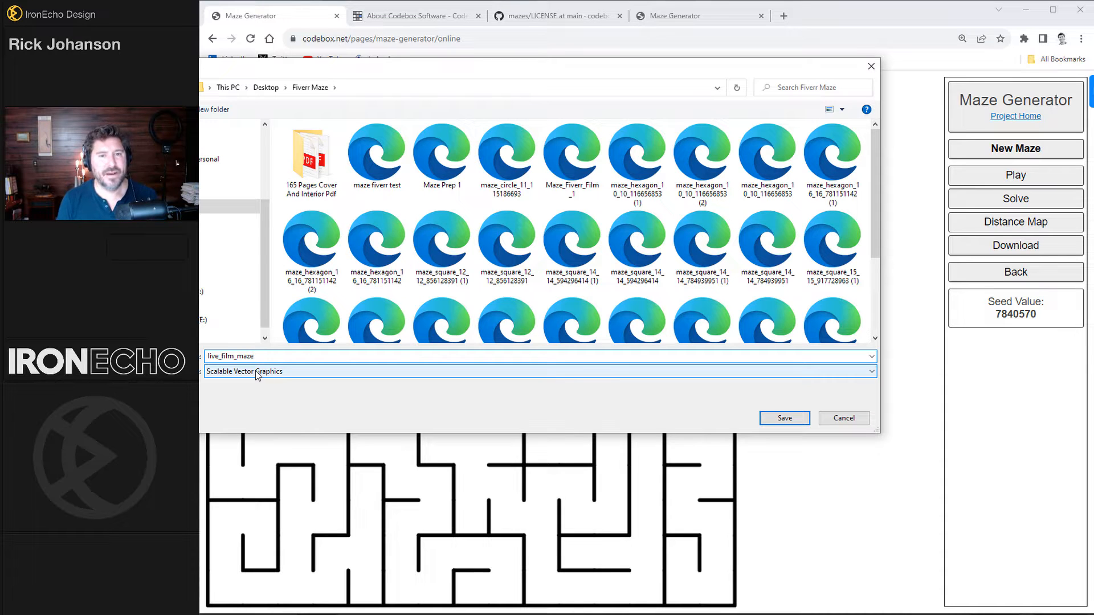
{"action": "left_click", "coordinate": [784, 418]}
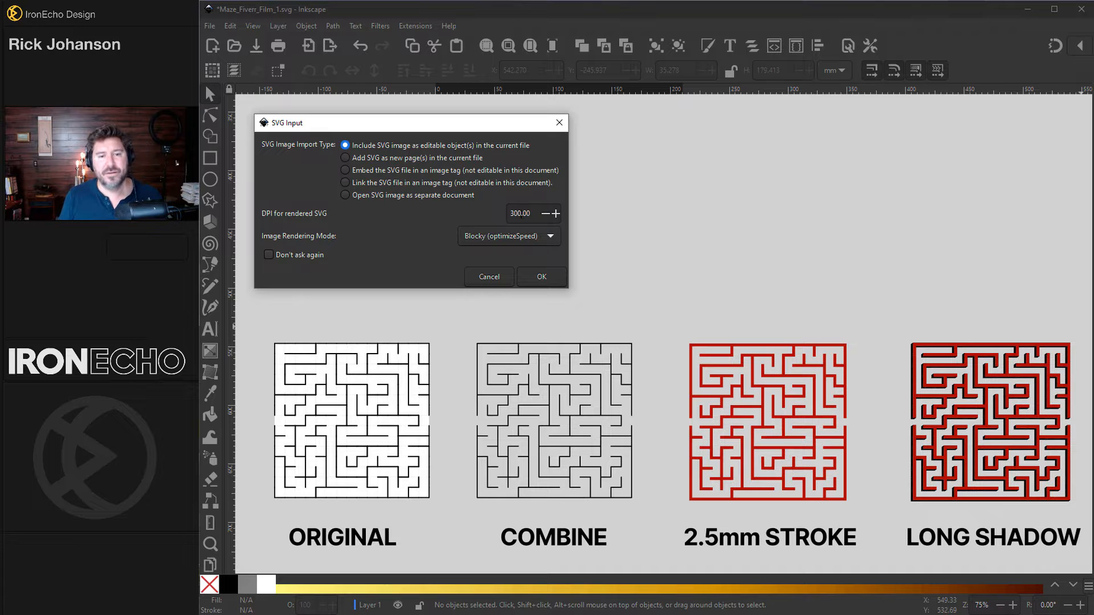
Step: Import the downloaded maze SVG into Inkscape as editable objects
{"action": "left_click", "coordinate": [541, 277]}
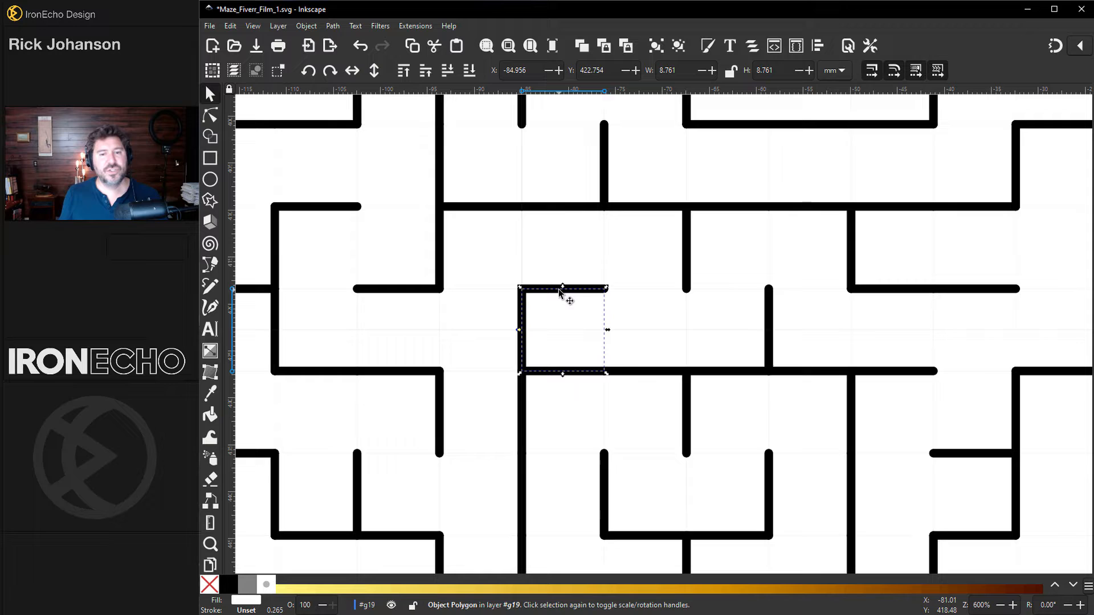
{"action": "mouse_move", "coordinate": [562, 310]}
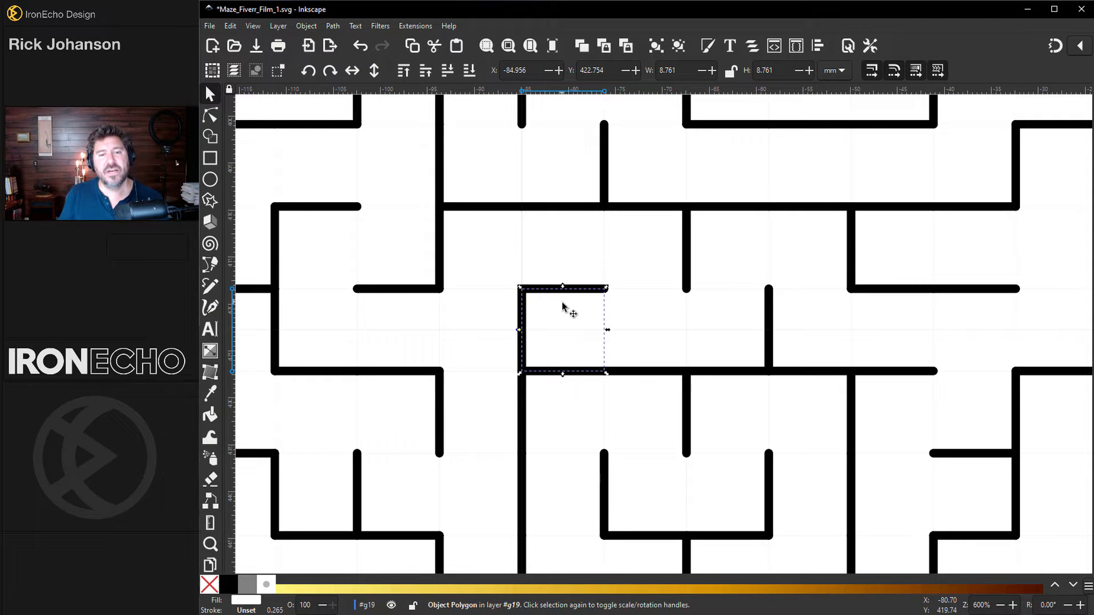
{"action": "mouse_move", "coordinate": [666, 324]}
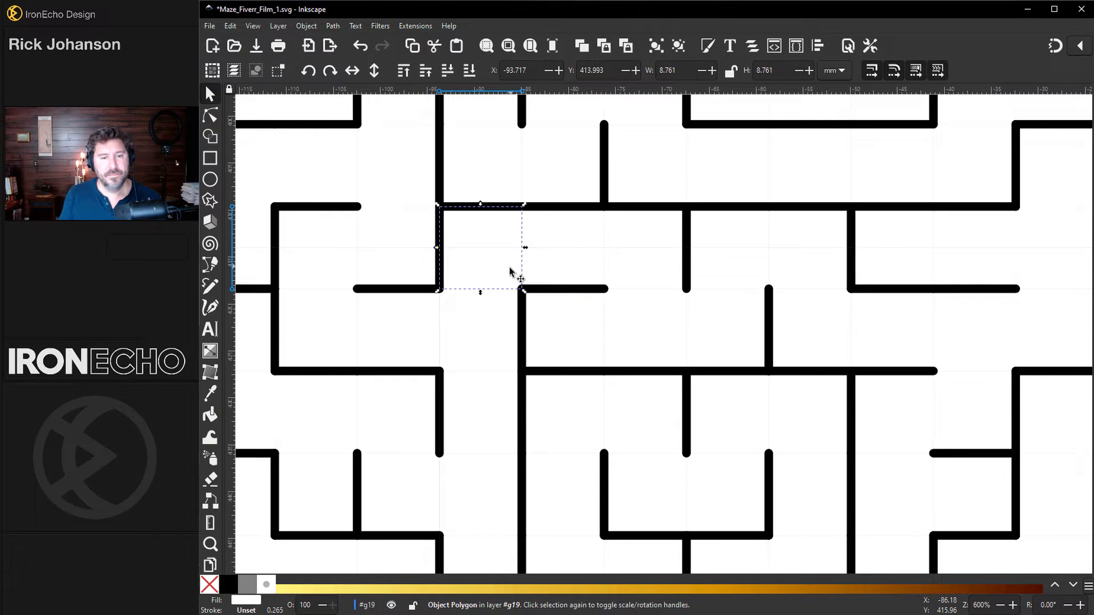
Step: Select all objects sharing the wall's fill and stroke, then pick a wall line
{"action": "left_click", "coordinate": [229, 26]}
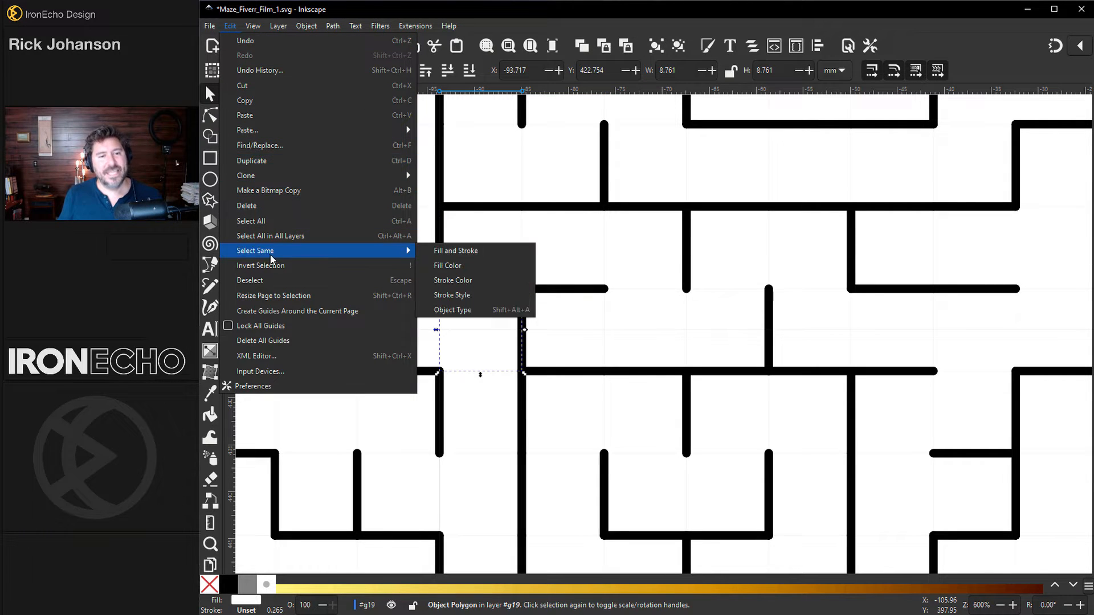
{"action": "left_click", "coordinate": [453, 310]}
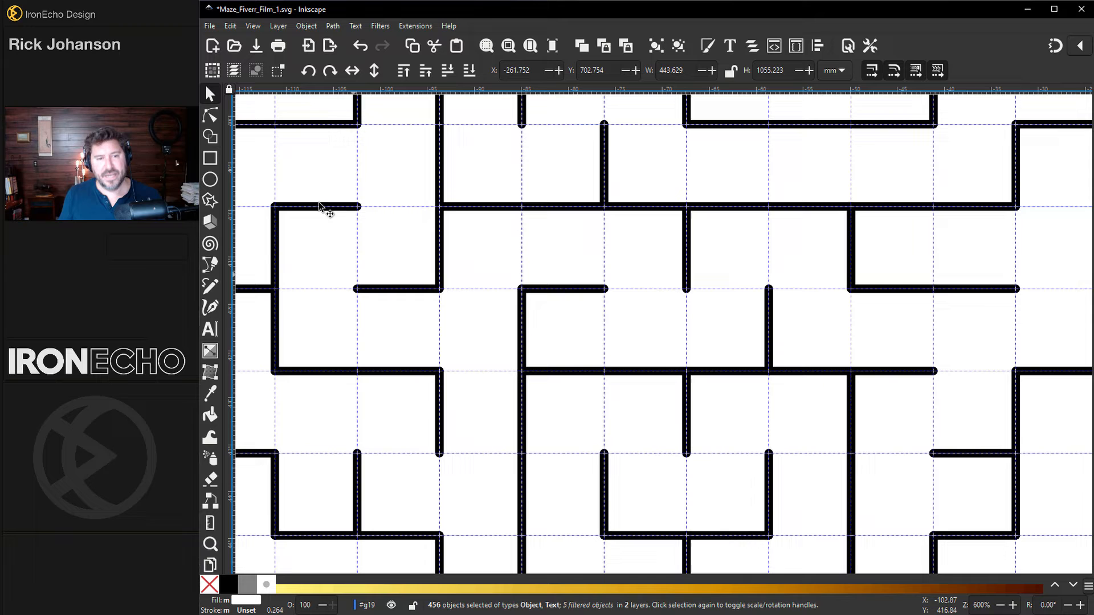
{"action": "left_click", "coordinate": [750, 293]}
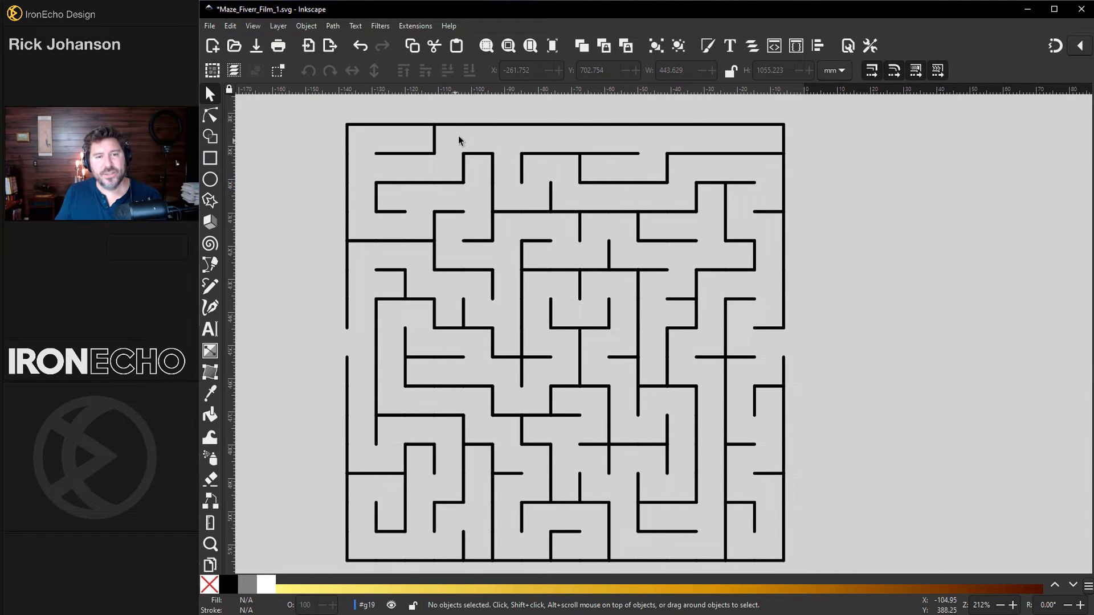
{"action": "left_click", "coordinate": [565, 124]}
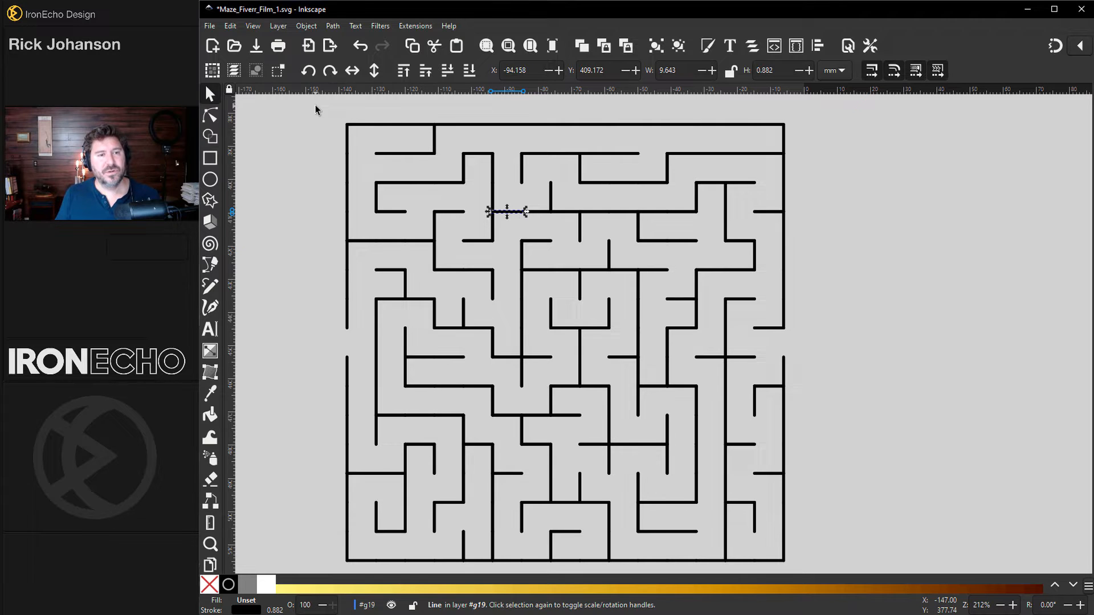
Step: Select the whole maze and combine its walls with Path > Combine
{"action": "left_click", "coordinate": [820, 572]}
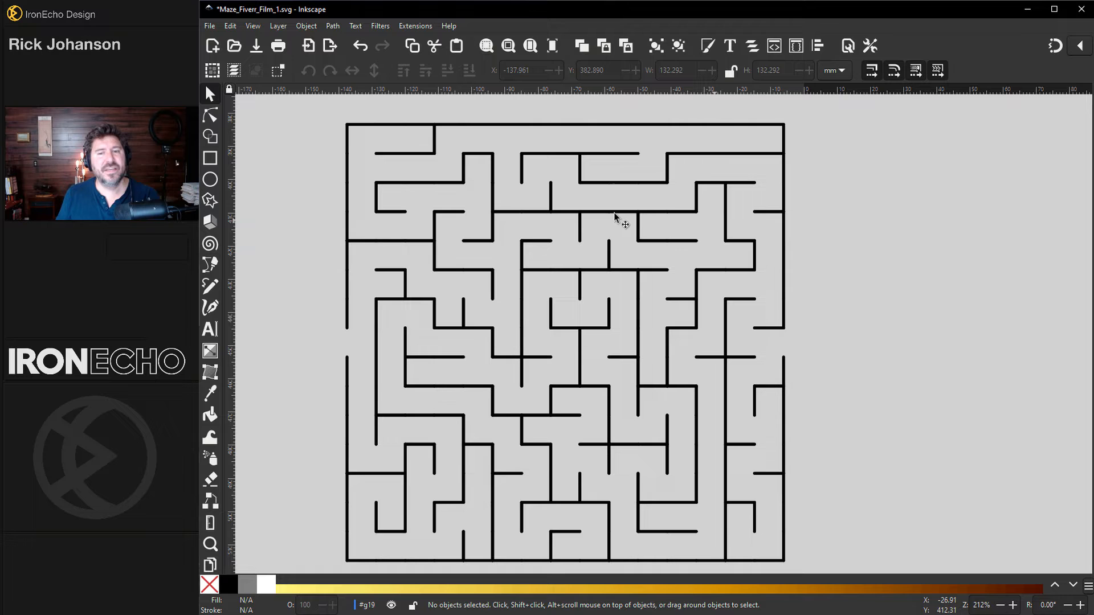
{"action": "left_click", "coordinate": [492, 199]}
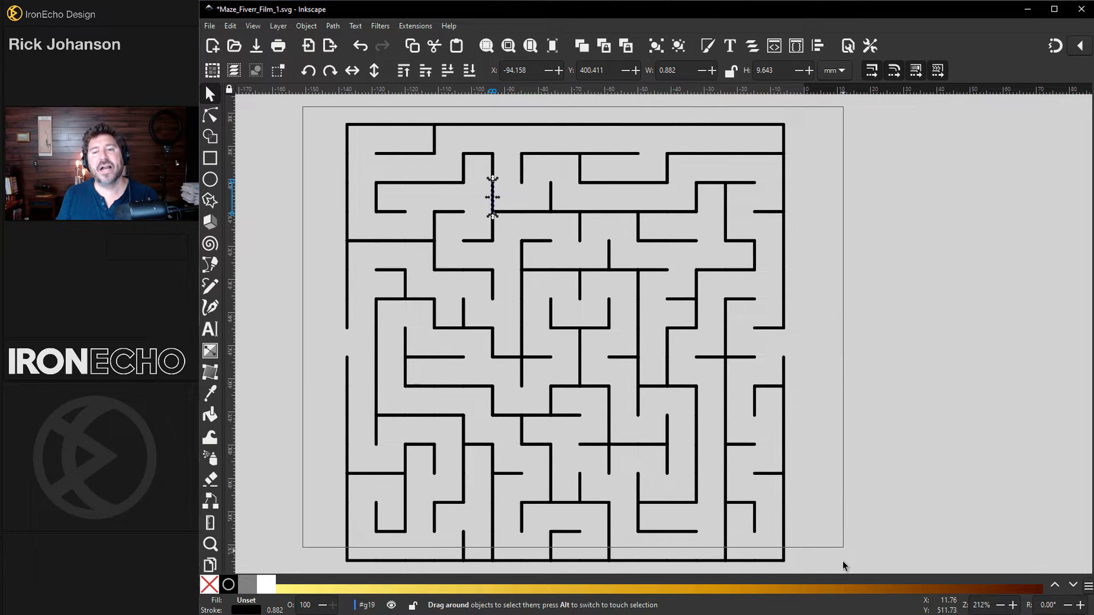
{"action": "left_click", "coordinate": [333, 25]}
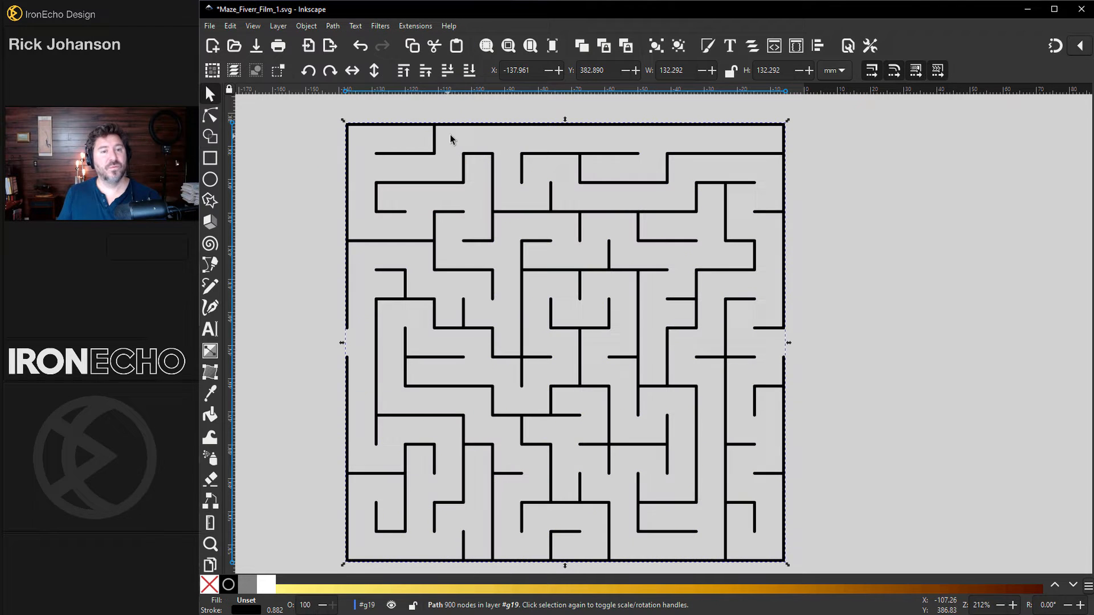
{"action": "mouse_move", "coordinate": [305, 29]}
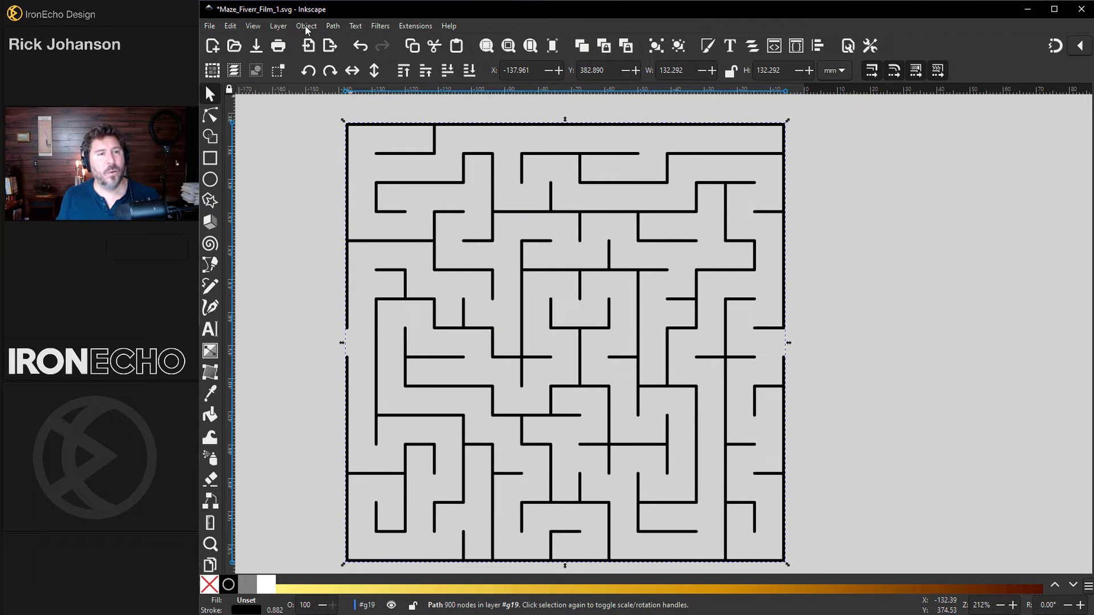
Step: Give the maze walls a flat dark red stroke (c3001f) in Fill and Stroke
{"action": "left_click", "coordinate": [305, 26]}
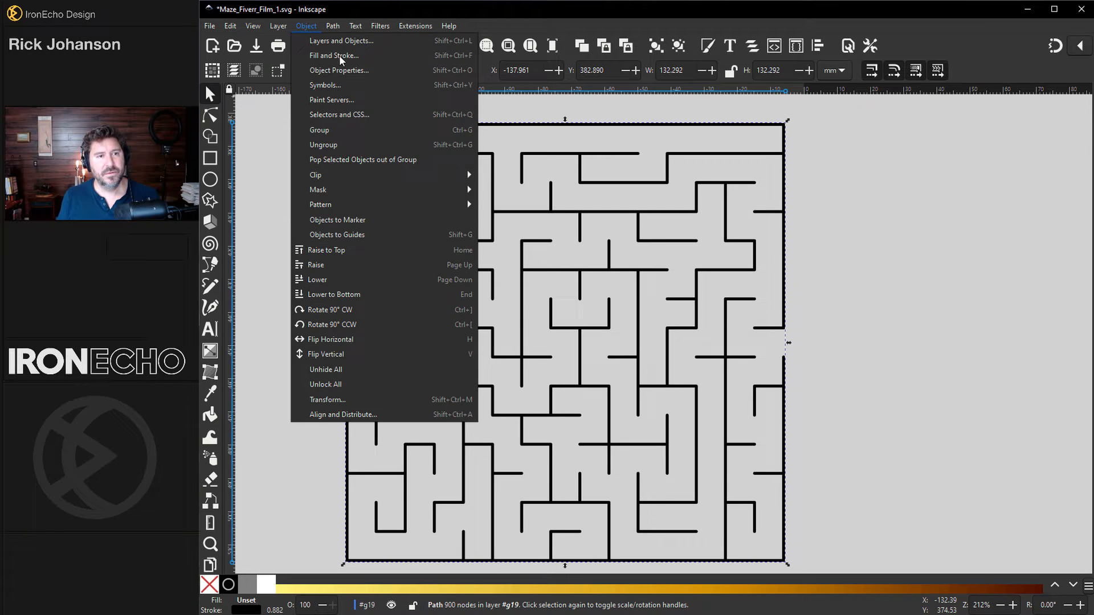
{"action": "left_click", "coordinate": [334, 56]}
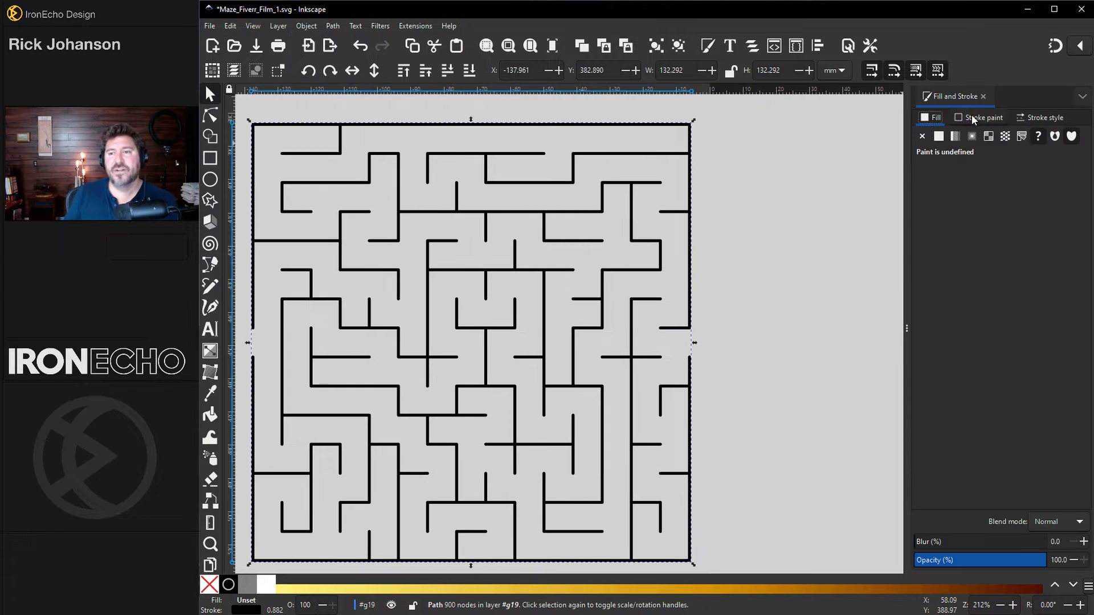
{"action": "left_click", "coordinate": [982, 118]}
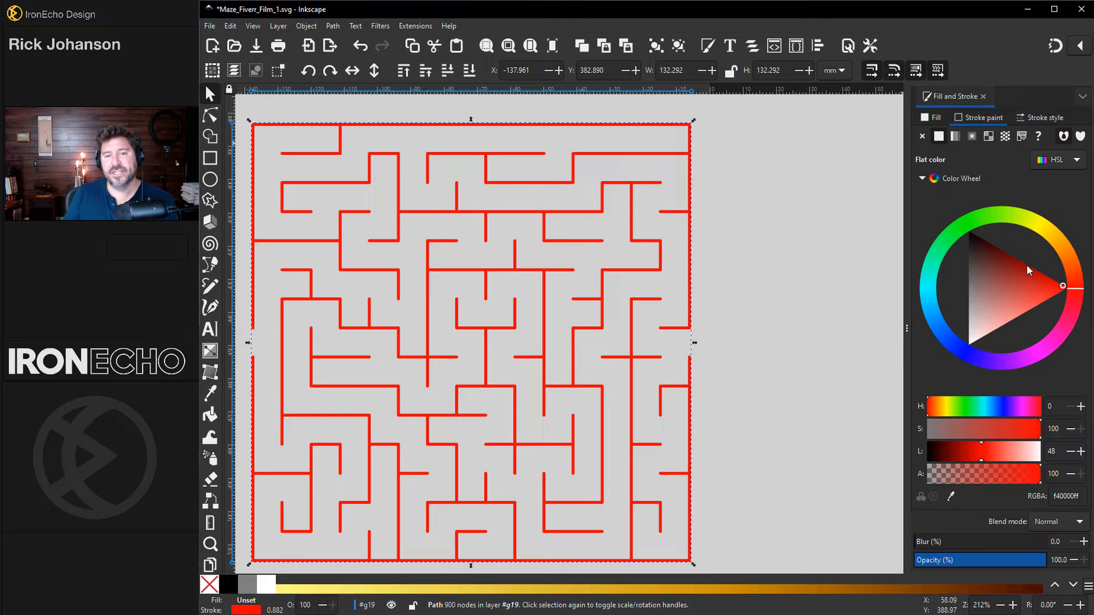
{"action": "left_click", "coordinate": [972, 329]}
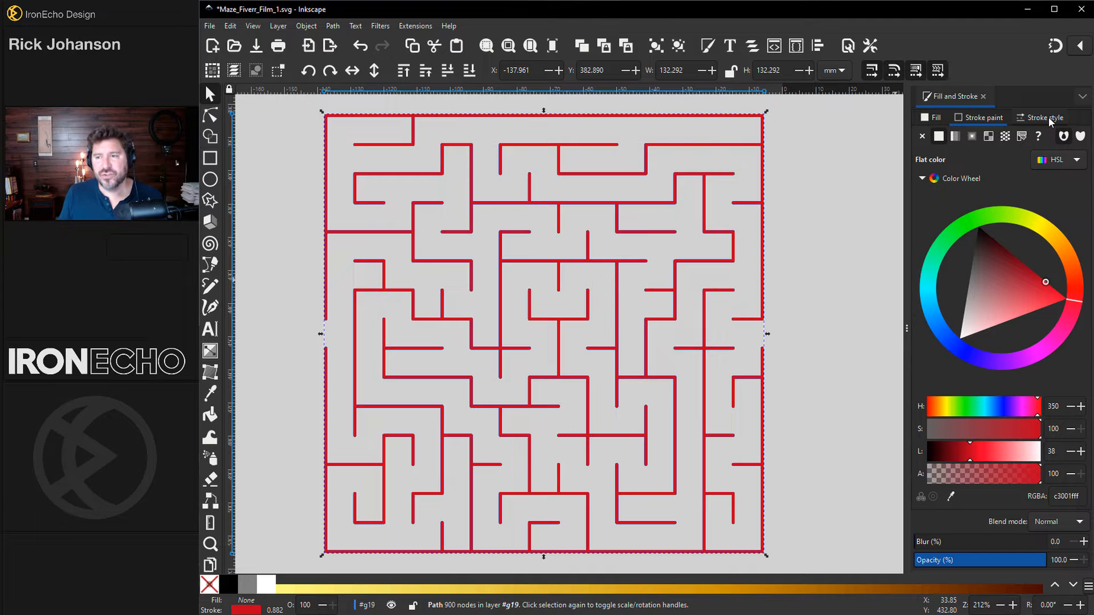
Step: Show the Stroke style settings to set 2.5 mm width and square caps
{"action": "left_click", "coordinate": [1044, 117]}
{"action": "type", "text": "2.500"}
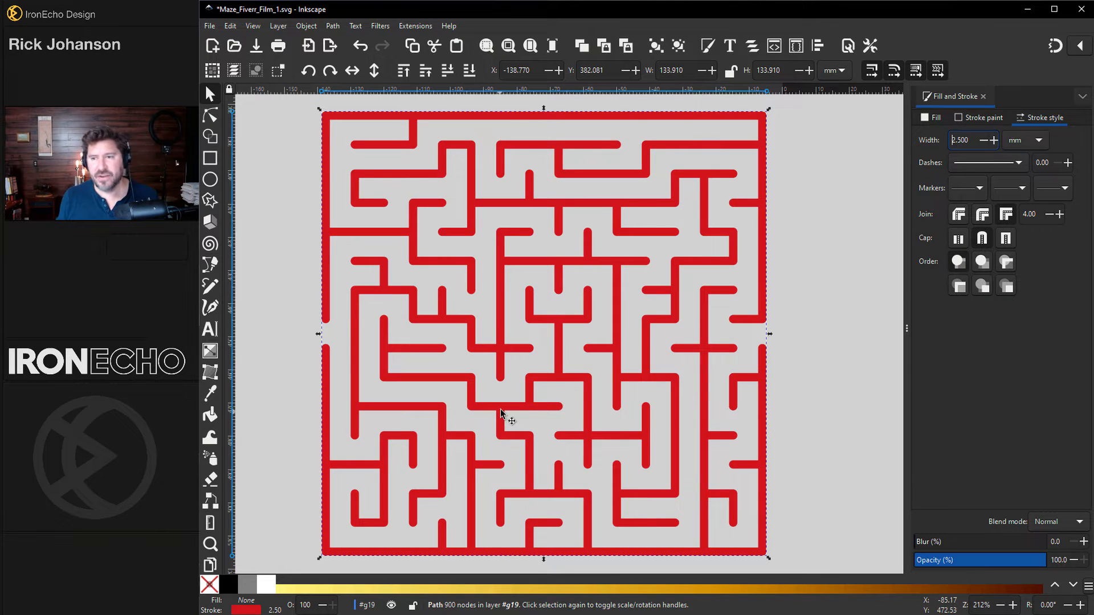
{"action": "mouse_move", "coordinate": [688, 354]}
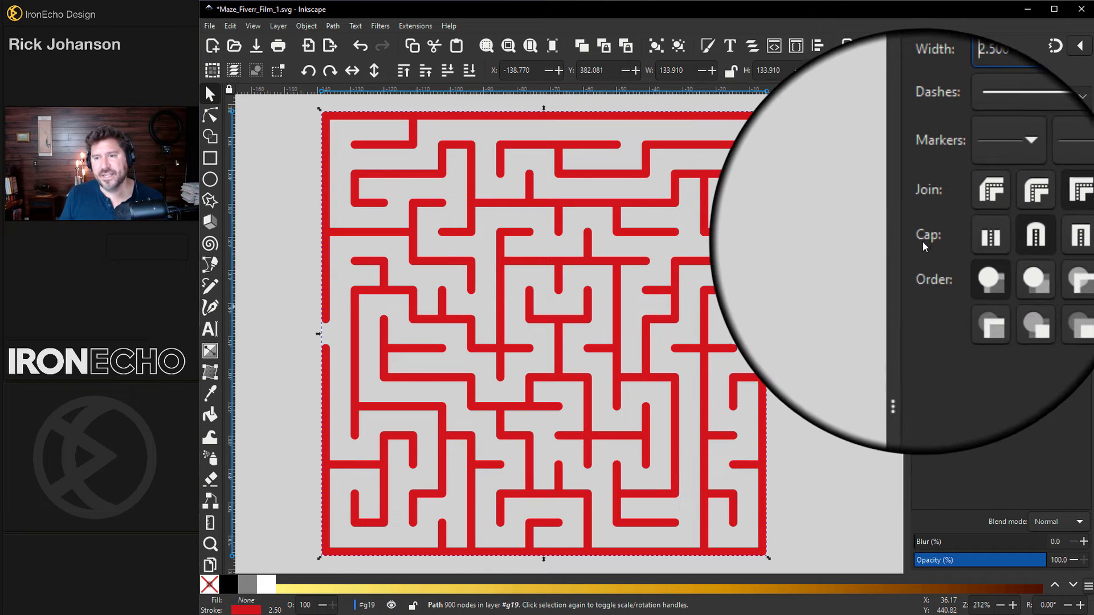
{"action": "mouse_move", "coordinate": [981, 239]}
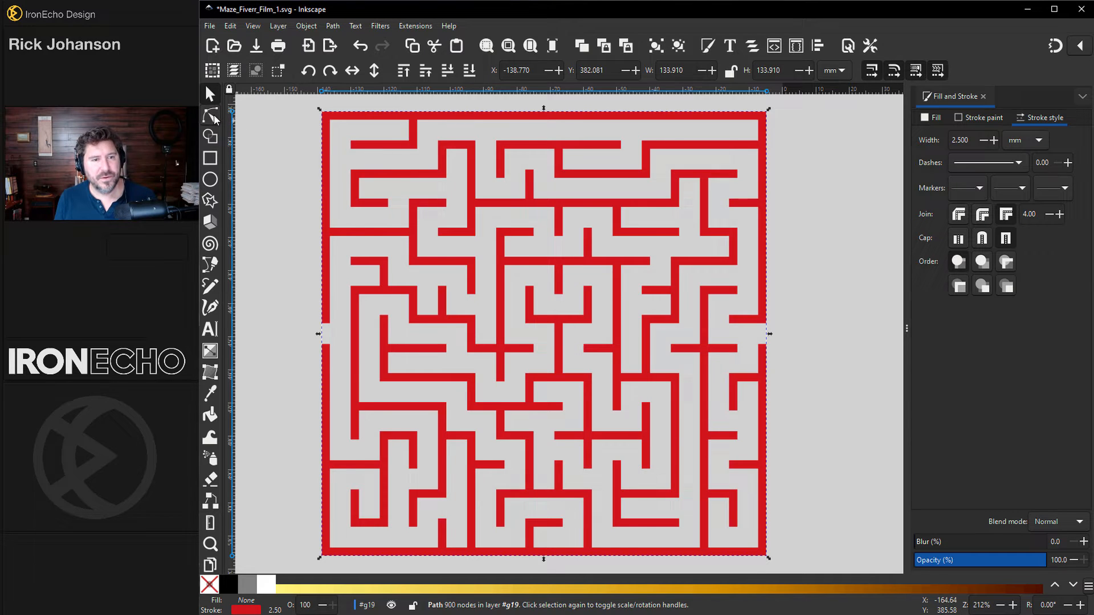
Step: Convert the thick red maze wall strokes into filled outline shapes with Stroke to Path
{"action": "left_click", "coordinate": [211, 116]}
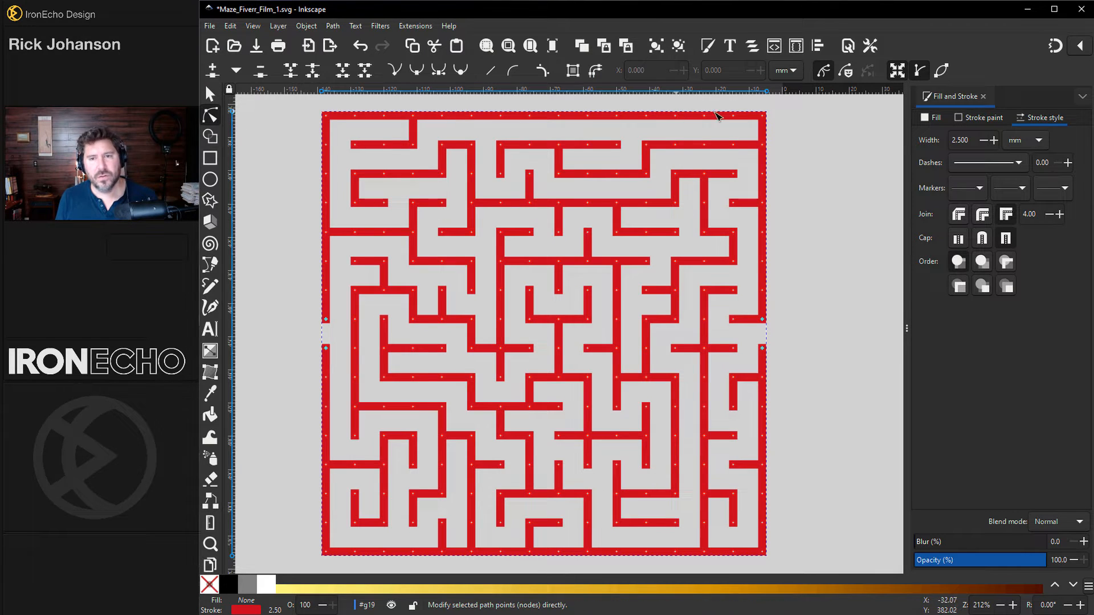
{"action": "mouse_move", "coordinate": [623, 128]}
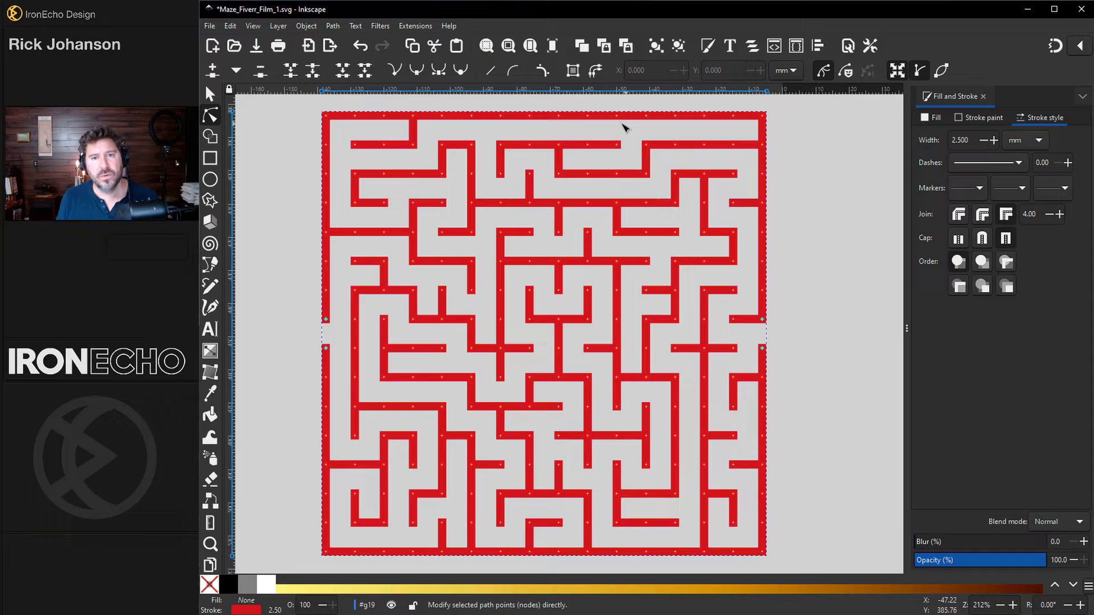
{"action": "mouse_move", "coordinate": [491, 125]}
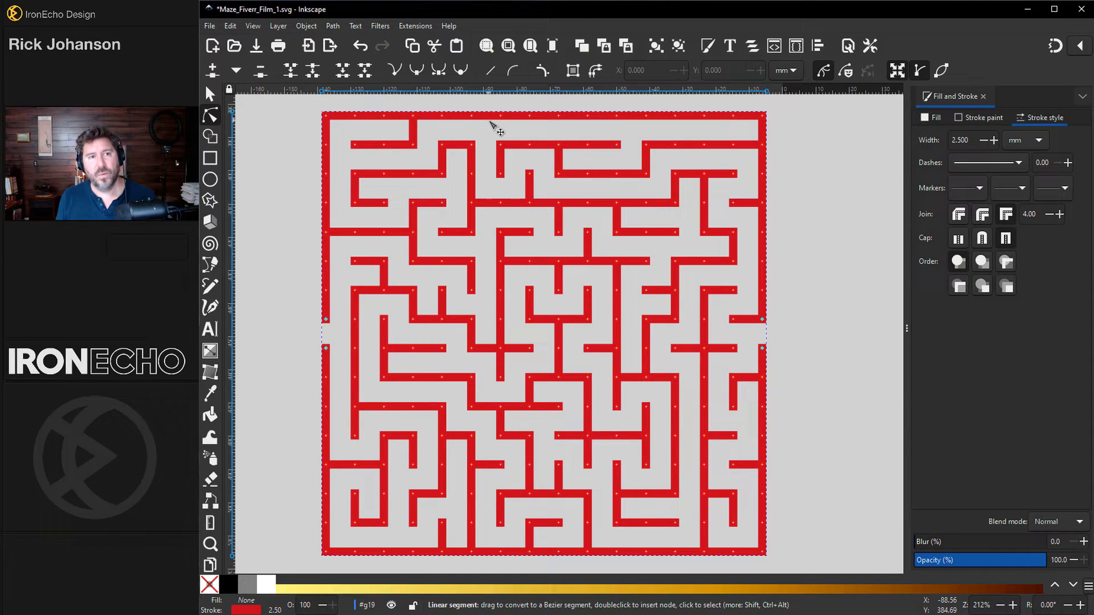
{"action": "left_click", "coordinate": [333, 25]}
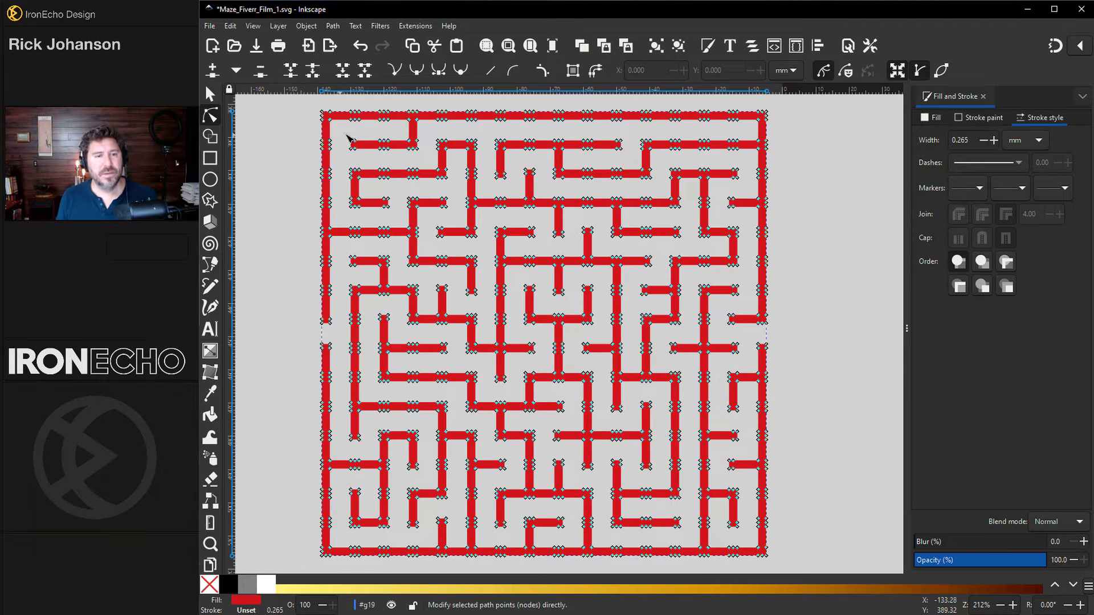
{"action": "mouse_move", "coordinate": [398, 237]}
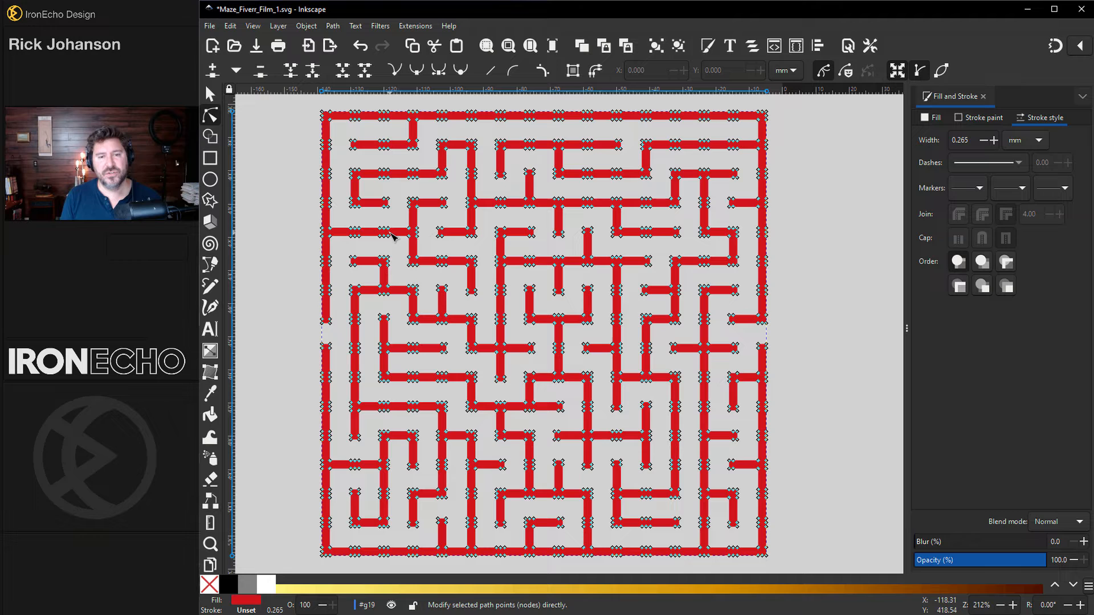
{"action": "left_click", "coordinate": [209, 93]}
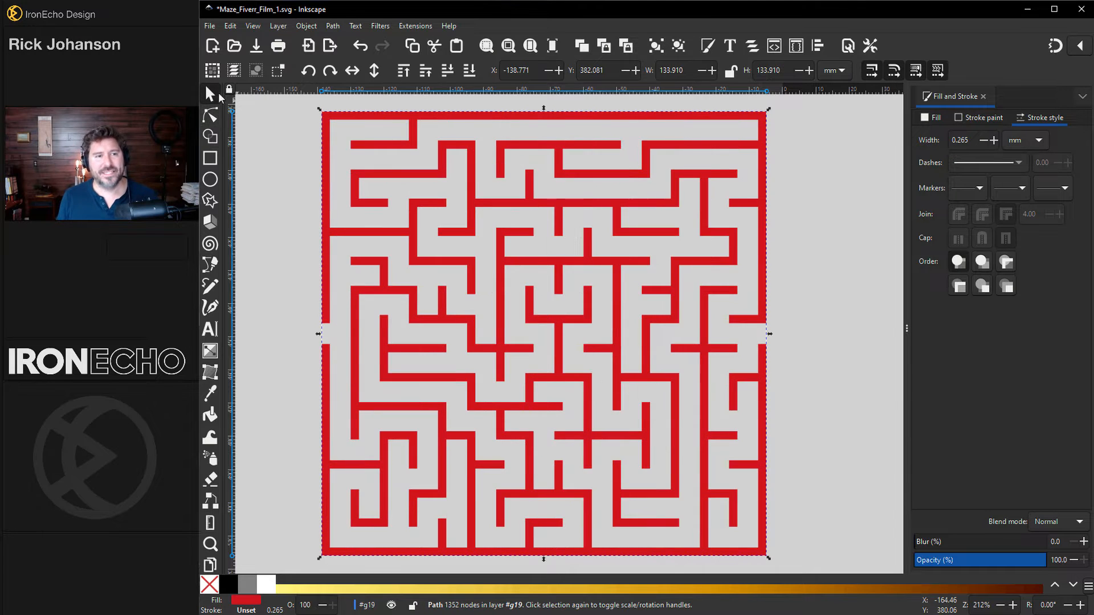
Step: Fill the maze walls with a linear gradient using pink, orange-red and orange stops
{"action": "left_click", "coordinate": [931, 118]}
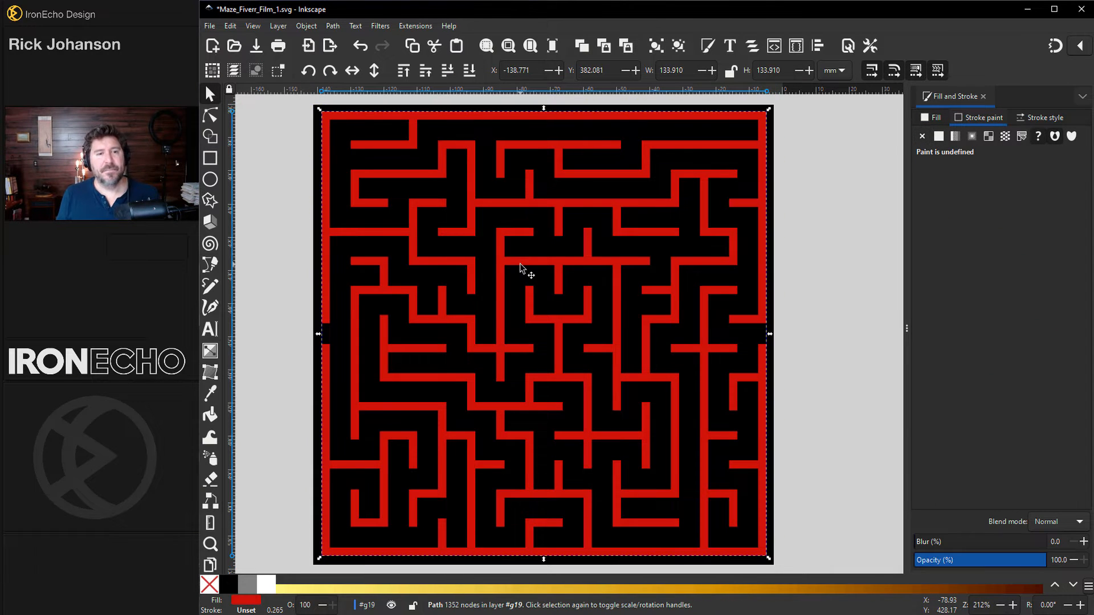
{"action": "left_click", "coordinate": [932, 117]}
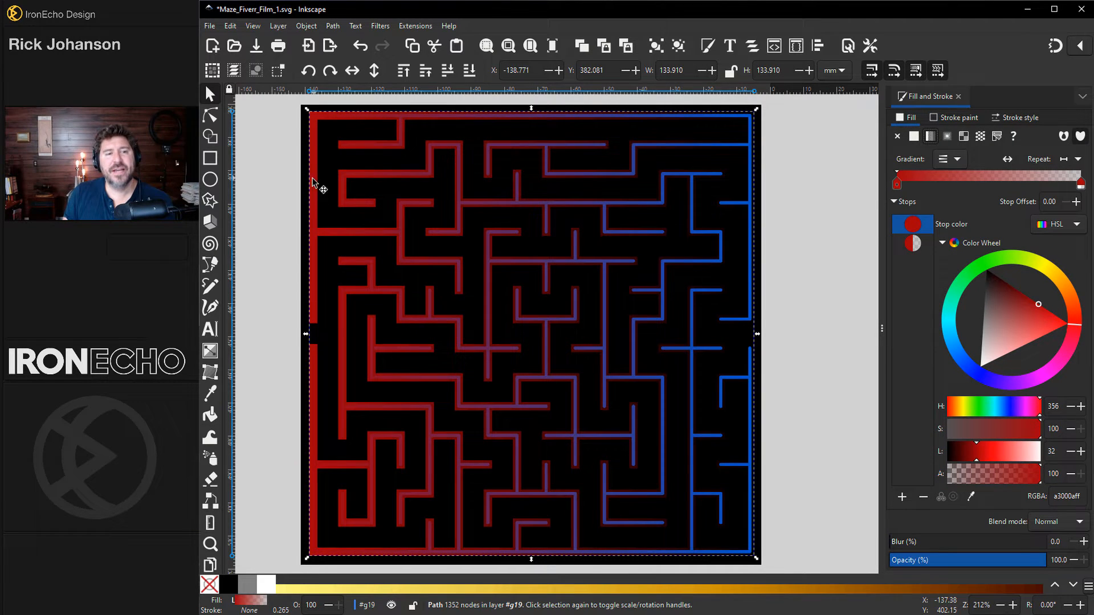
{"action": "mouse_move", "coordinate": [1056, 361]}
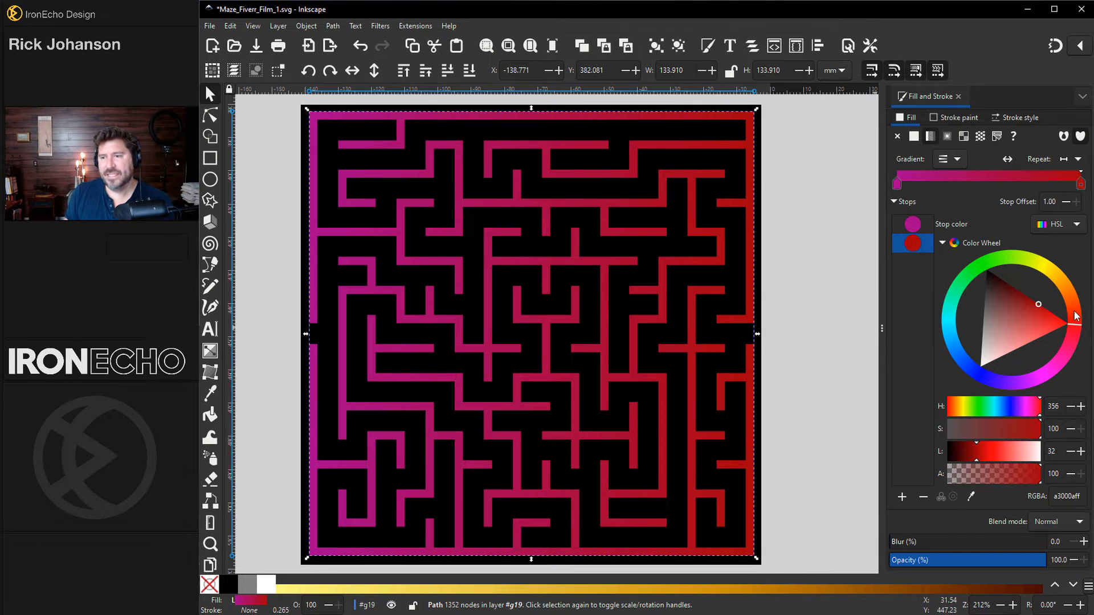
{"action": "left_click", "coordinate": [895, 183]}
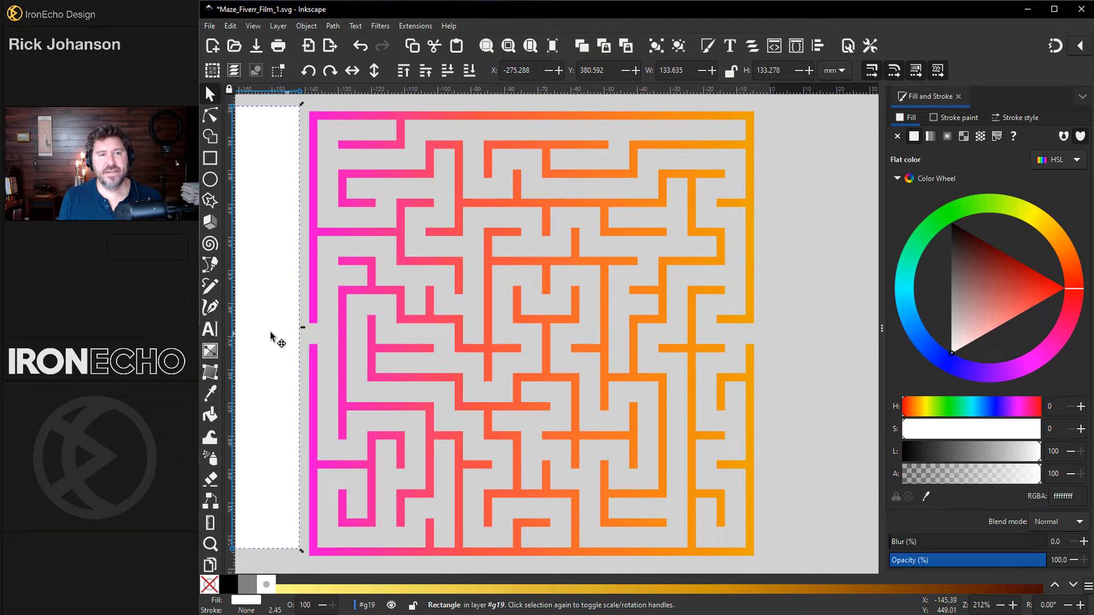
{"action": "left_click", "coordinate": [913, 136]}
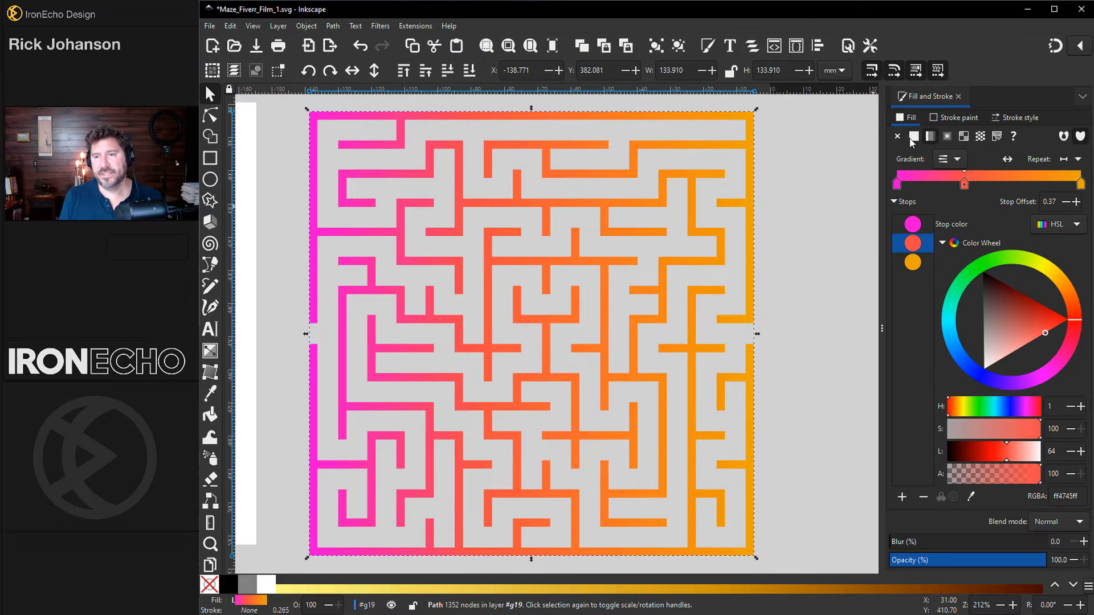
Step: Restore a flat red fill and live-preview a Long Shadow of length 8 at 145°
{"action": "left_click", "coordinate": [913, 136]}
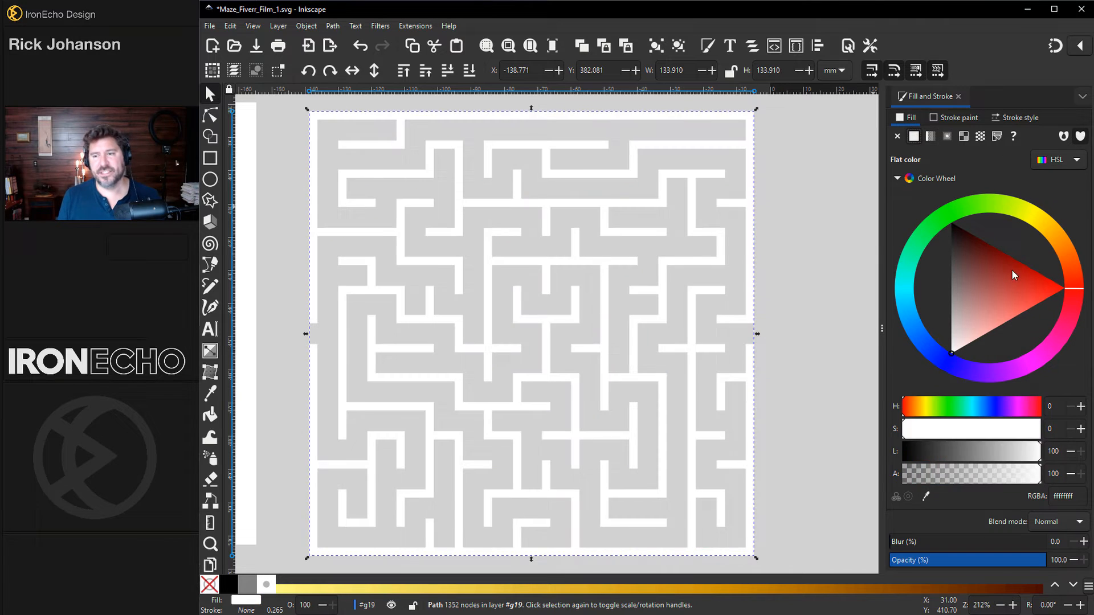
{"action": "left_click", "coordinate": [1034, 270]}
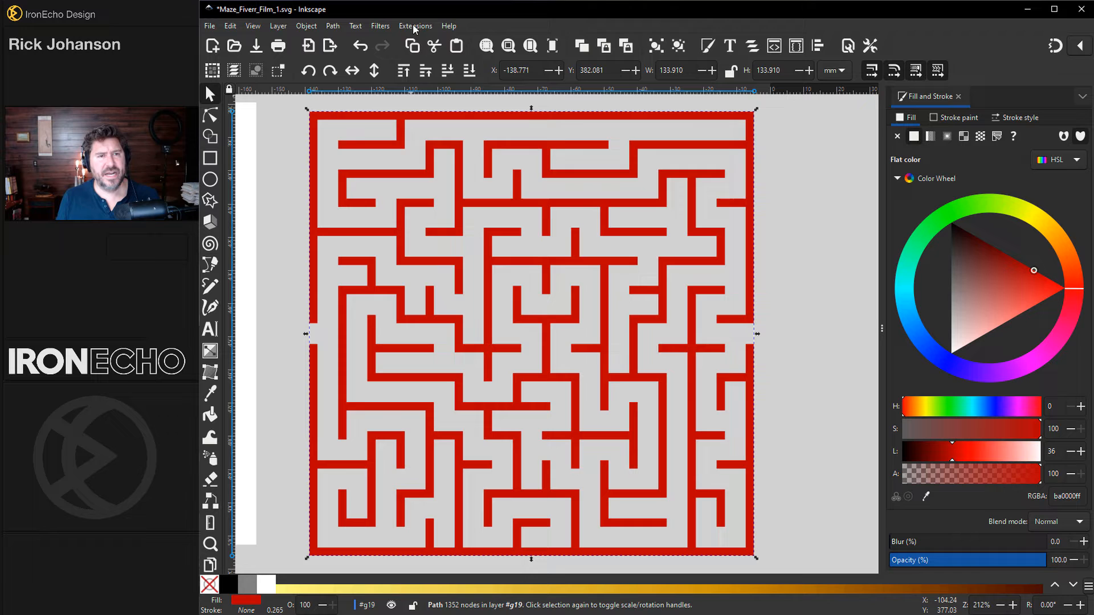
{"action": "left_click", "coordinate": [414, 25]}
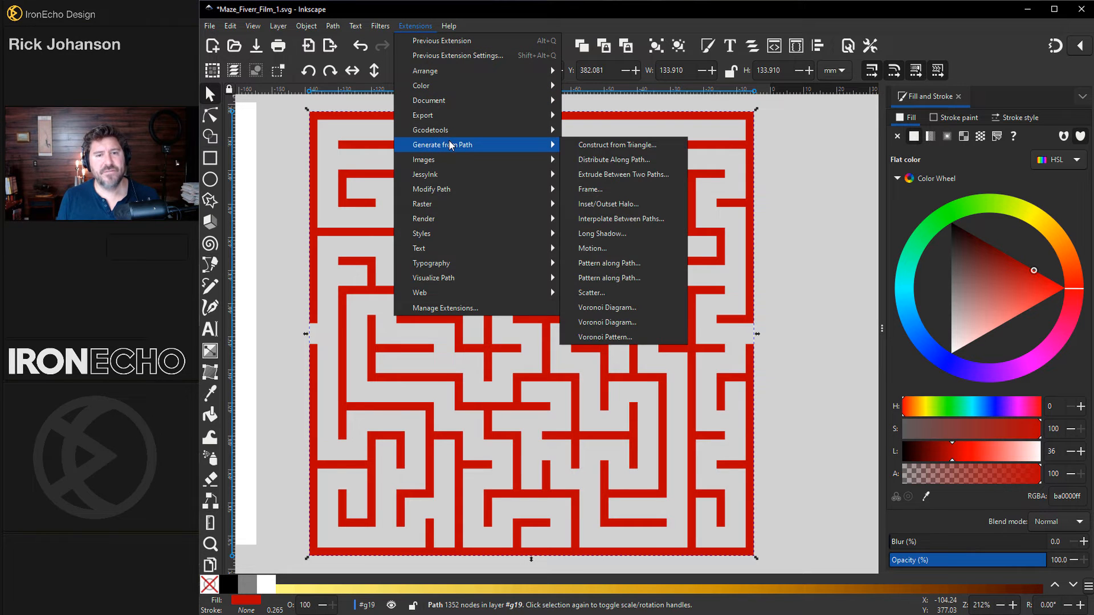
{"action": "mouse_move", "coordinate": [617, 234]}
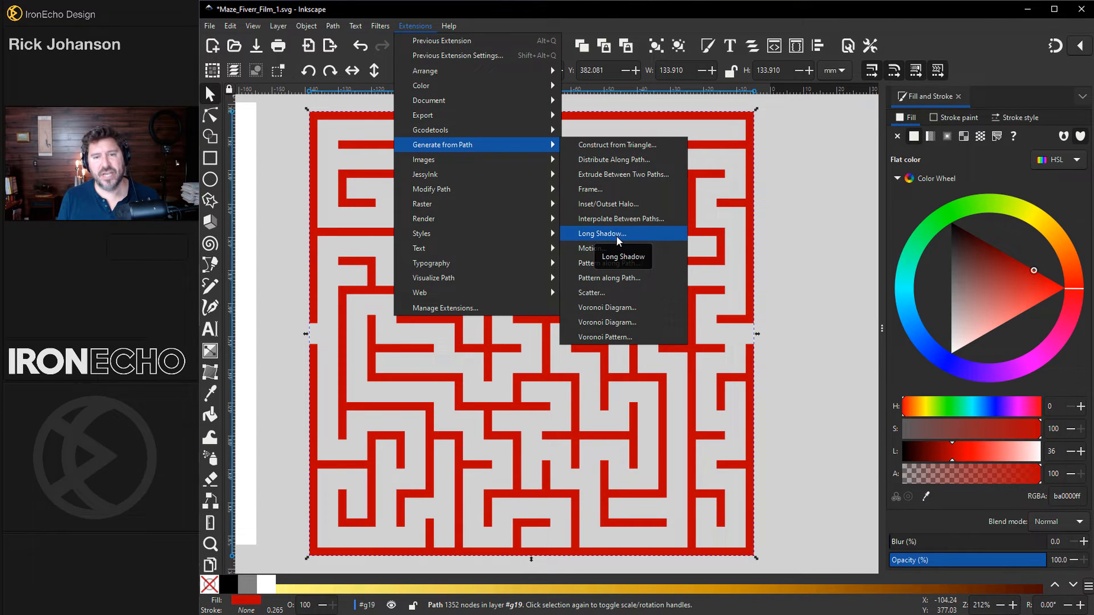
{"action": "left_click", "coordinate": [602, 233]}
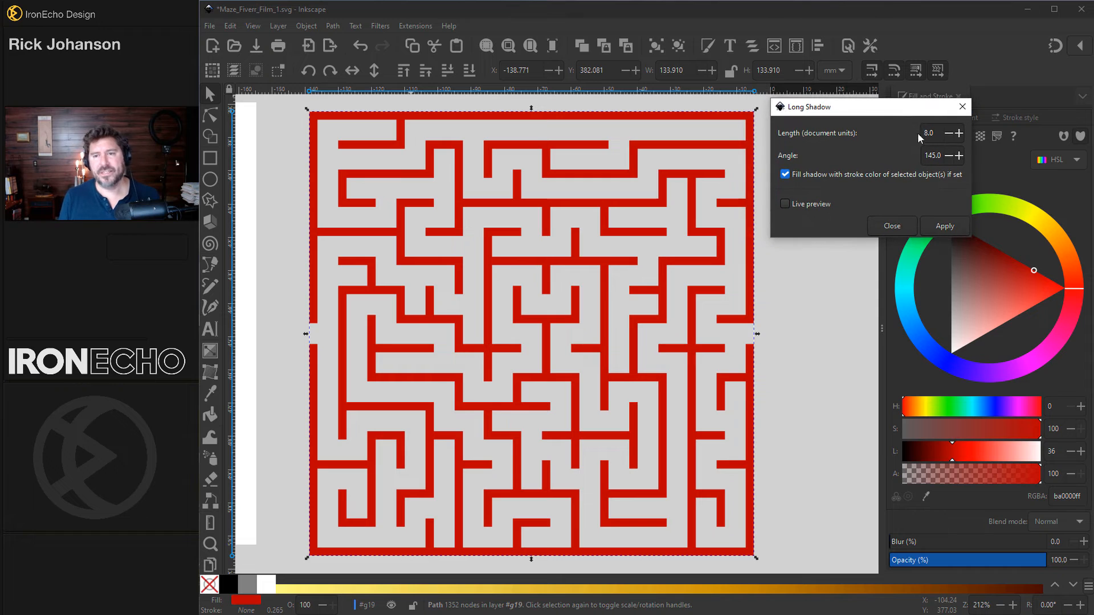
{"action": "mouse_move", "coordinate": [853, 142]}
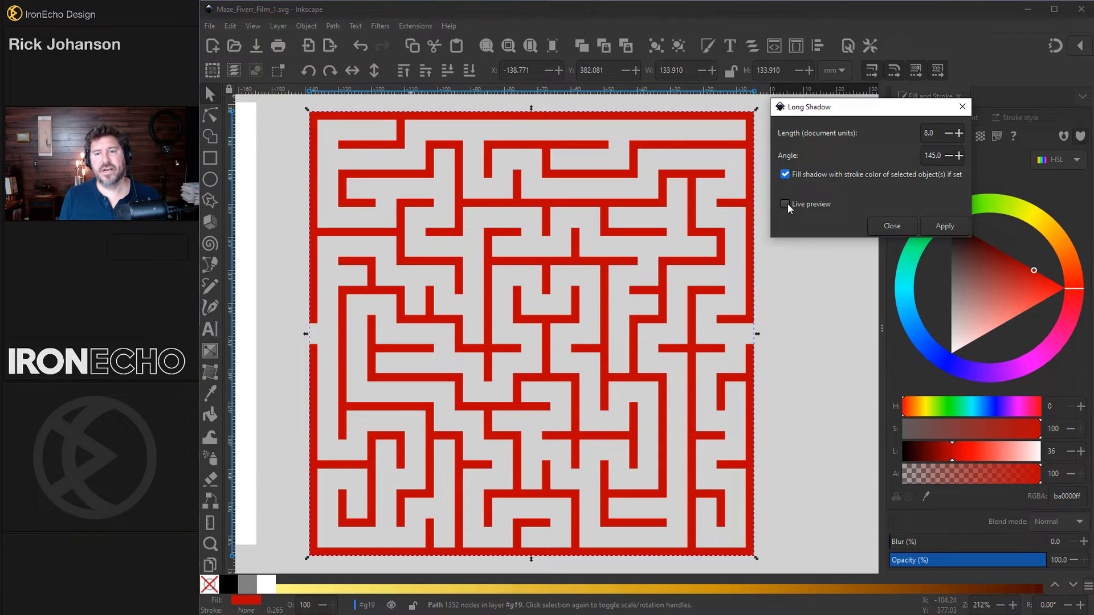
{"action": "left_click", "coordinate": [785, 204]}
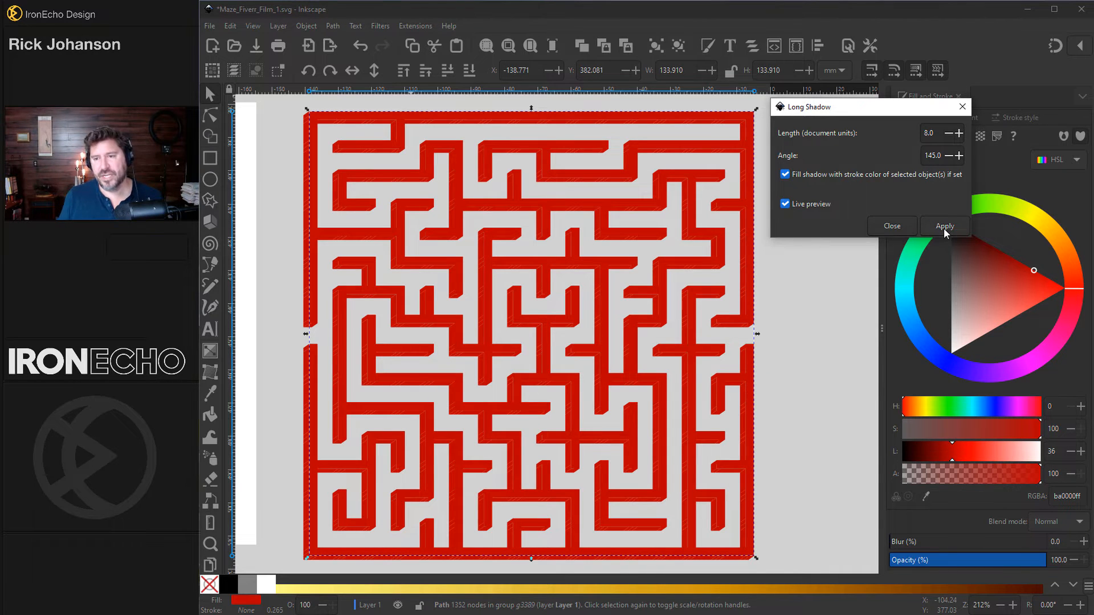
{"action": "left_click", "coordinate": [891, 225]}
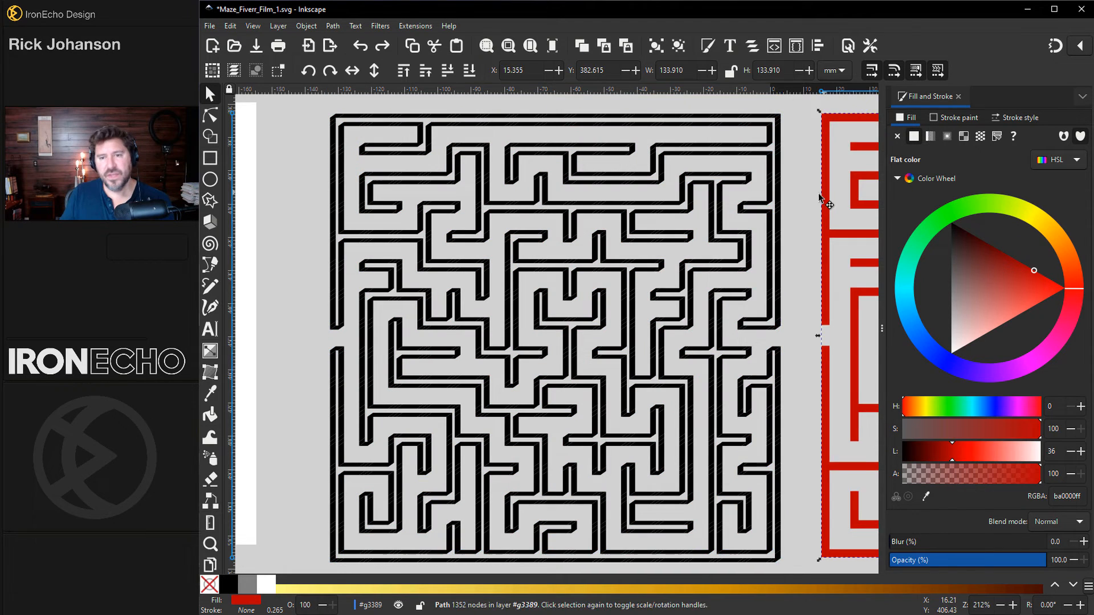
Step: Apply the long shadow and drag the red maze right to expose the dark shadow group
{"action": "left_click", "coordinate": [279, 216]}
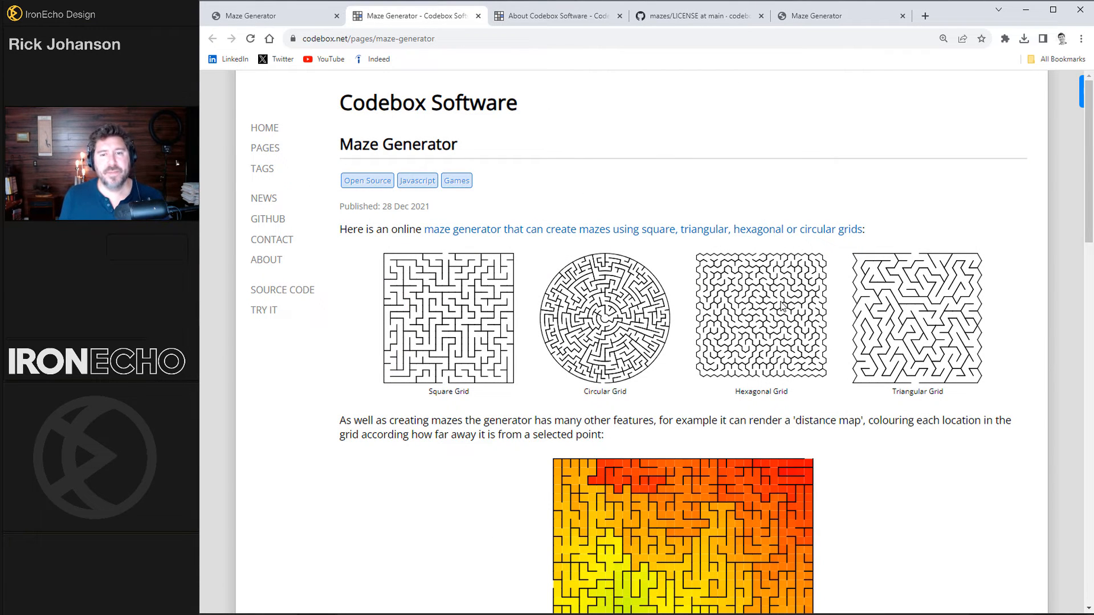
Step: Launch the Try It generator and pick the Circle grid shape with 10 layers
{"action": "left_click", "coordinate": [264, 310]}
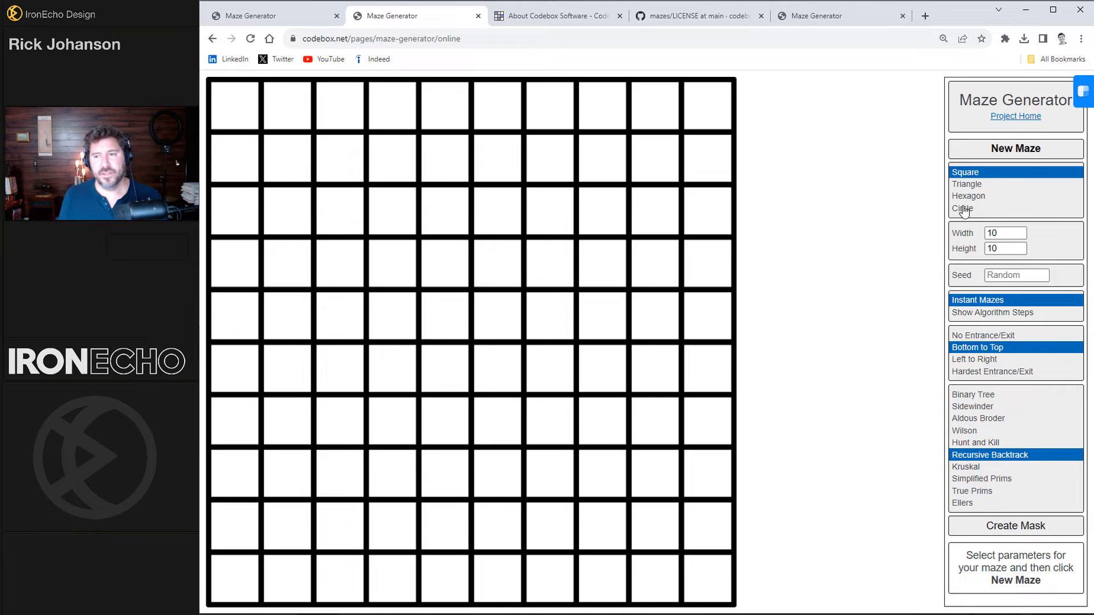
{"action": "left_click", "coordinate": [963, 208]}
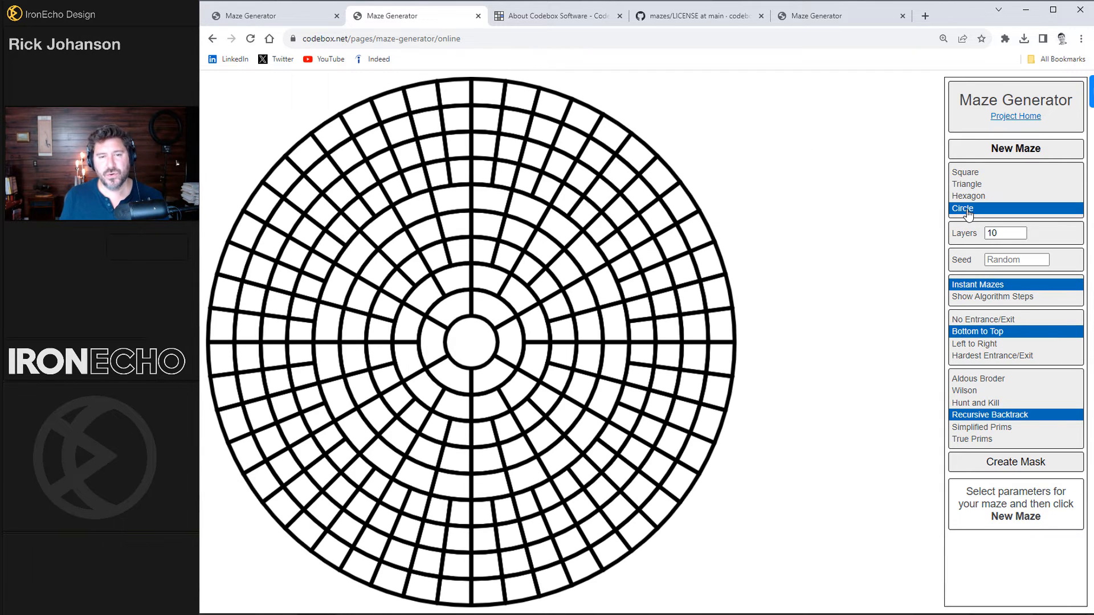
{"action": "mouse_move", "coordinate": [804, 276]}
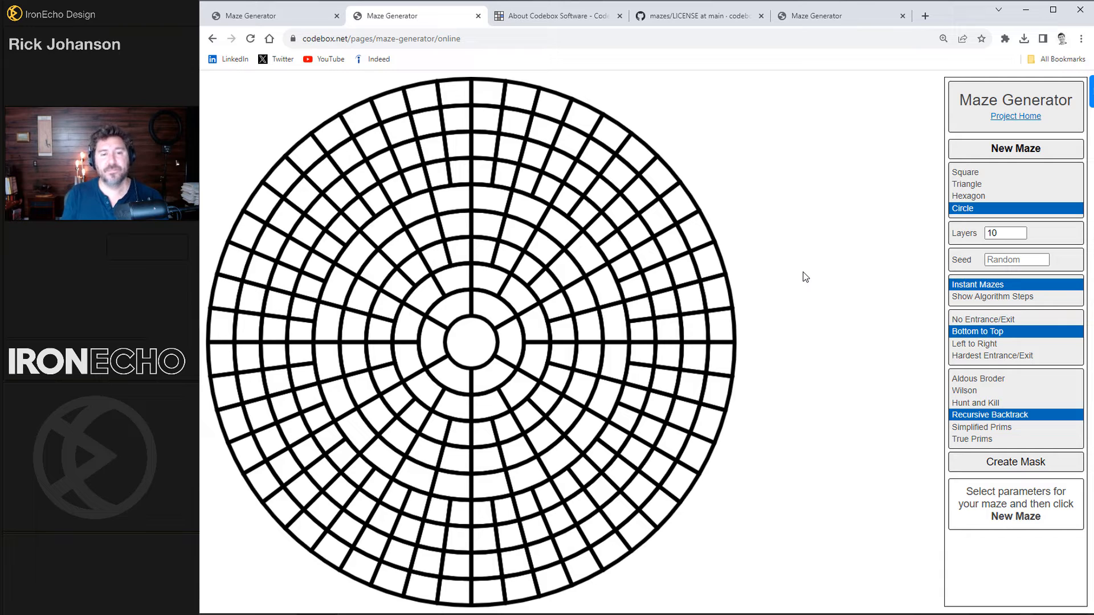
{"action": "mouse_move", "coordinate": [460, 283]}
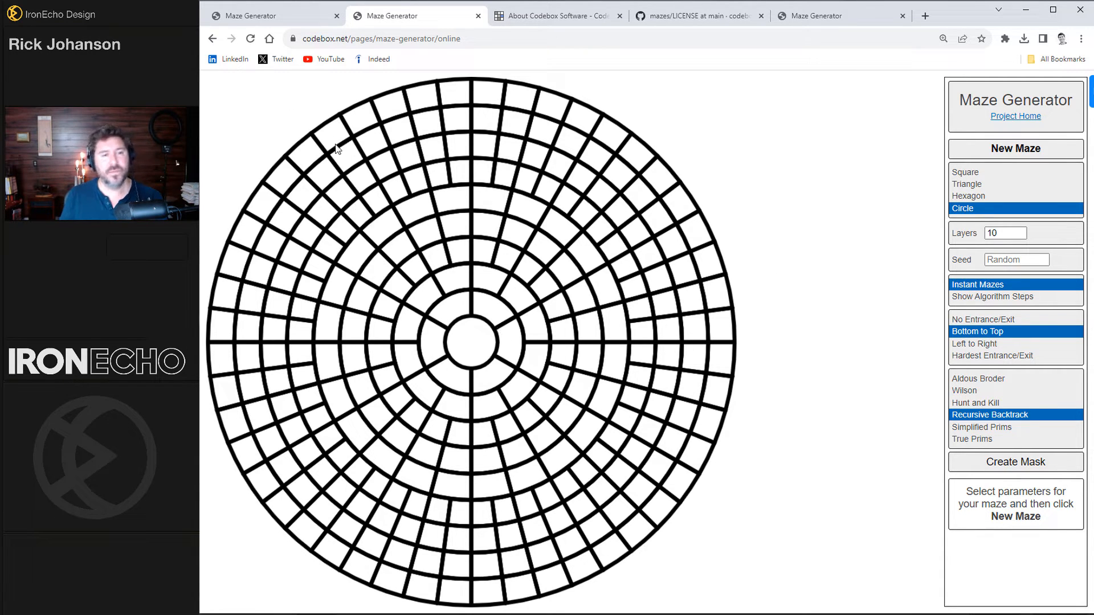
{"action": "mouse_move", "coordinate": [501, 300]}
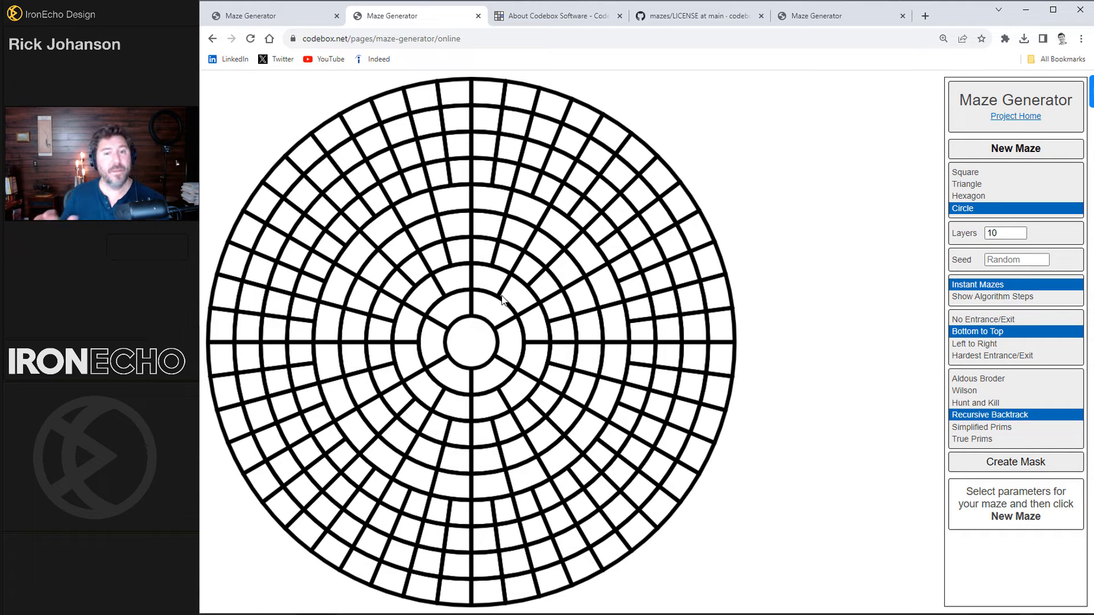
{"action": "mouse_move", "coordinate": [952, 438]}
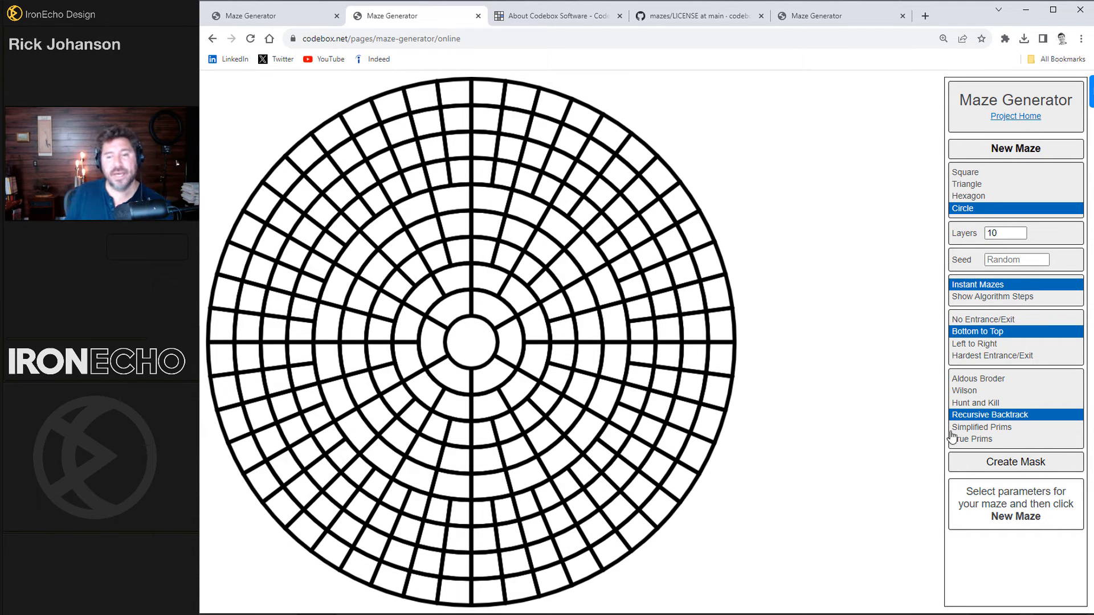
Step: Mask out the centre cells, generate a new circular maze, then solve and download it
{"action": "left_click", "coordinate": [1016, 462]}
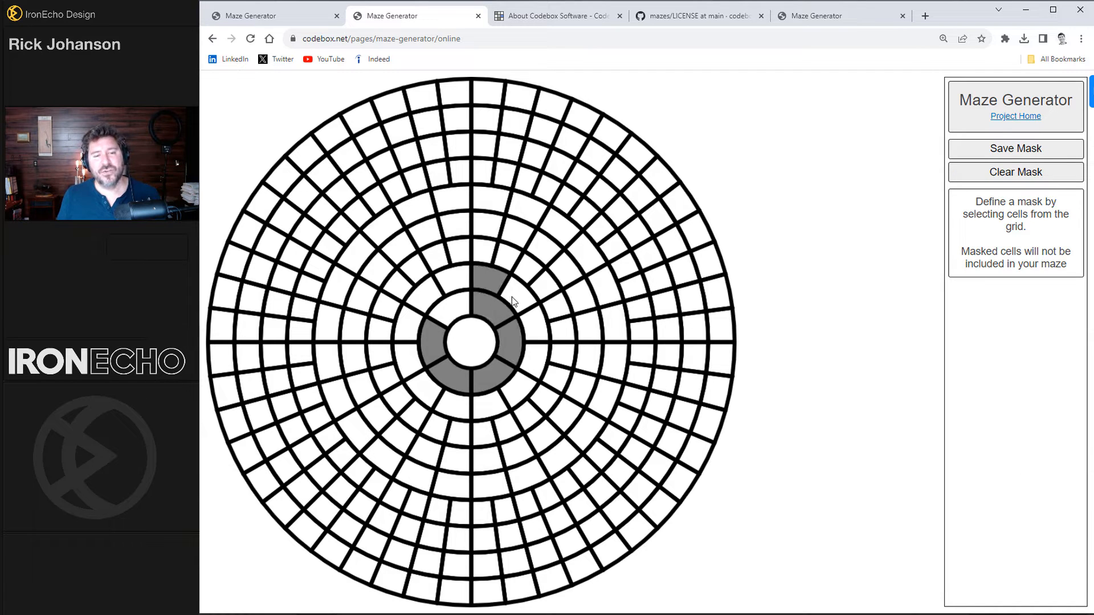
{"action": "left_click", "coordinate": [422, 311]}
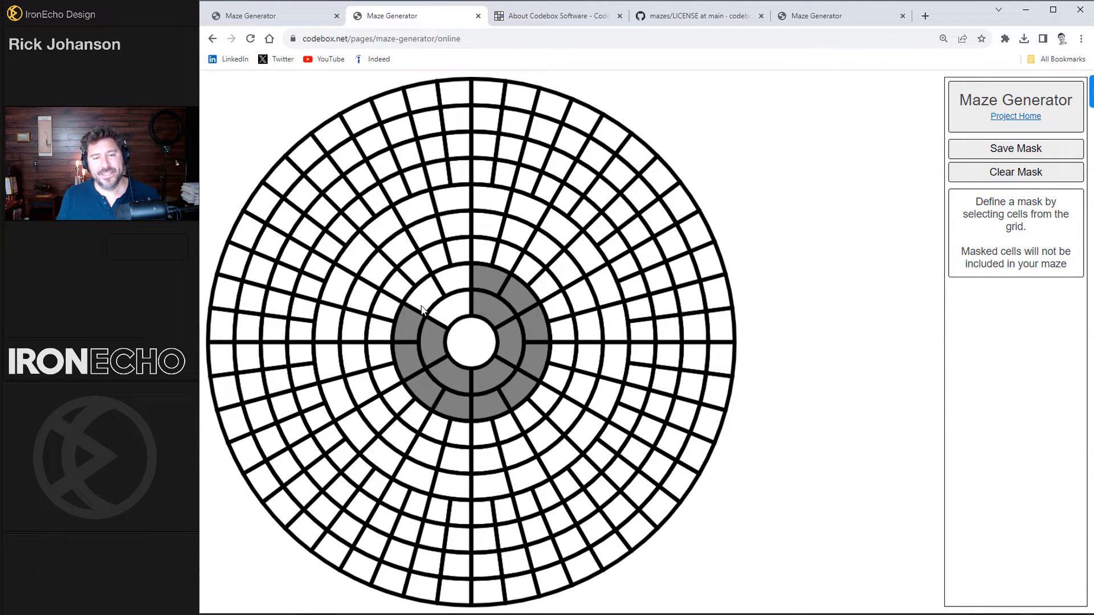
{"action": "left_click", "coordinate": [1016, 149]}
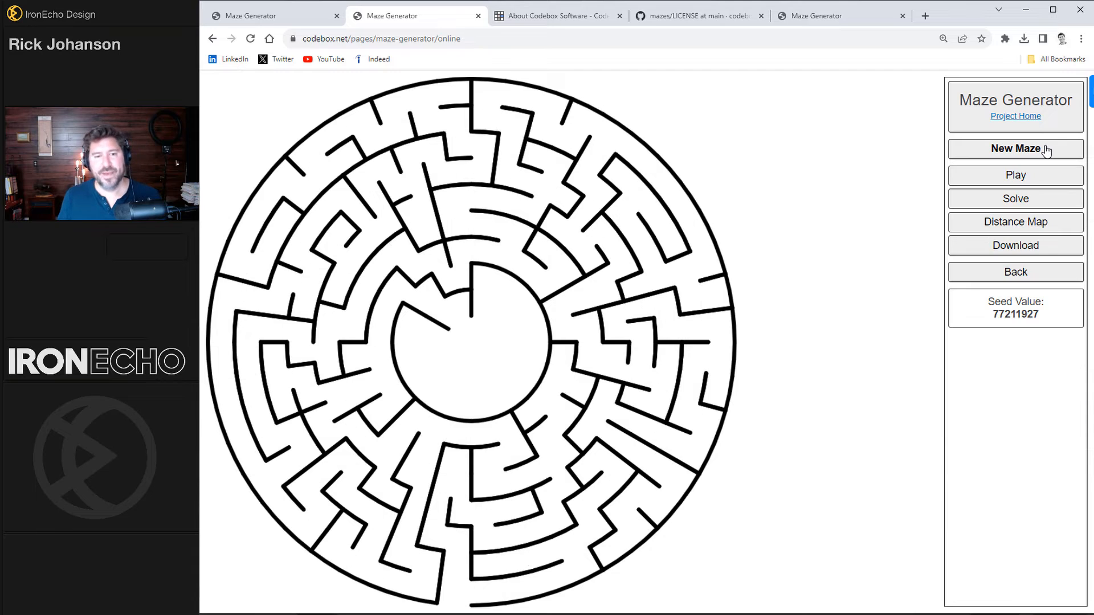
{"action": "mouse_move", "coordinate": [476, 594]}
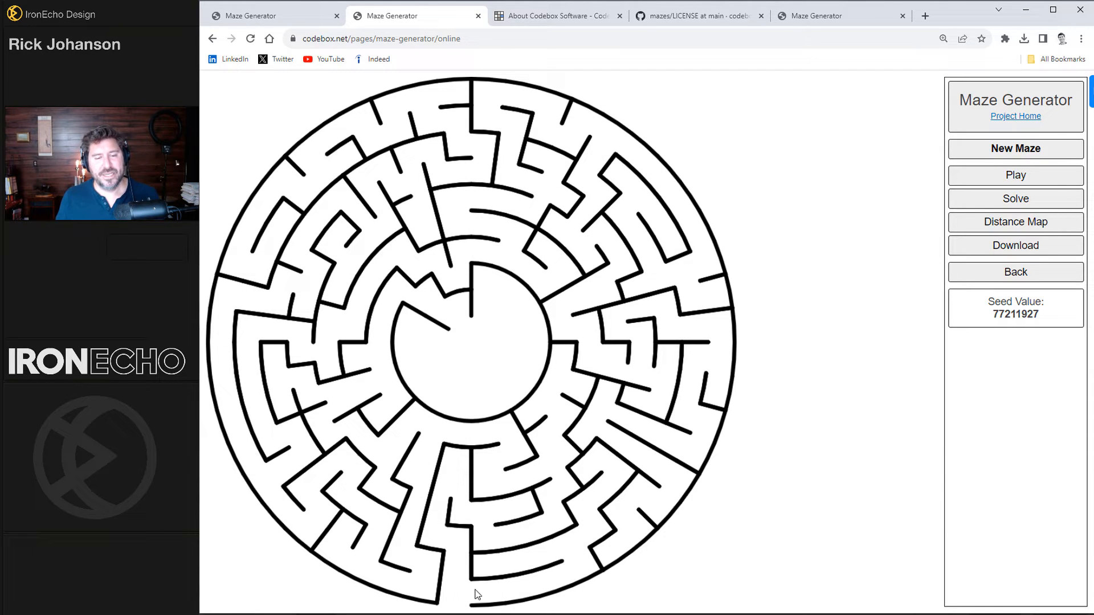
{"action": "mouse_move", "coordinate": [485, 348]}
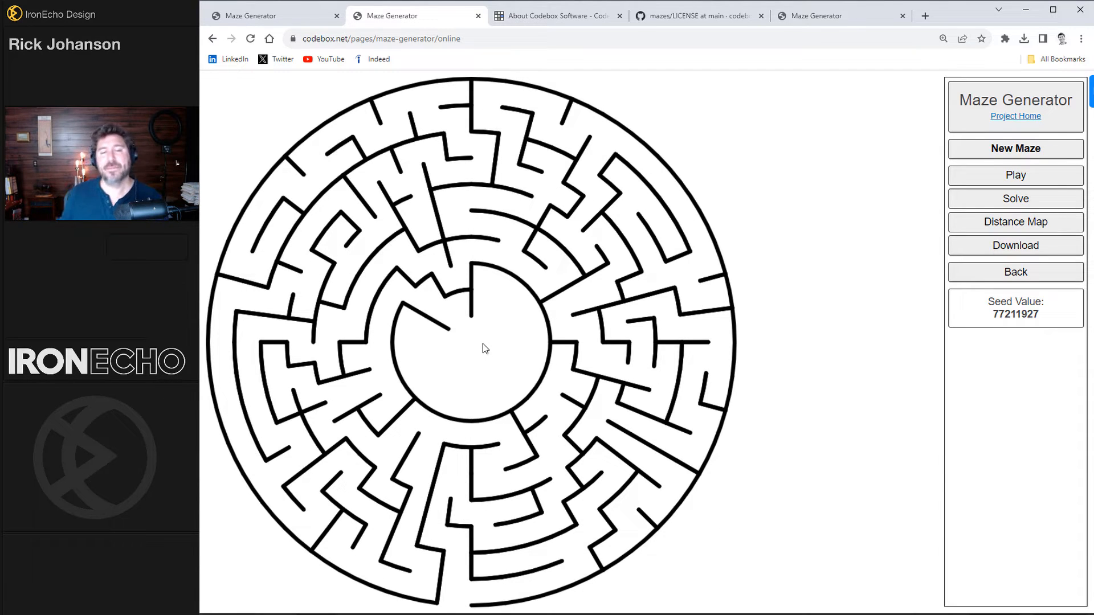
{"action": "mouse_move", "coordinate": [565, 332]}
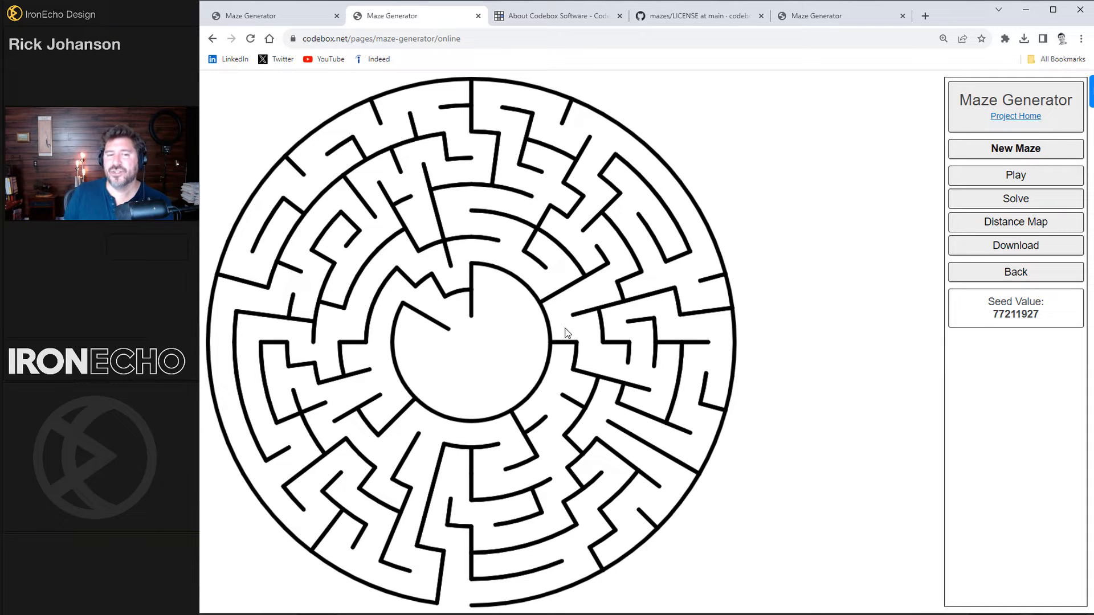
{"action": "mouse_move", "coordinate": [1031, 208]}
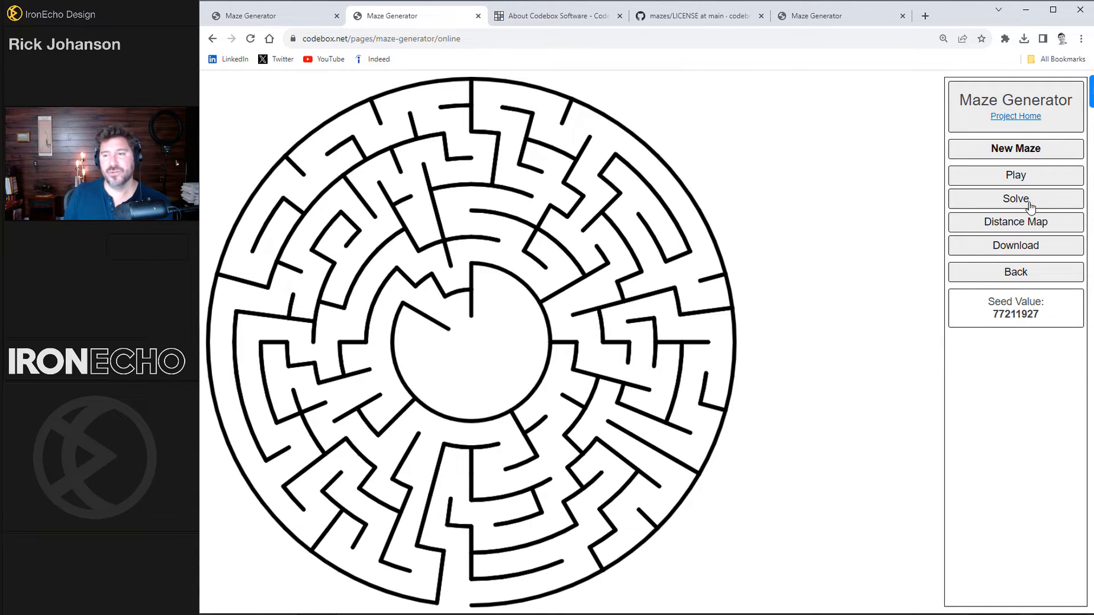
{"action": "left_click", "coordinate": [1015, 199]}
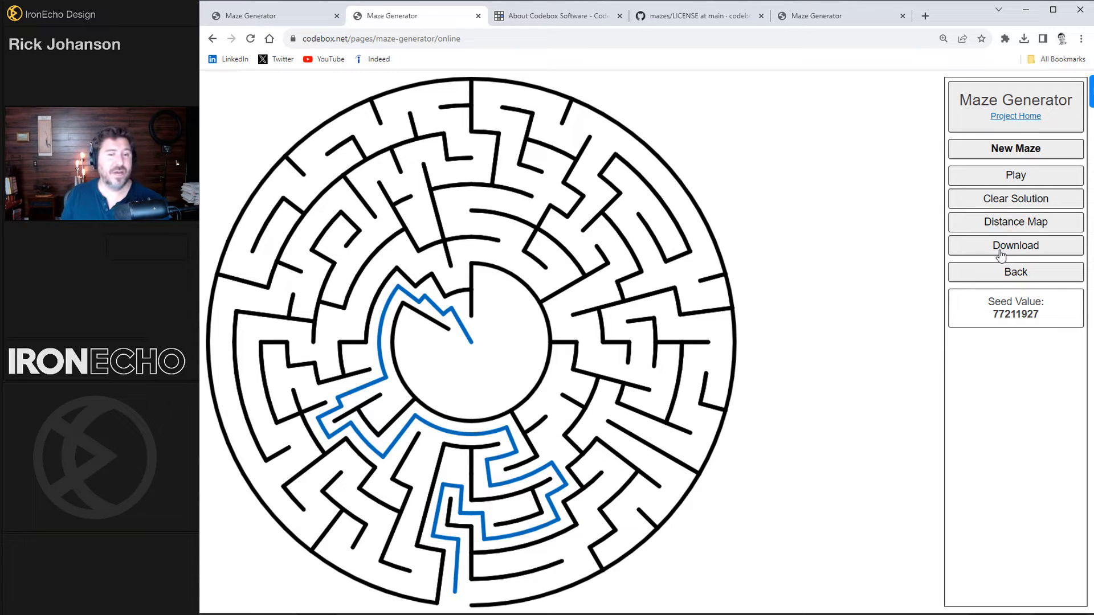
{"action": "left_click", "coordinate": [1015, 198]}
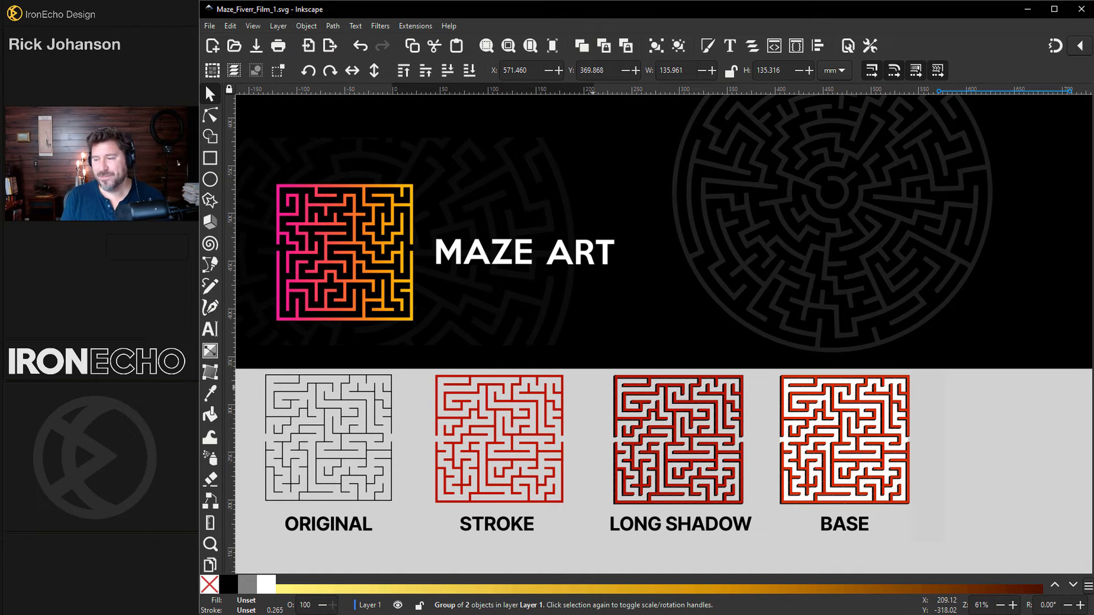
Step: Bring up the Fiverr Graphics & Design tab and open the Music & Audio category
{"action": "left_click", "coordinate": [273, 15]}
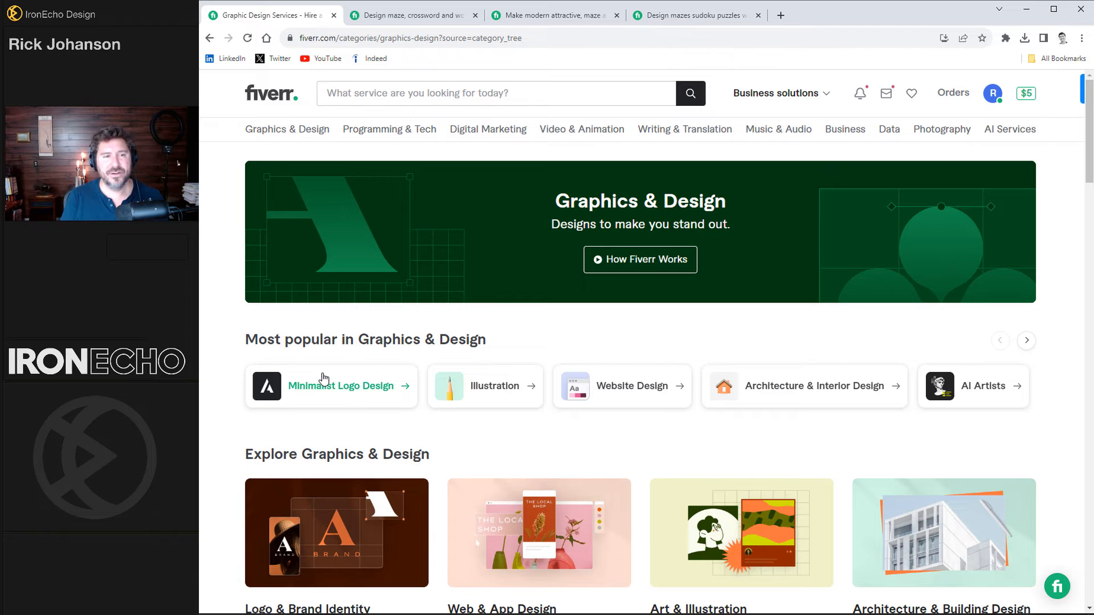
{"action": "left_click", "coordinate": [778, 130]}
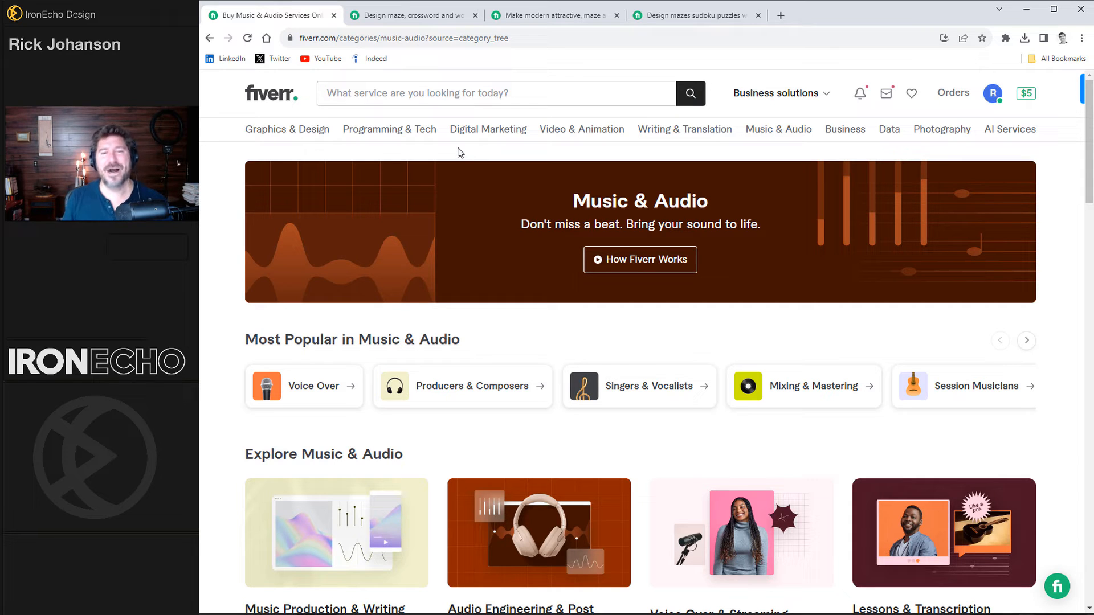
{"action": "mouse_move", "coordinate": [758, 152]}
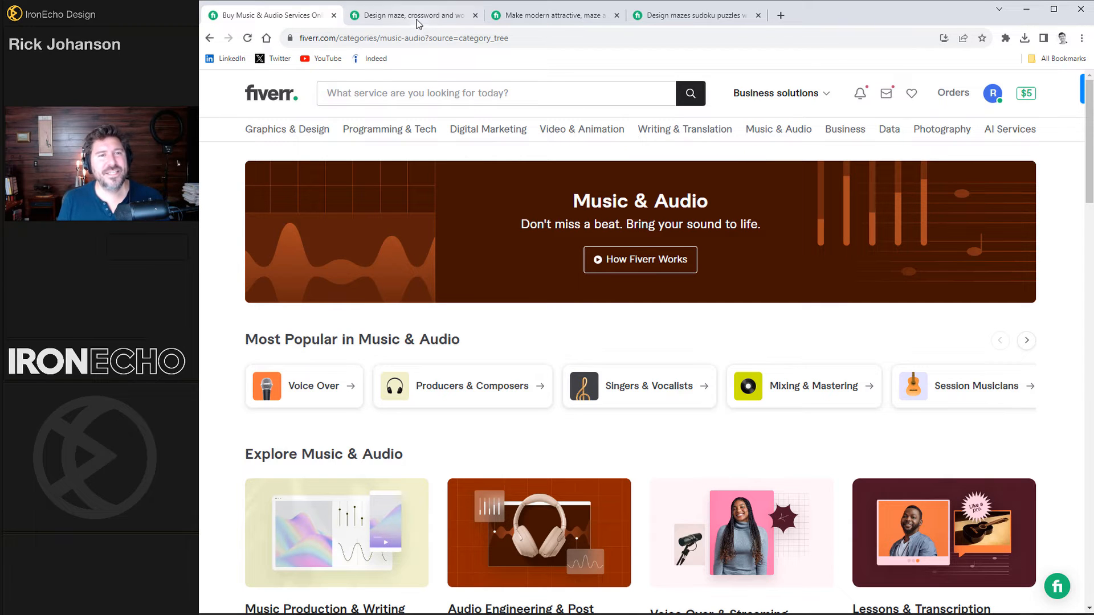
Step: View the maze workbook gig, then scroll its Puzzles PDF to the Happy Birthday colouring page
{"action": "left_click", "coordinate": [411, 15]}
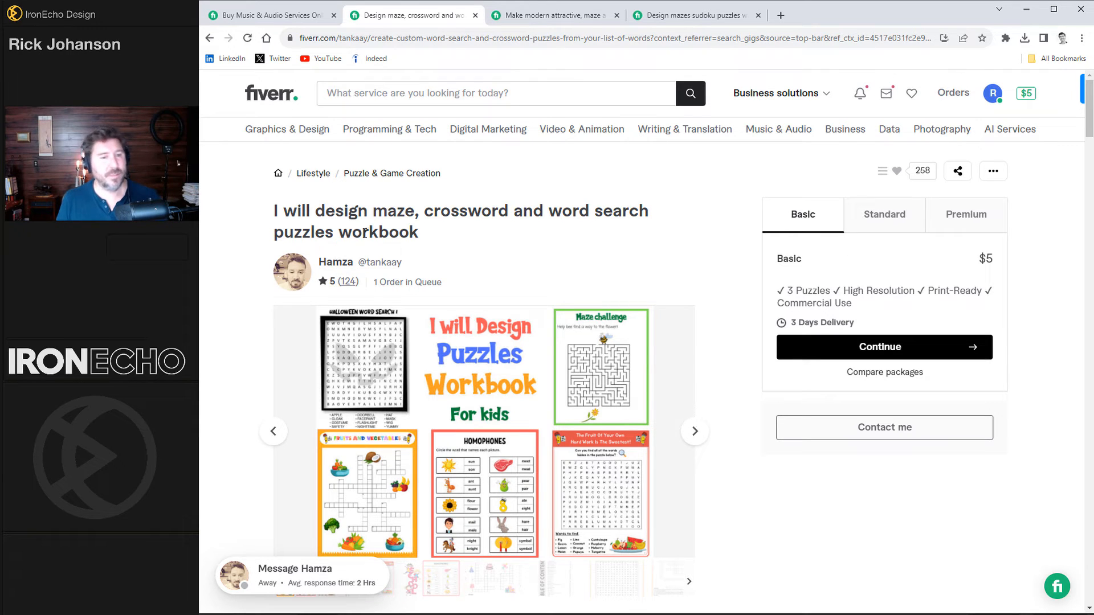
{"action": "mouse_move", "coordinate": [469, 227]}
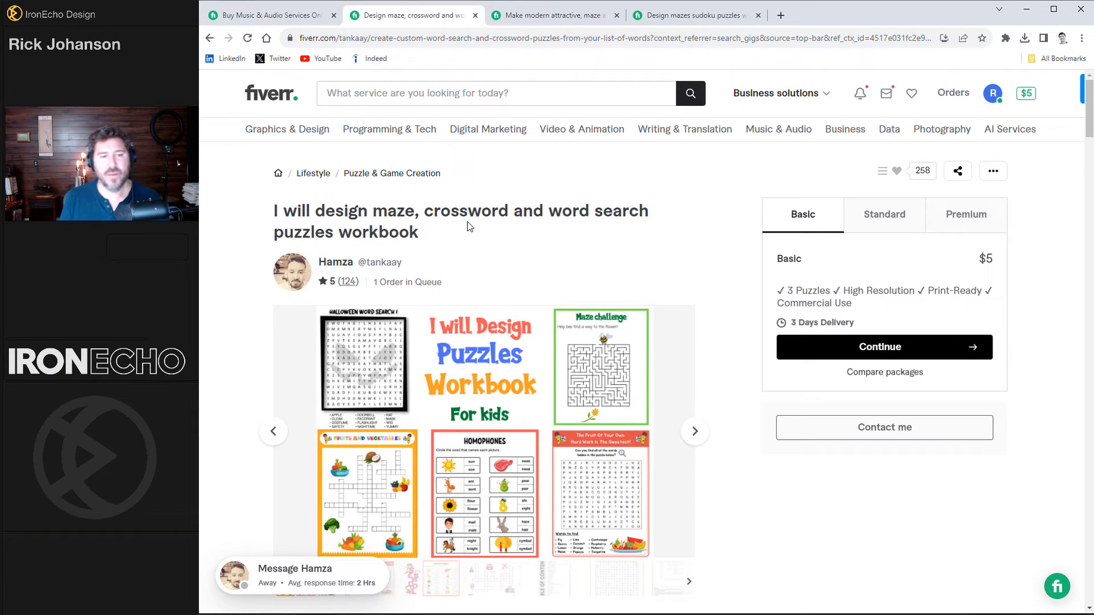
{"action": "mouse_move", "coordinate": [497, 236]}
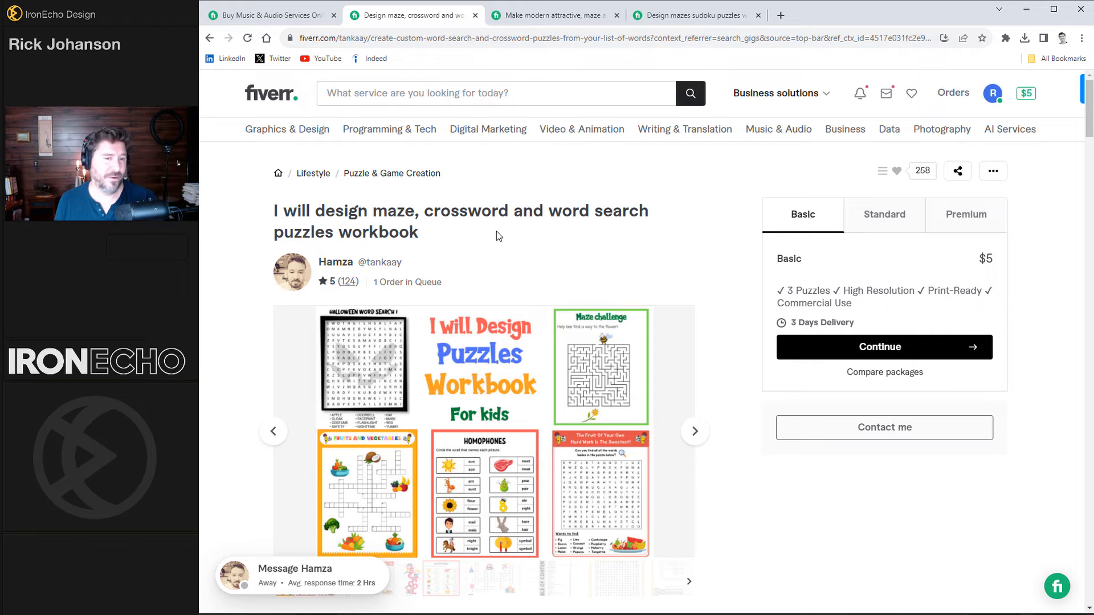
{"action": "left_click", "coordinate": [694, 431]}
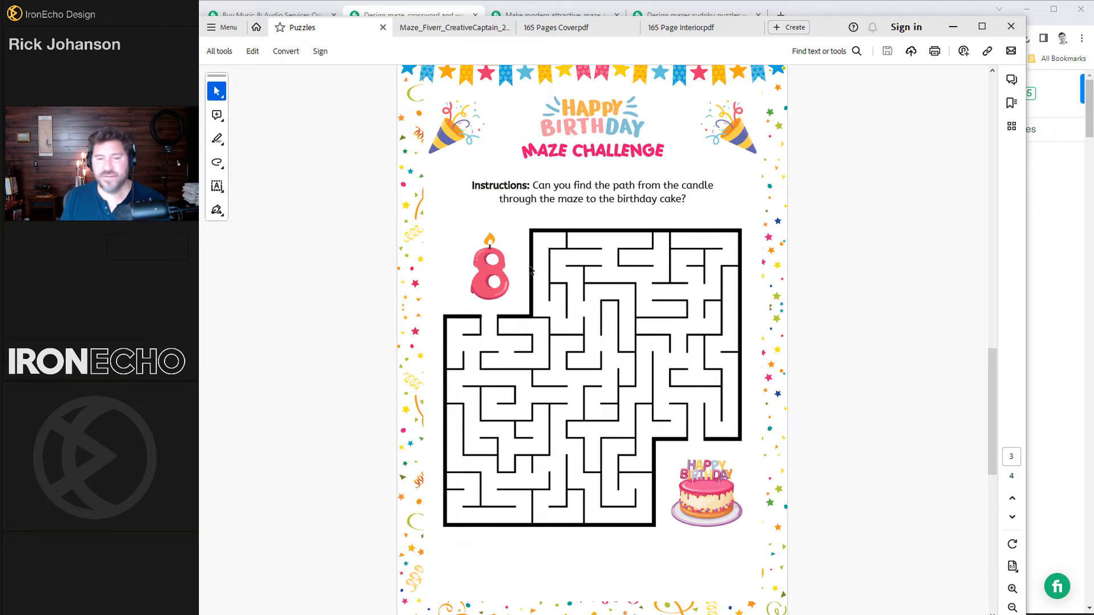
{"action": "scroll", "scroll_direction": "down", "scroll_amount": 3}
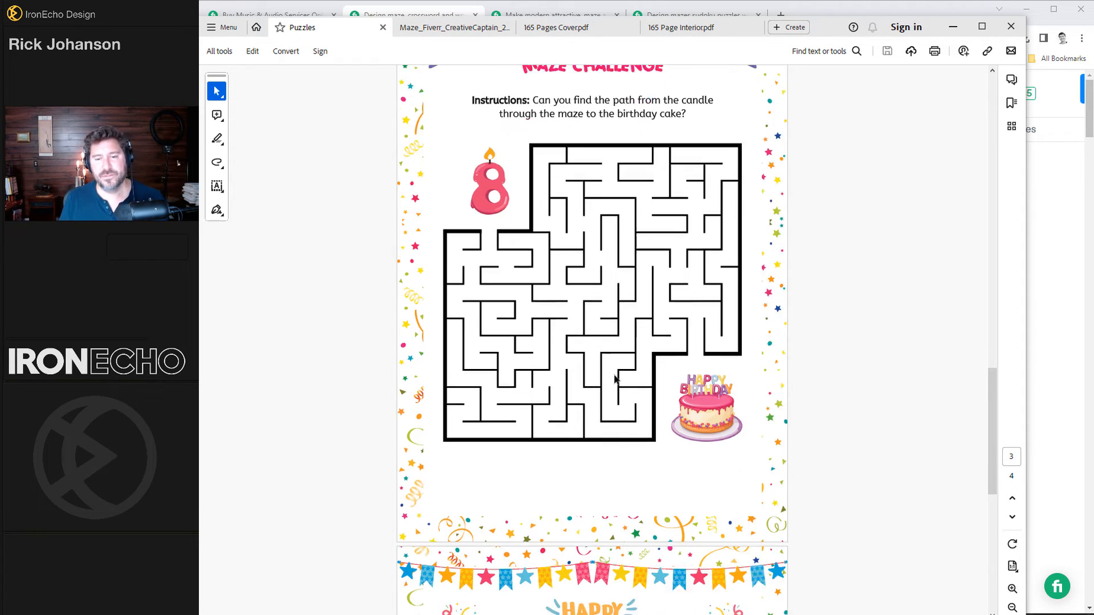
{"action": "scroll", "scroll_direction": "down", "scroll_amount": 3}
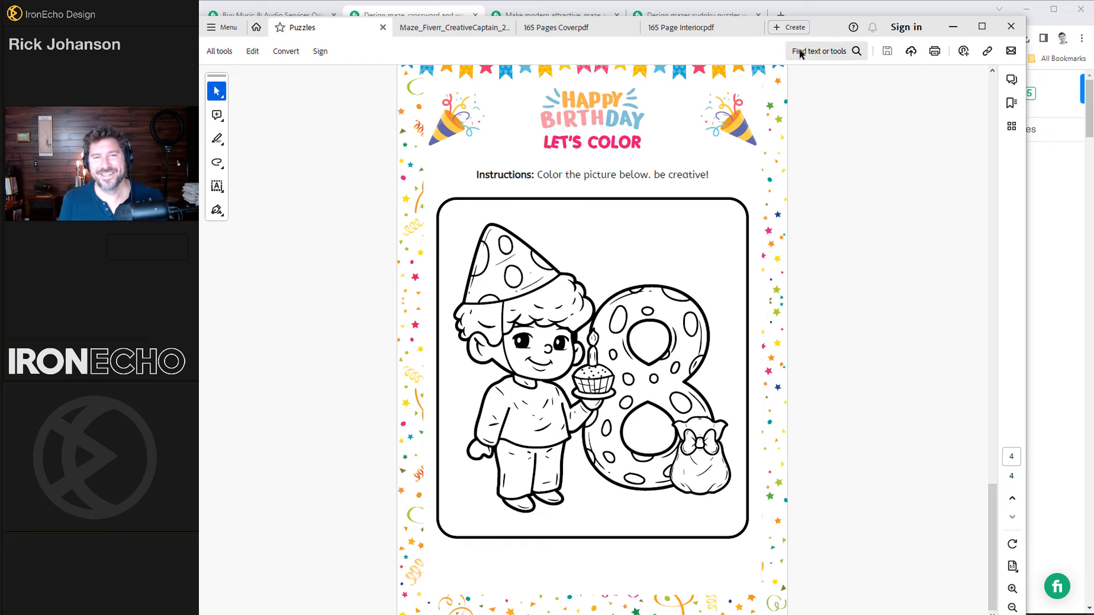
Step: Browse the maze activity pages gig's samples, skim the Maze_Fiverr PDF, and return to the gig
{"action": "left_click", "coordinate": [554, 15]}
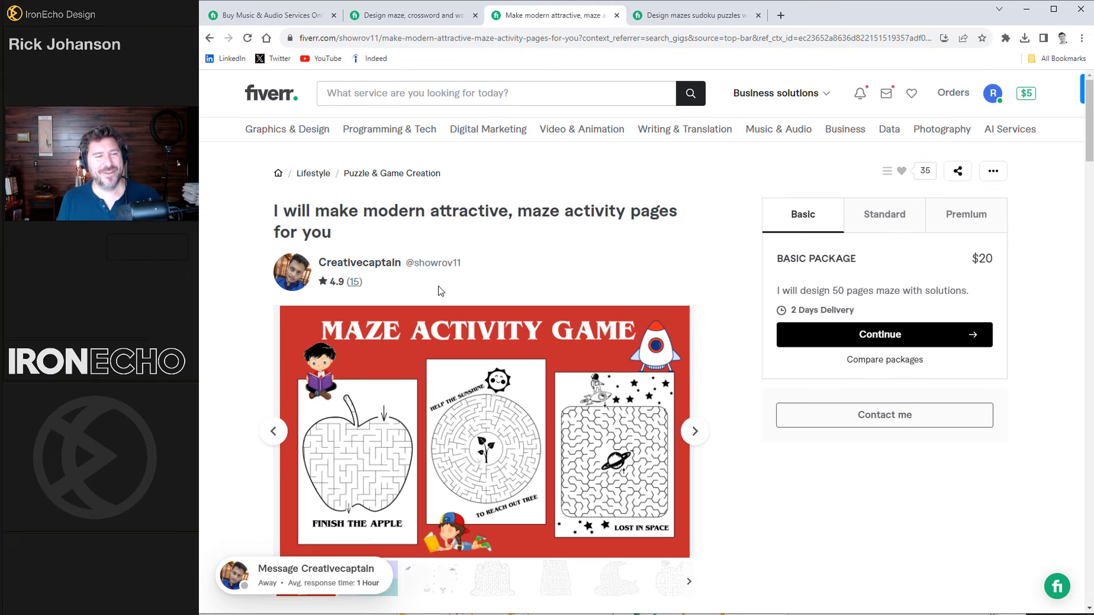
{"action": "mouse_move", "coordinate": [389, 229]}
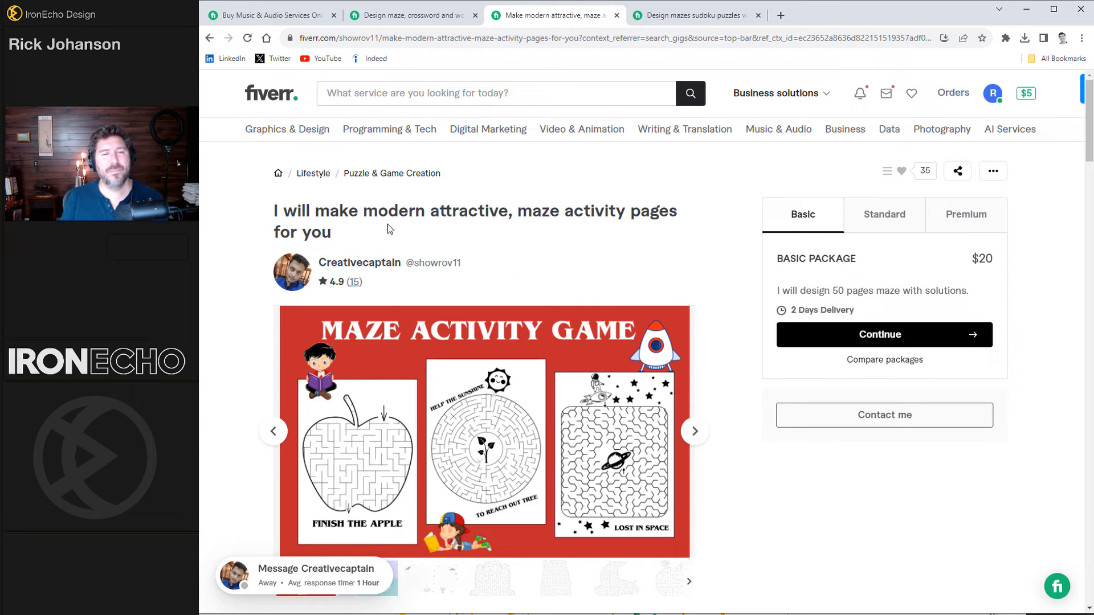
{"action": "mouse_move", "coordinate": [602, 234]}
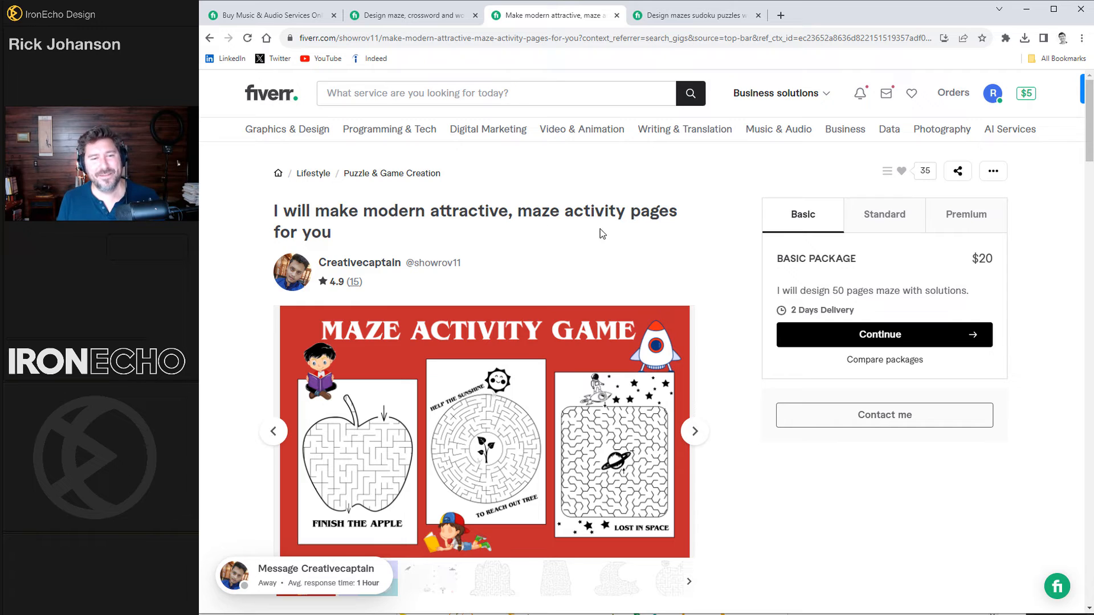
{"action": "mouse_move", "coordinate": [824, 241]}
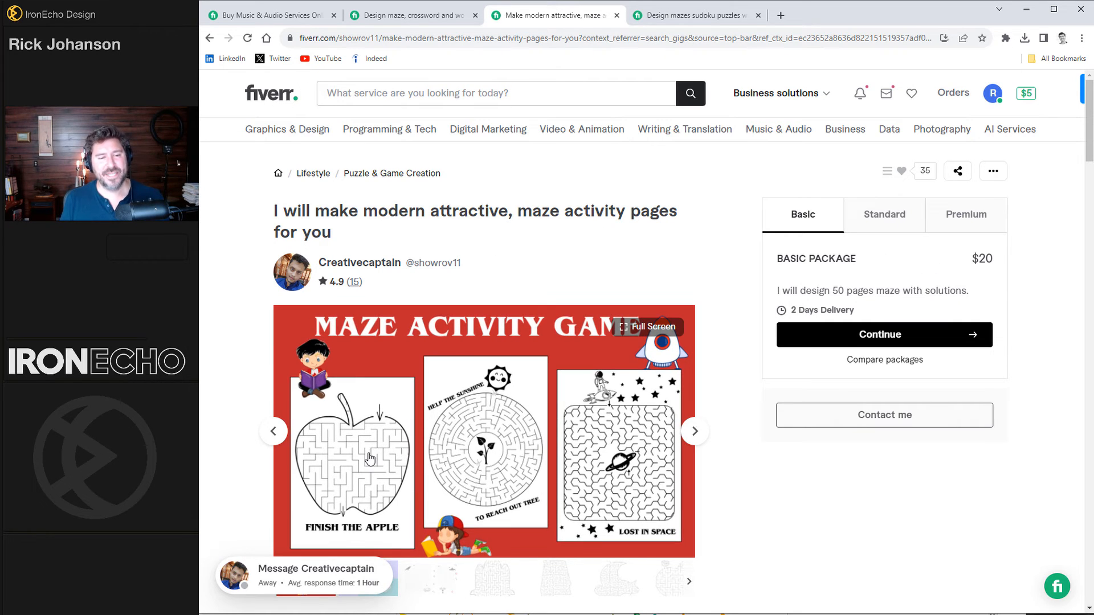
{"action": "mouse_move", "coordinate": [339, 426]}
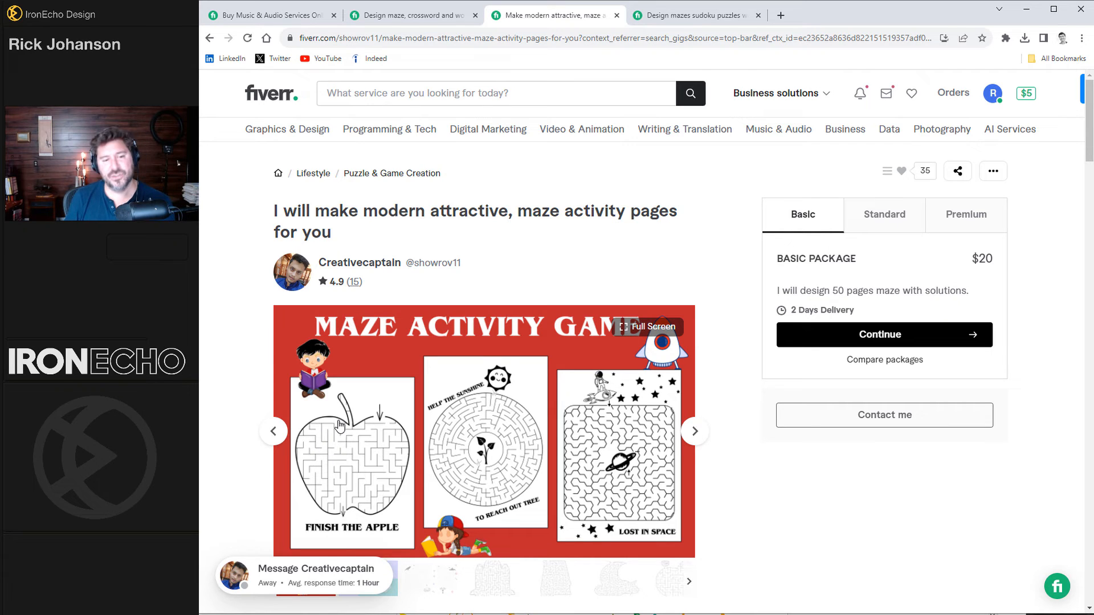
{"action": "mouse_move", "coordinate": [313, 460]}
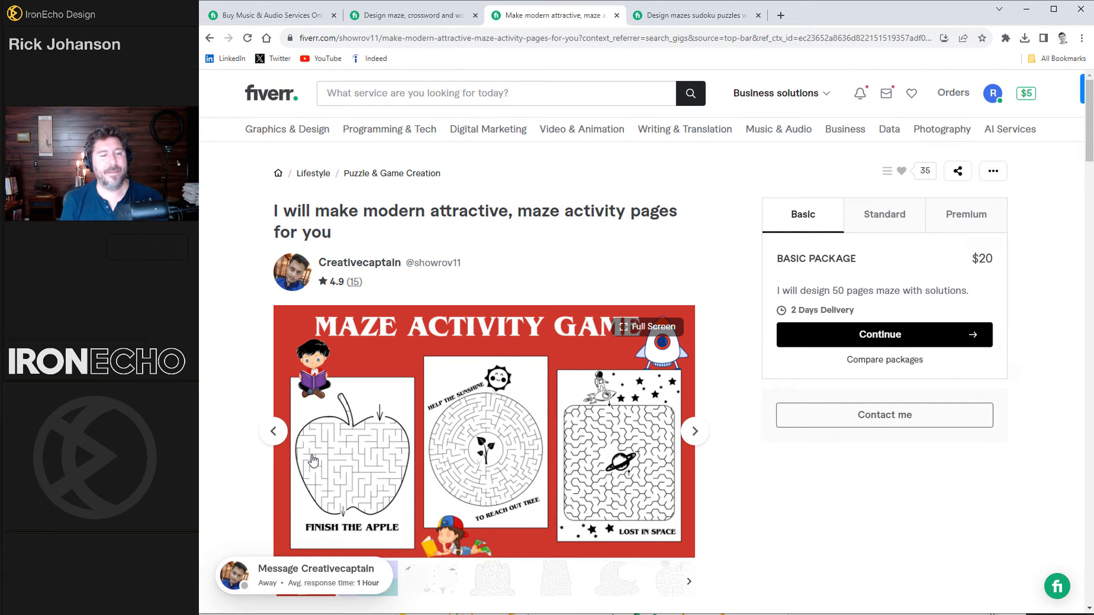
{"action": "mouse_move", "coordinate": [348, 479]}
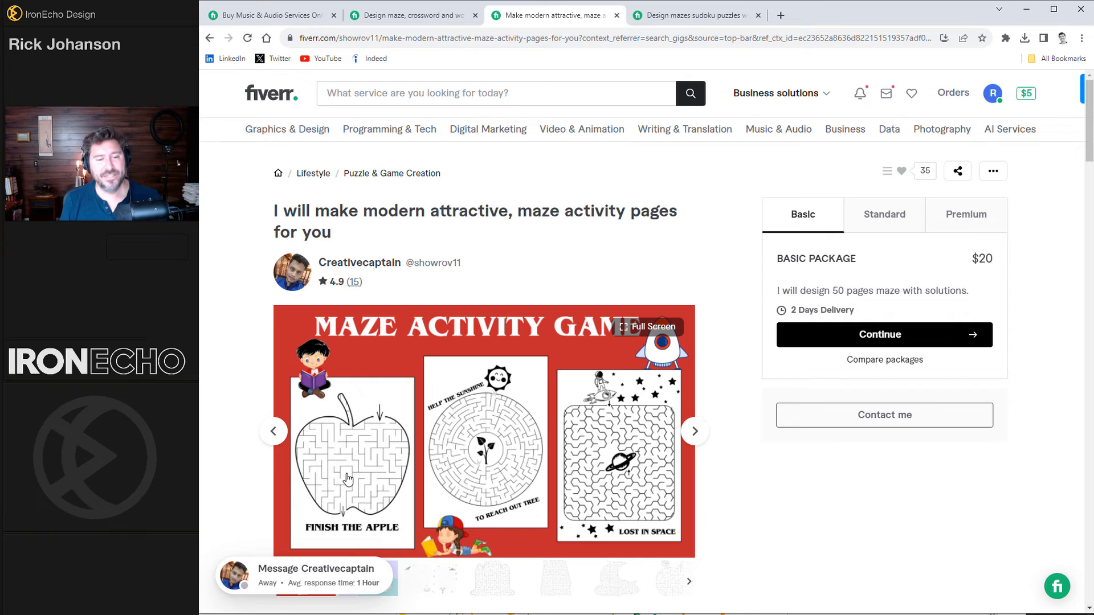
{"action": "left_click", "coordinate": [695, 431]}
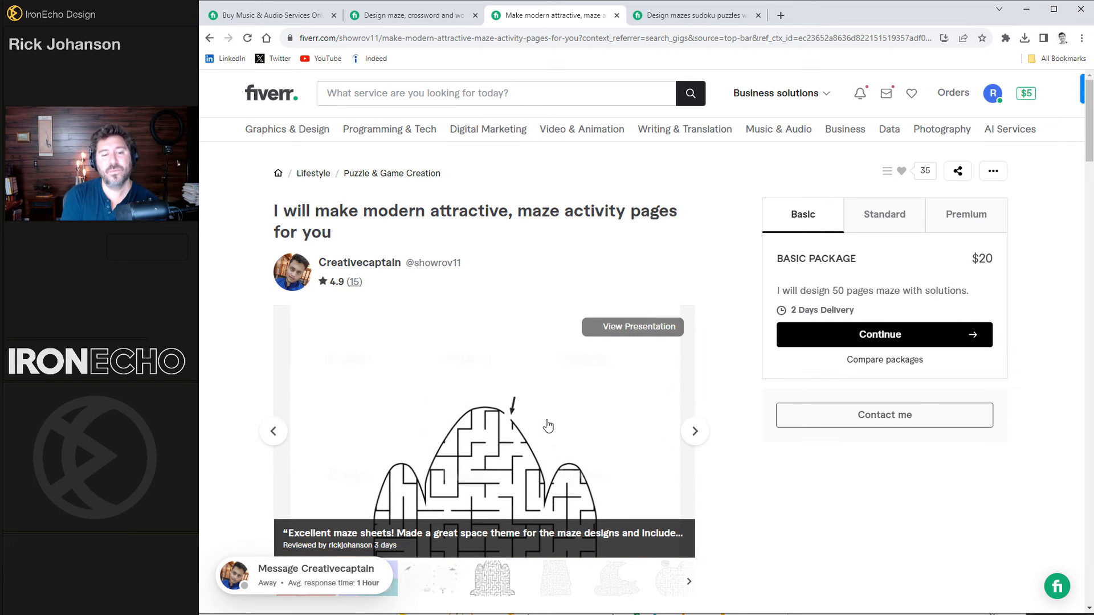
{"action": "mouse_move", "coordinate": [326, 548]}
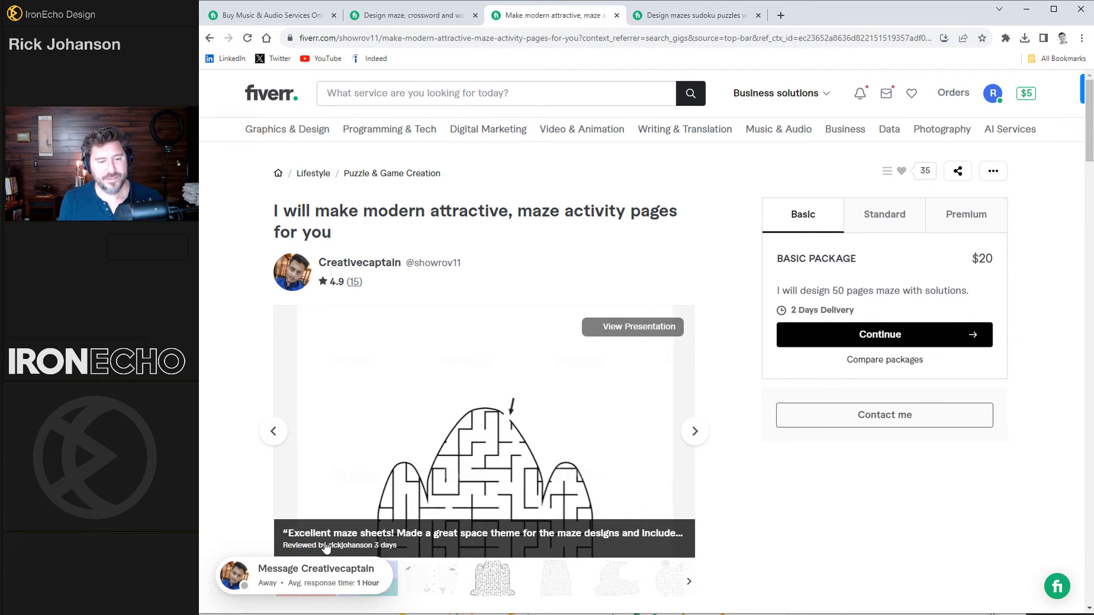
{"action": "mouse_move", "coordinate": [408, 545]}
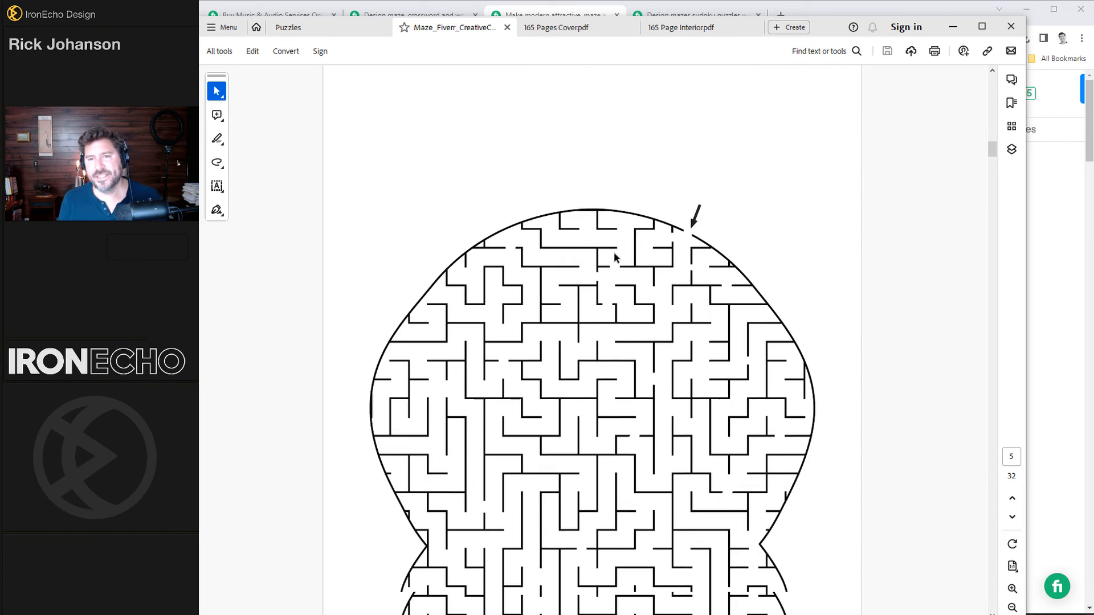
{"action": "scroll", "scroll_direction": "down", "scroll_amount": 3}
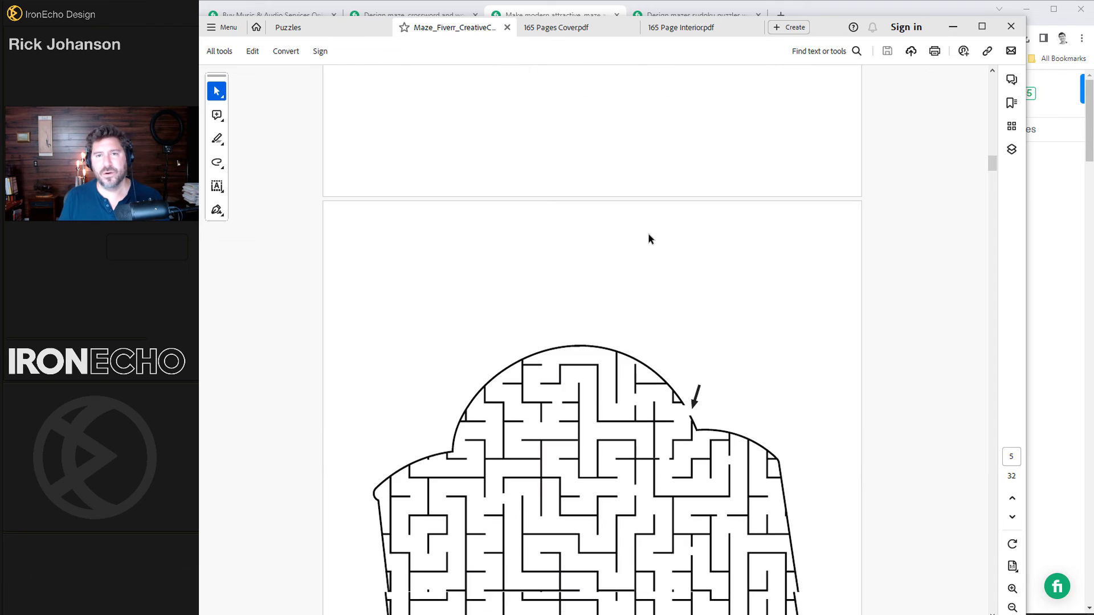
{"action": "left_click", "coordinate": [553, 15]}
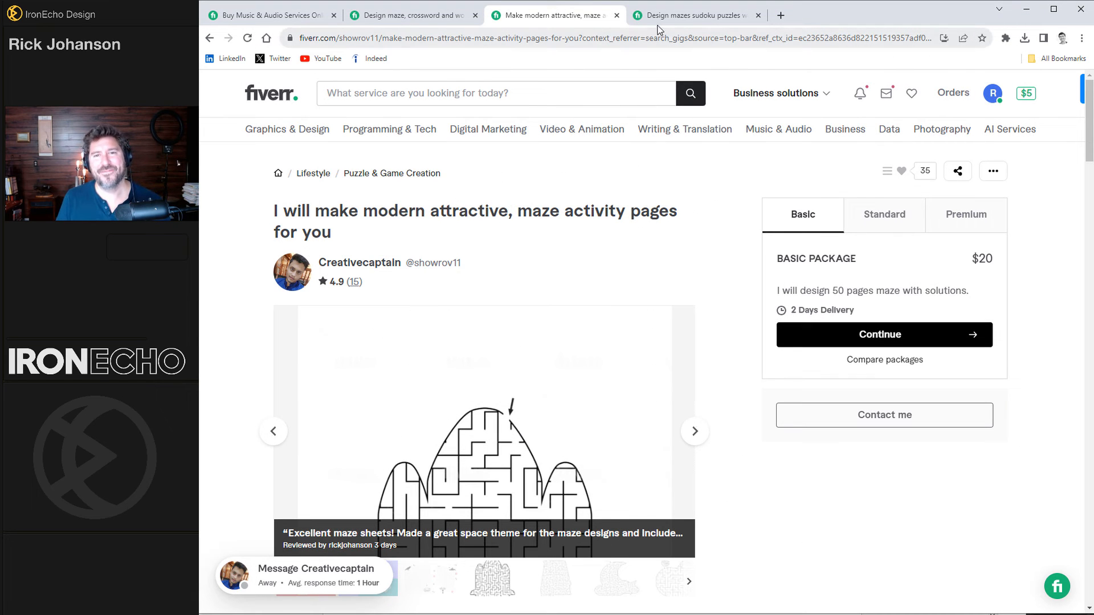
Step: Review the mazes-and-sudoku book gig's $70 Premium package, then open its space-themed cover PDF
{"action": "left_click", "coordinate": [695, 15]}
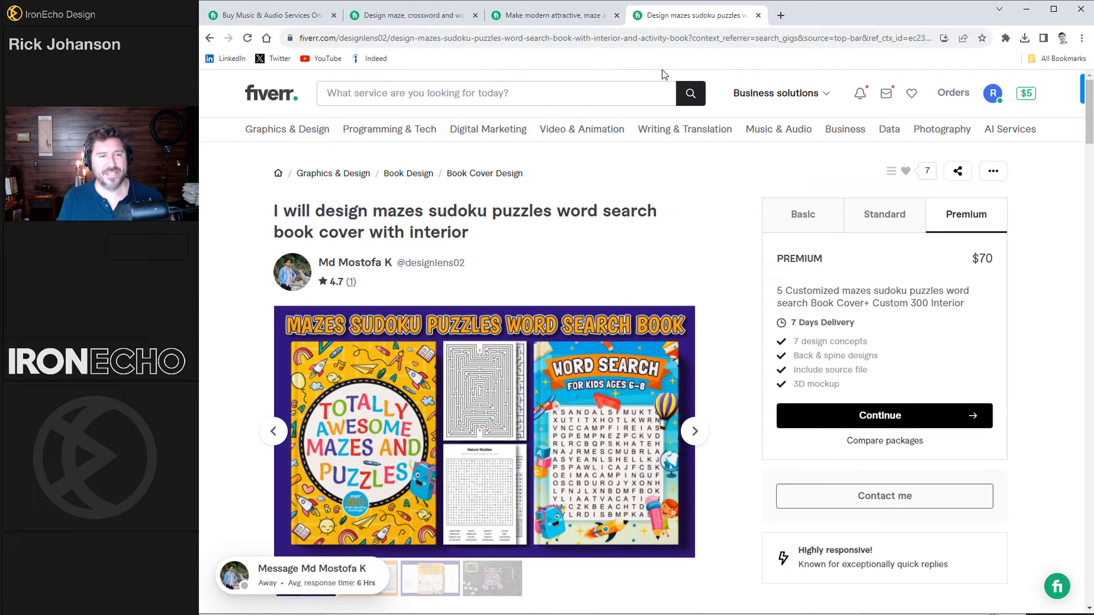
{"action": "mouse_move", "coordinate": [952, 233]}
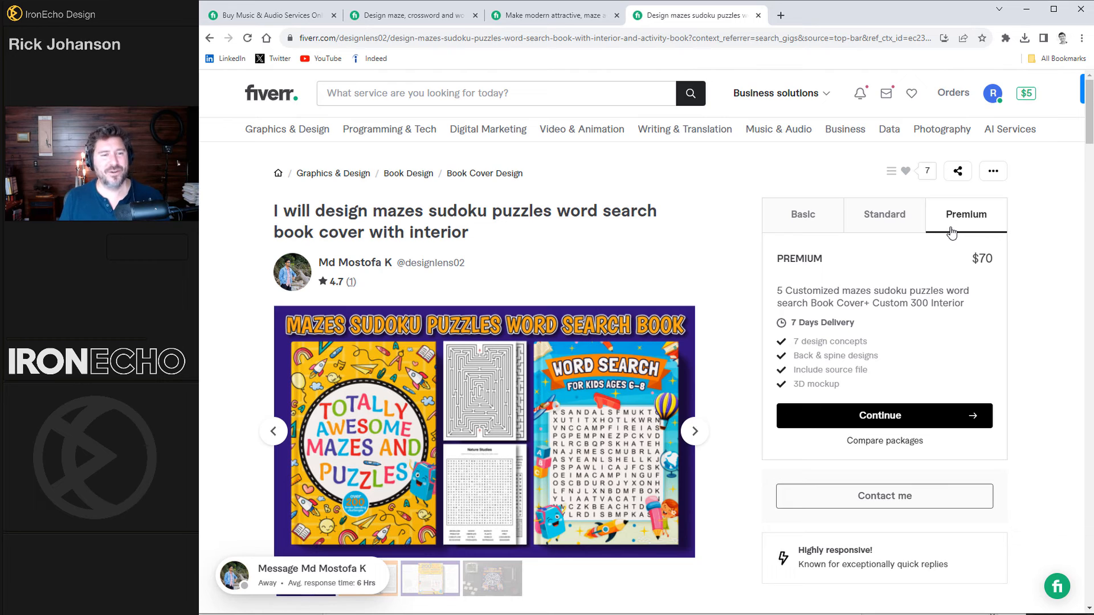
{"action": "mouse_move", "coordinate": [982, 277]}
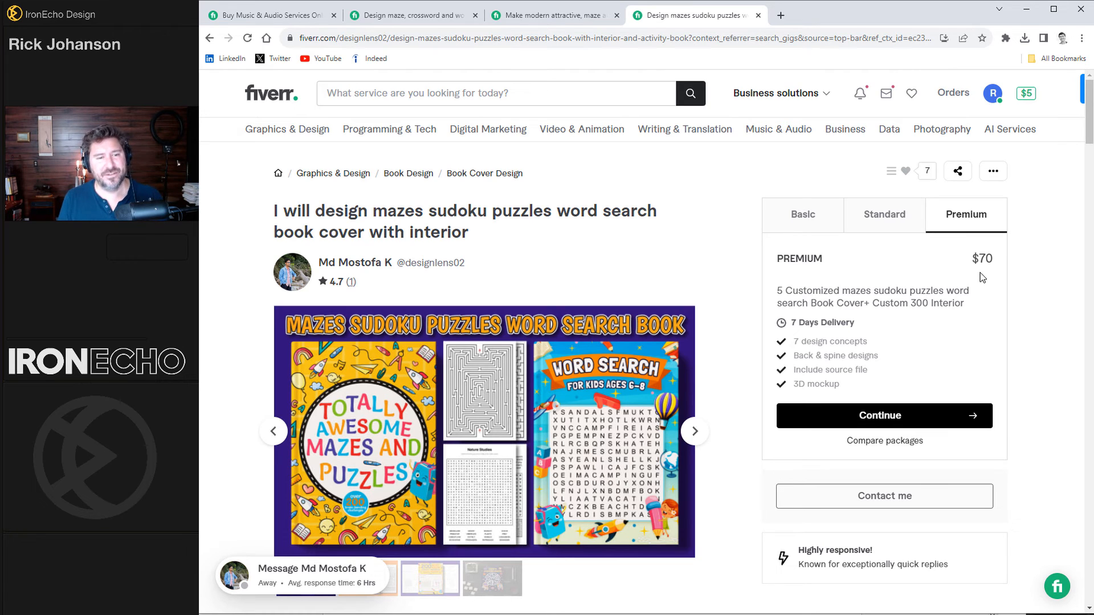
{"action": "mouse_move", "coordinate": [389, 225]}
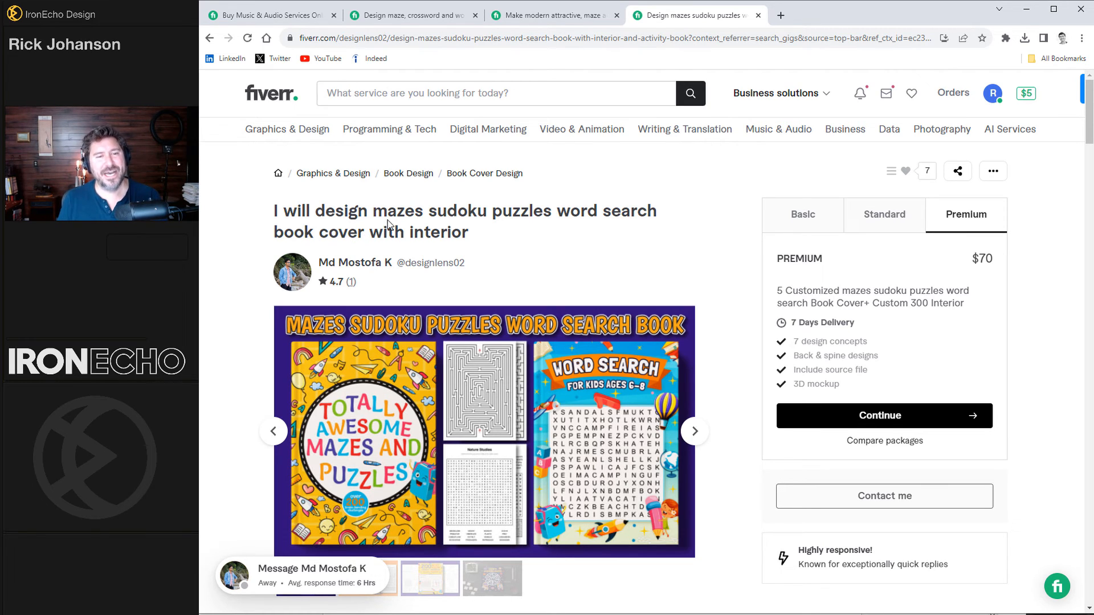
{"action": "mouse_move", "coordinate": [352, 238]}
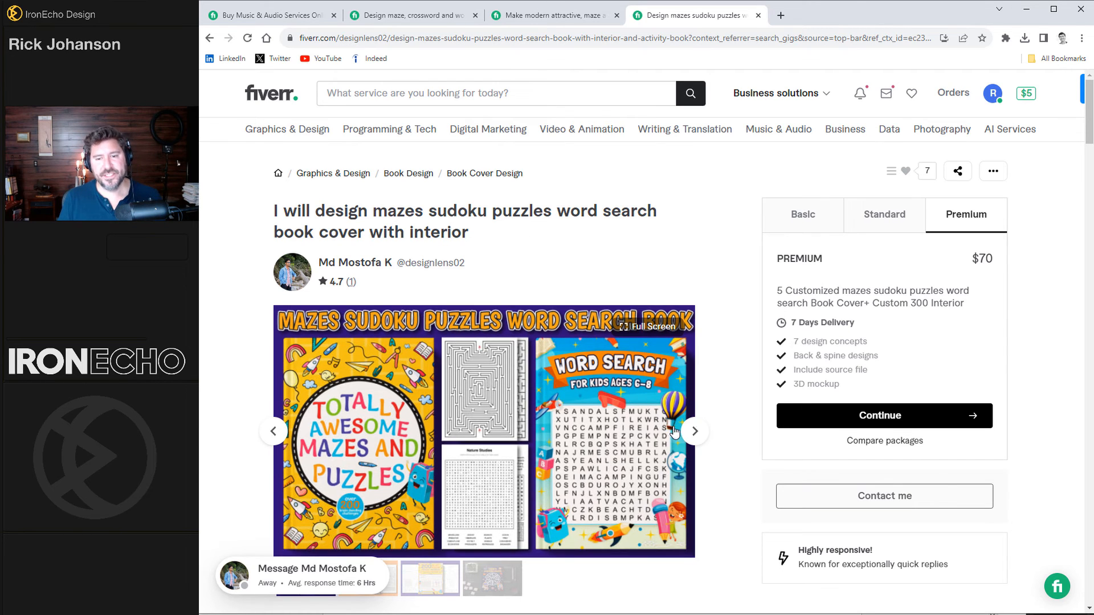
{"action": "left_click", "coordinate": [694, 431]}
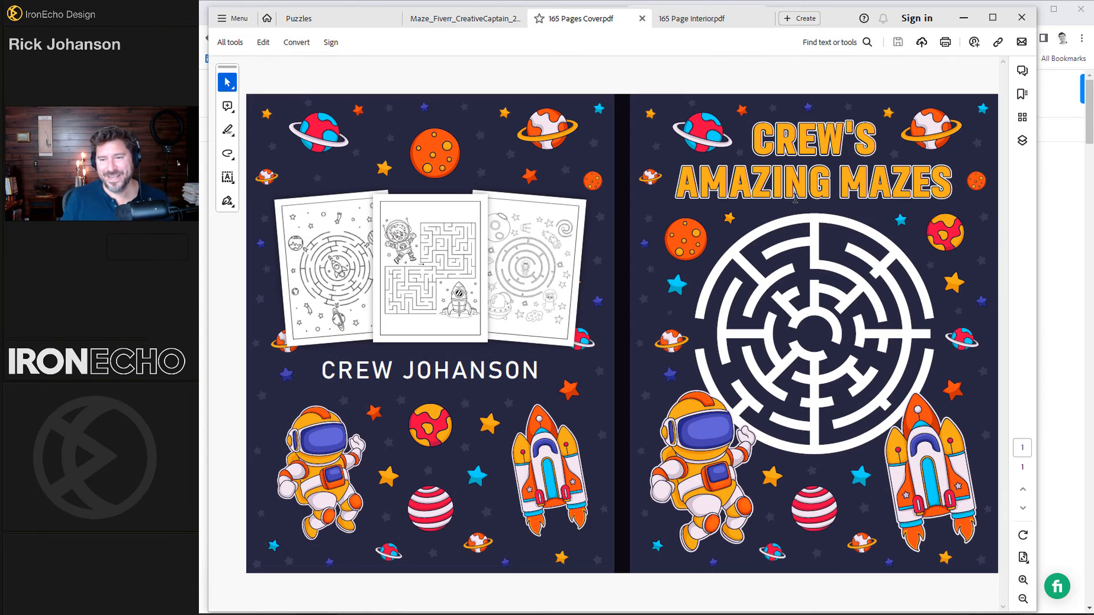
{"action": "mouse_move", "coordinate": [628, 237]}
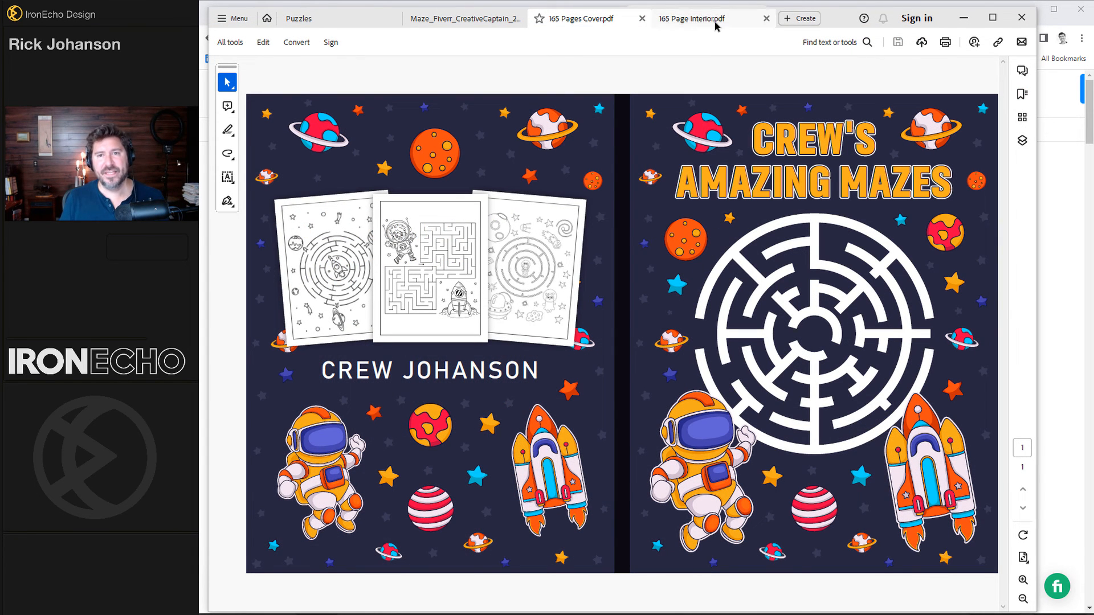
Step: Scroll through the maze pages of 165 Page Interior.pdf, then return to the Fiverr browser
{"action": "left_click", "coordinate": [690, 19]}
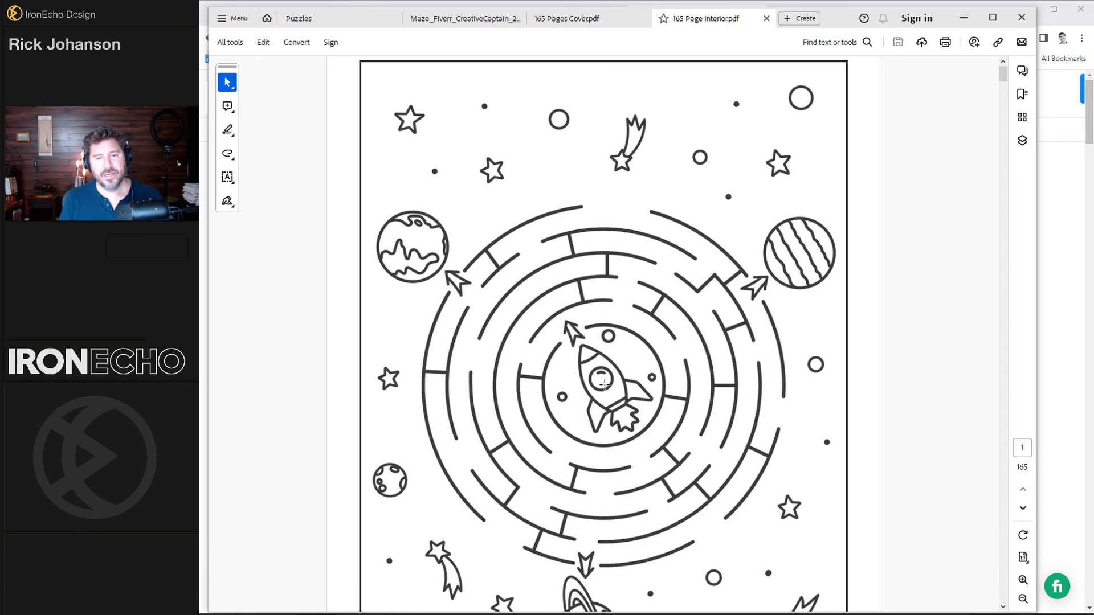
{"action": "mouse_move", "coordinate": [683, 209]}
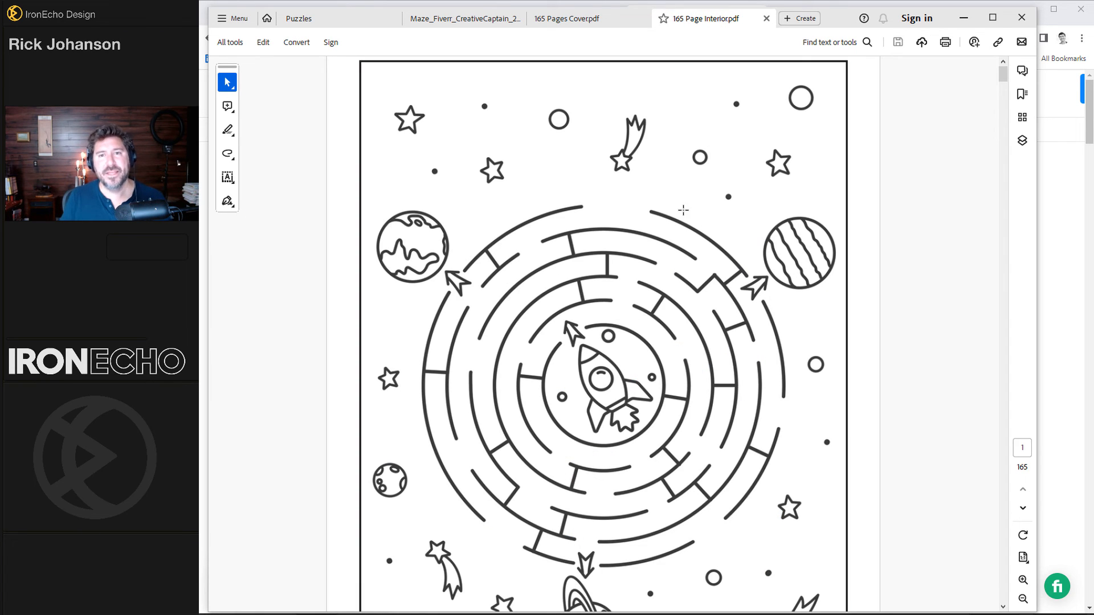
{"action": "scroll", "scroll_direction": "down", "scroll_amount": 3}
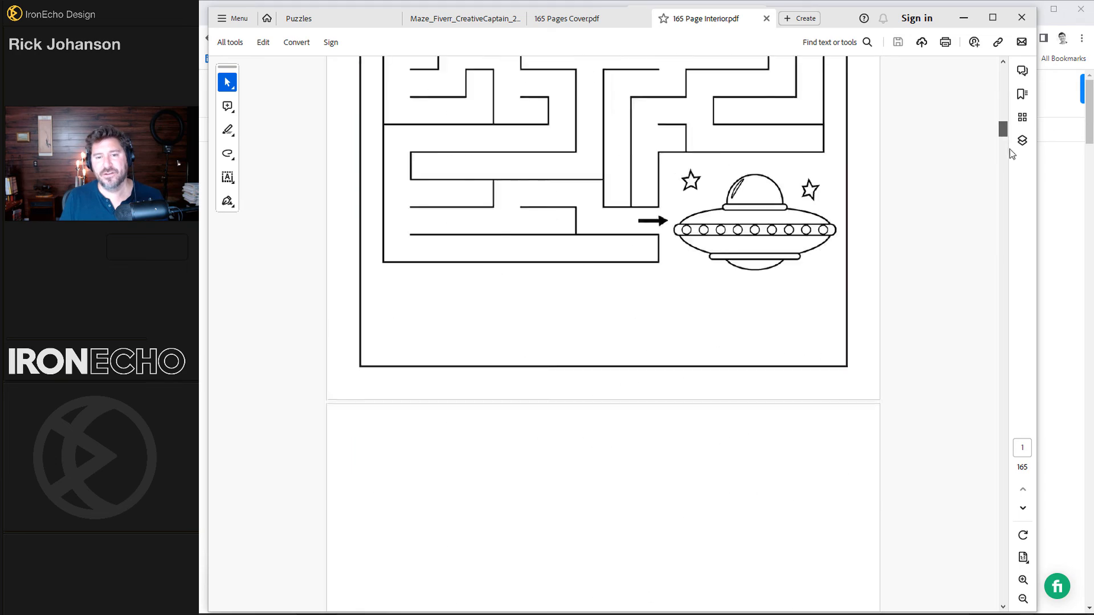
{"action": "scroll", "scroll_direction": "down", "scroll_amount": 3}
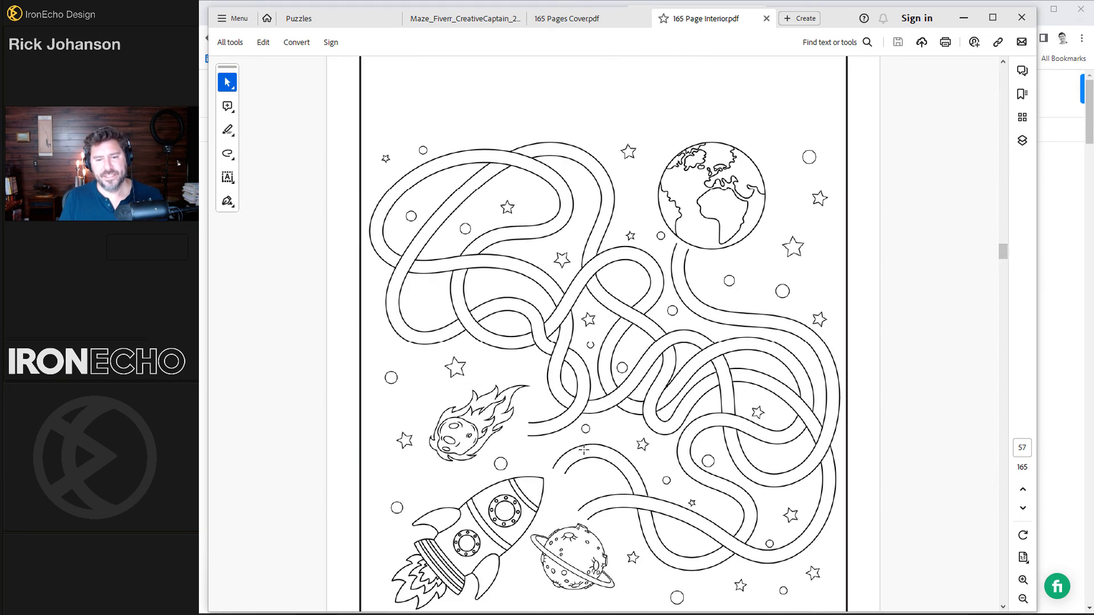
{"action": "left_click", "coordinate": [567, 19]}
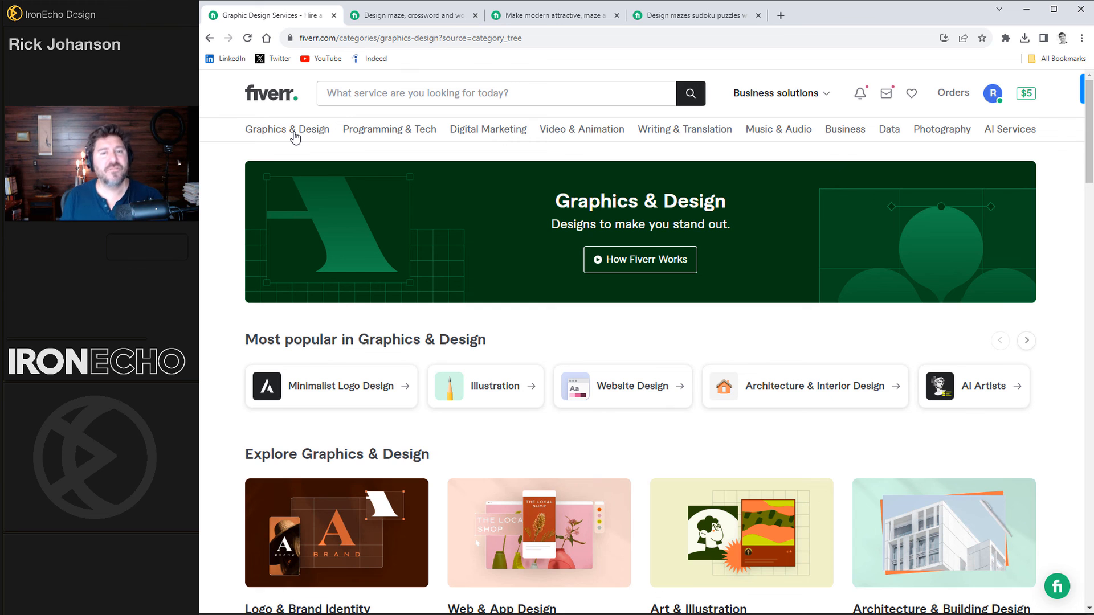
{"action": "mouse_move", "coordinate": [362, 174]}
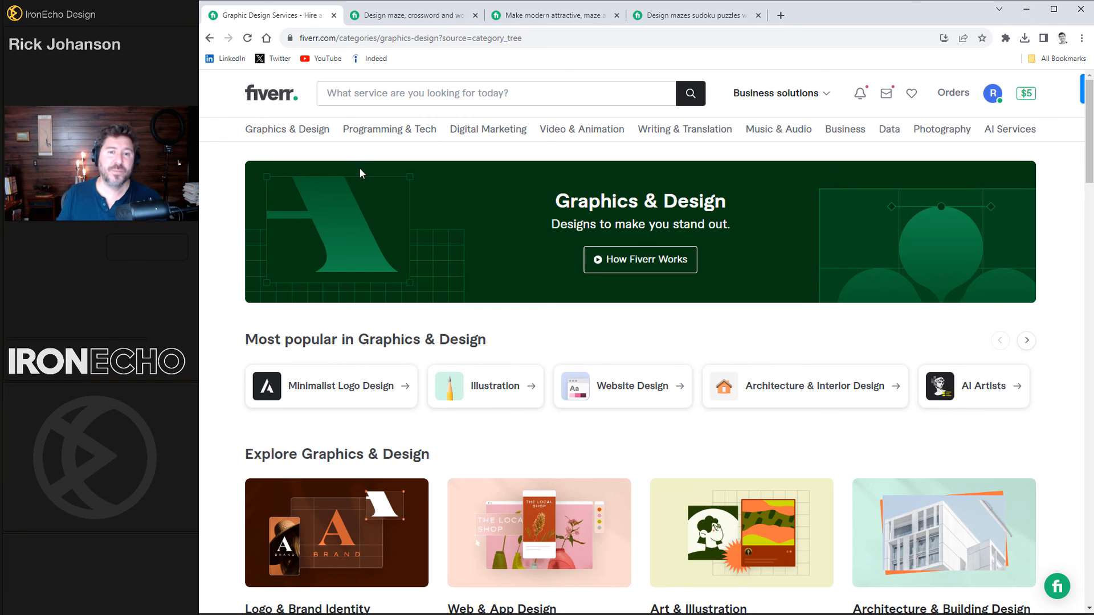
Step: Scroll the Graphics & Design page down through Print Design to Packaging & Covers
{"action": "scroll", "scroll_direction": "down", "scroll_amount": 3}
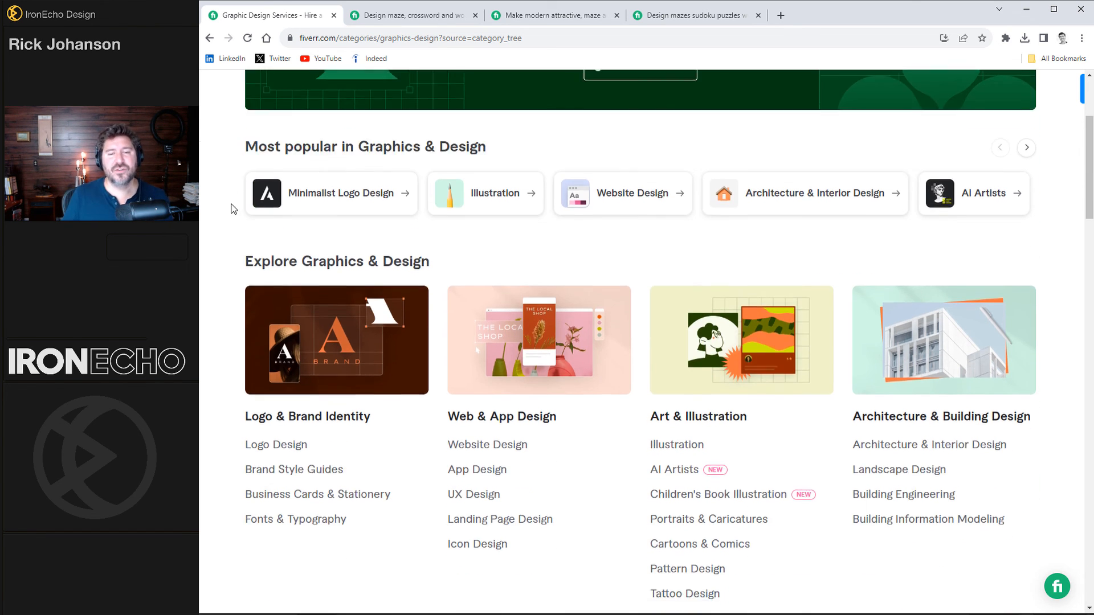
{"action": "scroll", "scroll_direction": "down", "scroll_amount": 3}
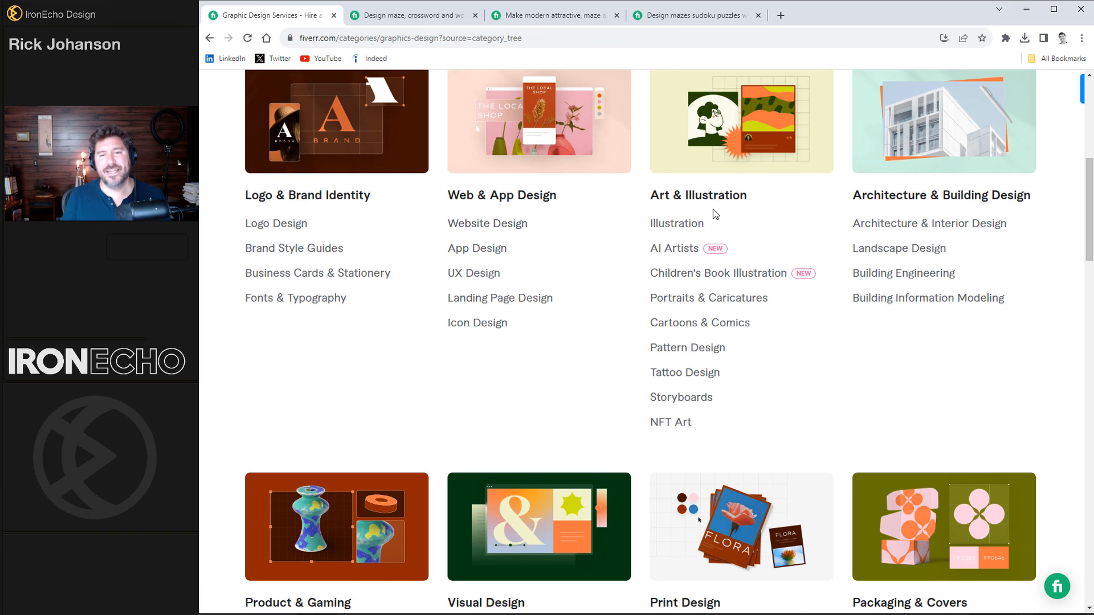
{"action": "scroll", "scroll_direction": "down", "scroll_amount": 3}
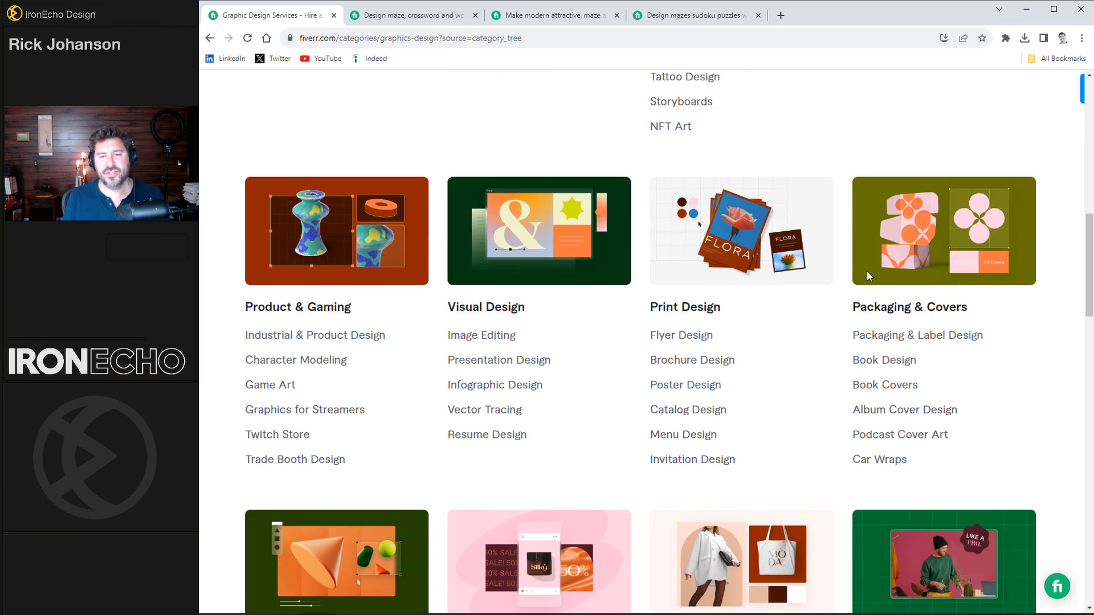